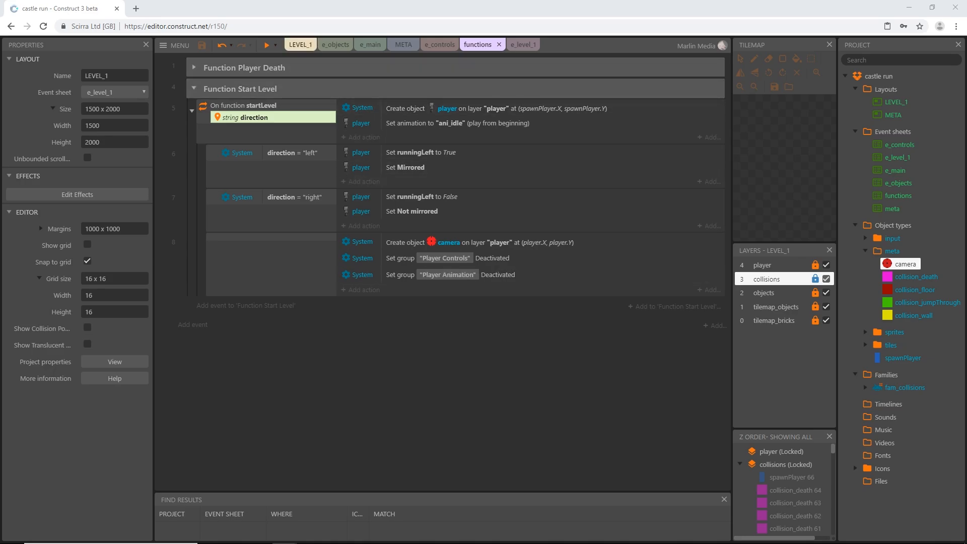
# Insert a new Text object onto the LEVEL_1 layout.
pyautogui.click(300, 43)
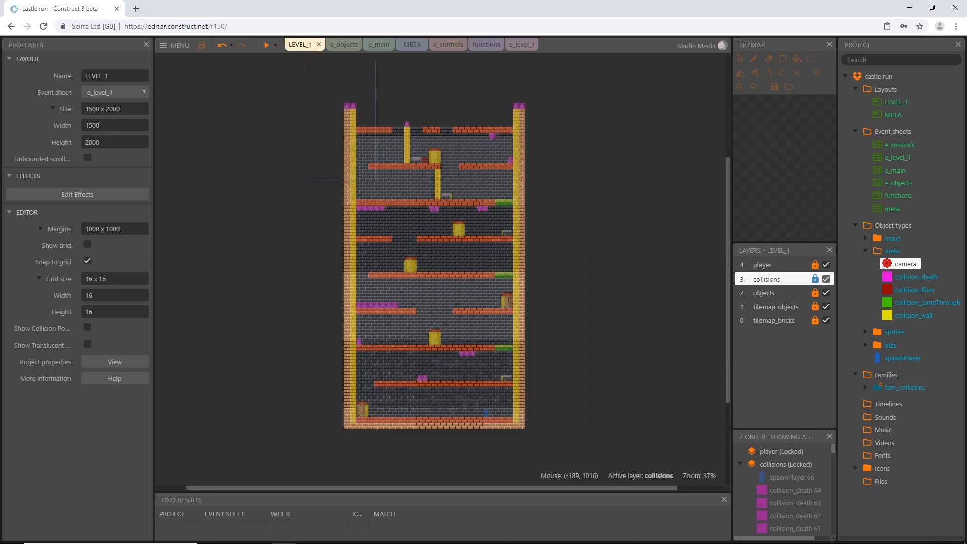
pyautogui.moveTo(449, 247)
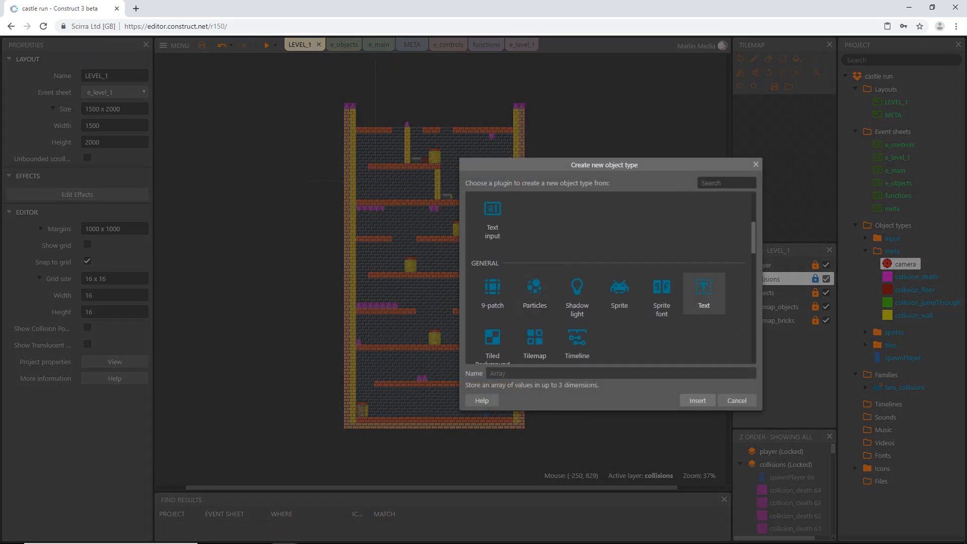
pyautogui.click(703, 293)
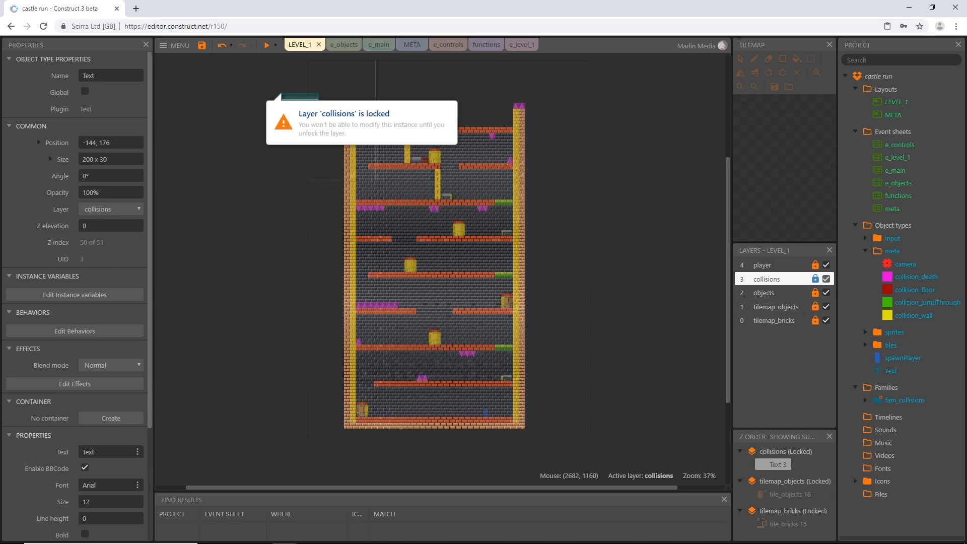
# Add a new top layer and name it hud.
pyautogui.click(767, 279)
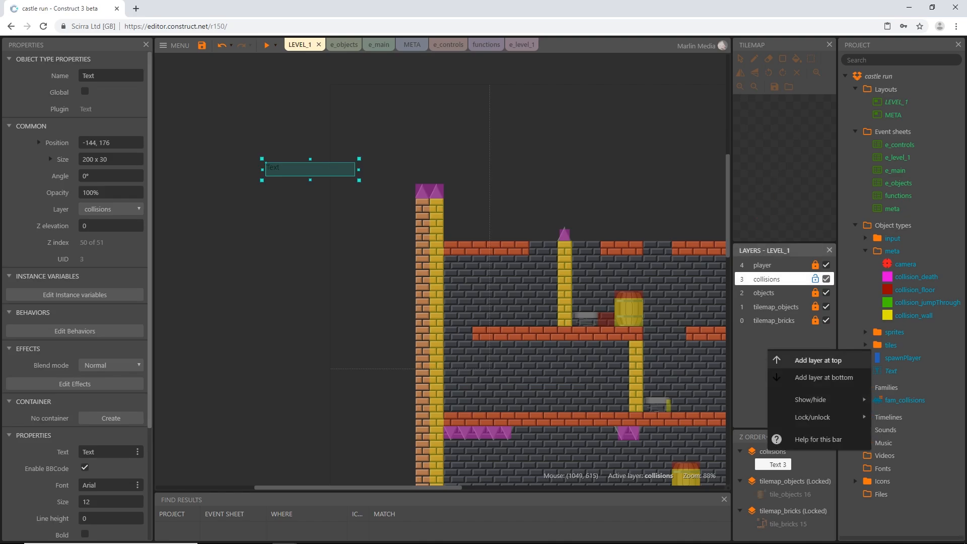
pyautogui.click(819, 360)
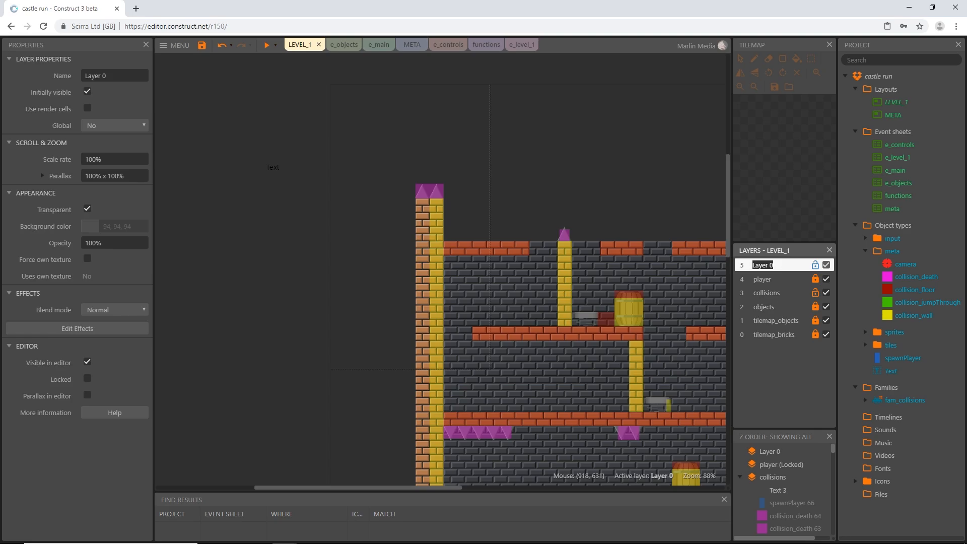
pyautogui.write('hud')
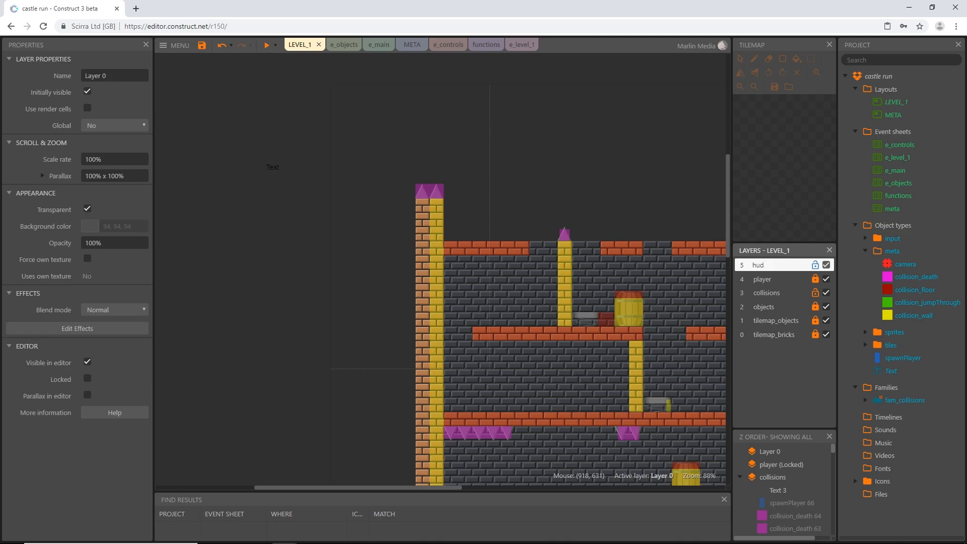
pyautogui.click(758, 264)
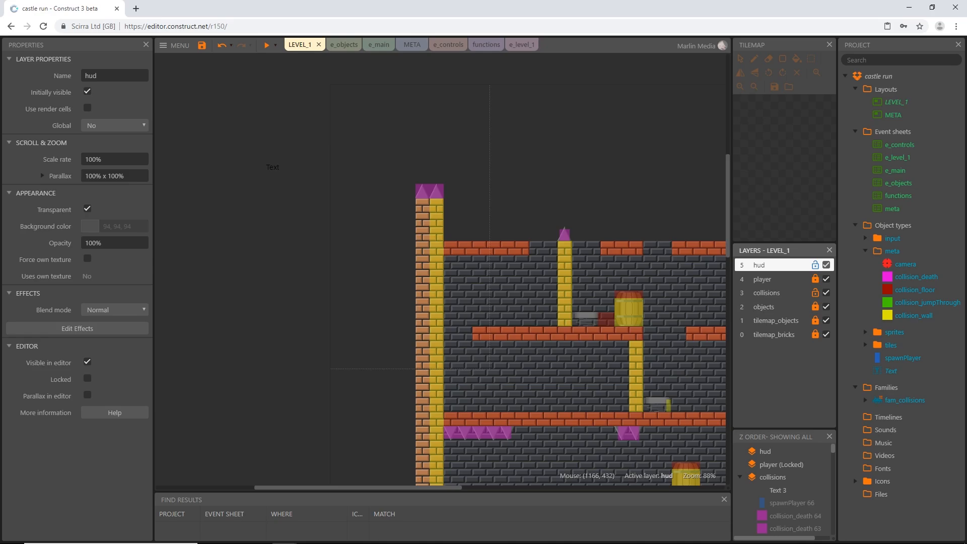
pyautogui.moveTo(606, 251)
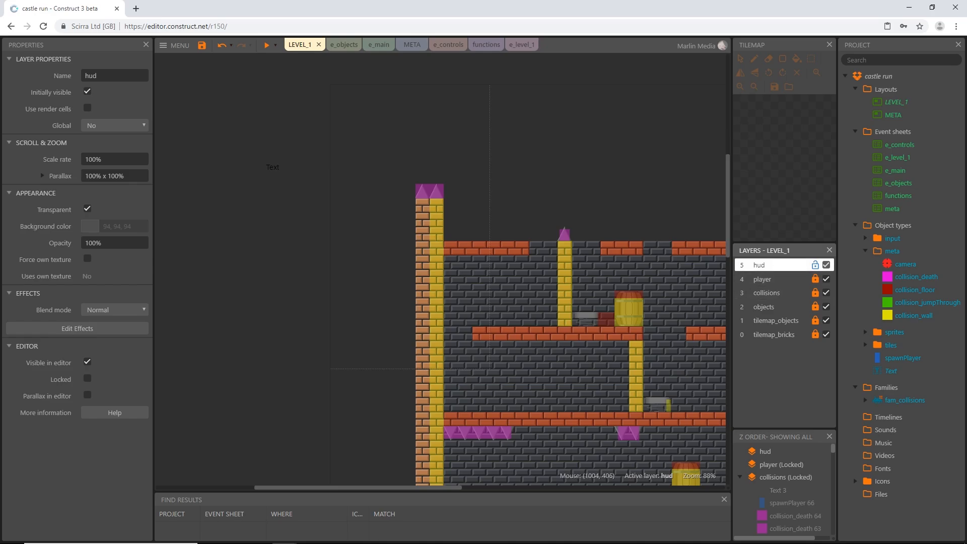
# Move the Text object onto the hud layer via its Layer property.
pyautogui.click(768, 292)
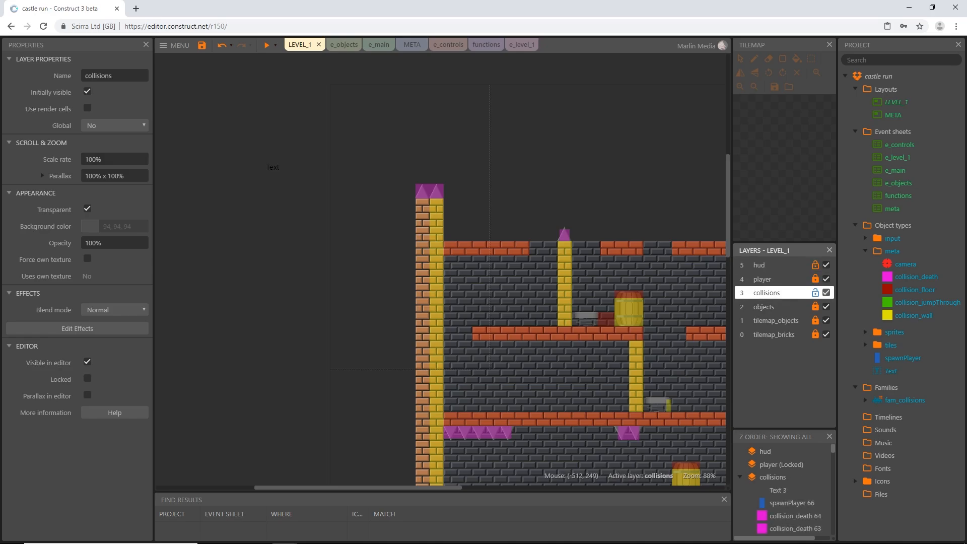
pyautogui.click(273, 167)
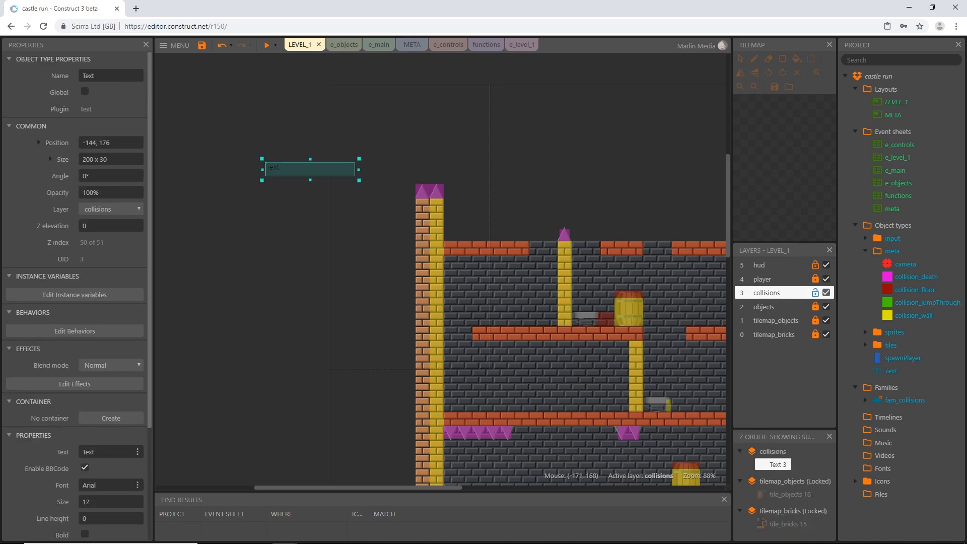
pyautogui.click(111, 208)
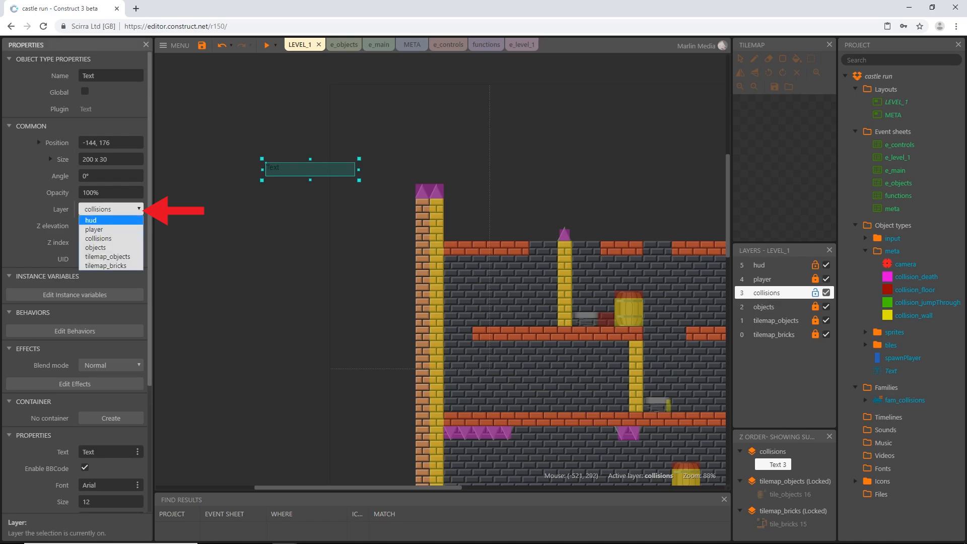
pyautogui.click(90, 219)
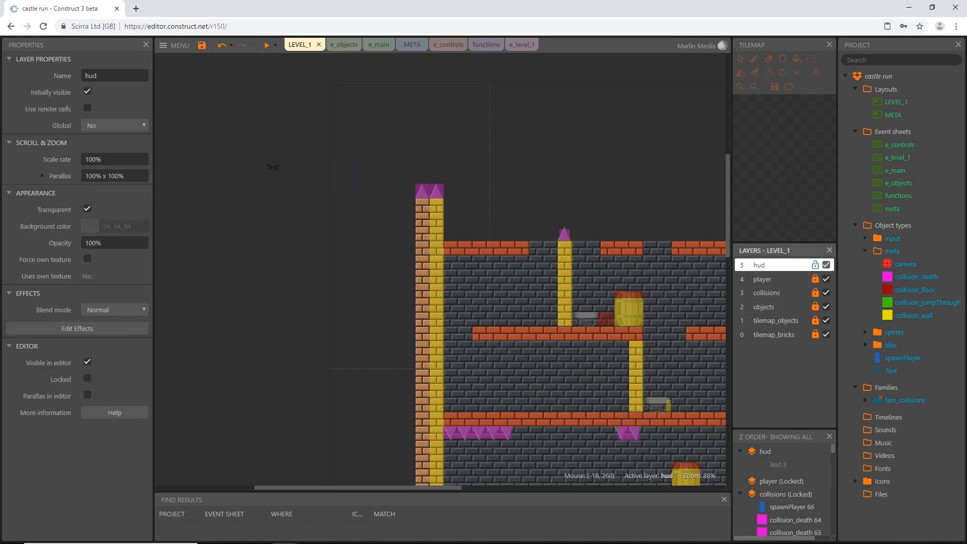
# Name the object txt_ready and set its text to READY.
pyautogui.click(273, 167)
pyautogui.write('txt')
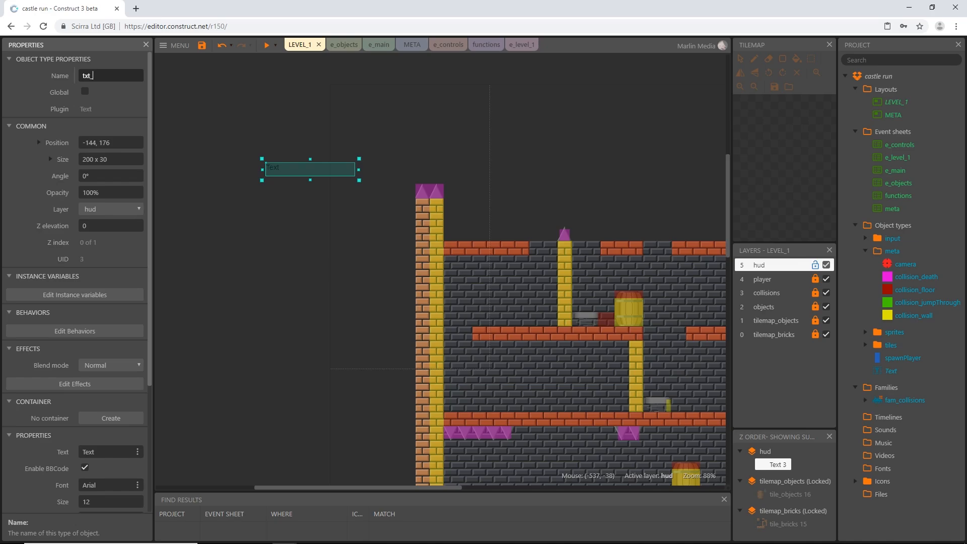
pyautogui.write('ready')
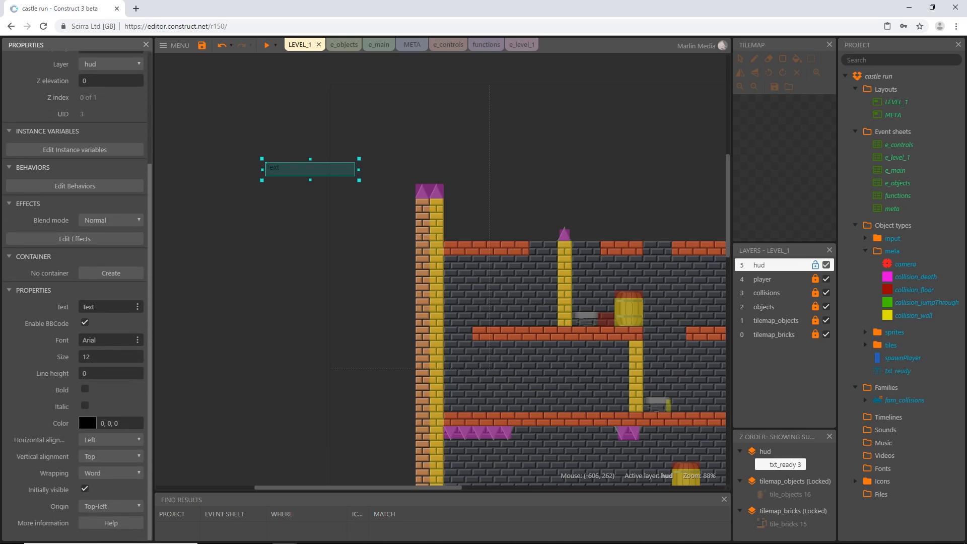
pyautogui.click(110, 307)
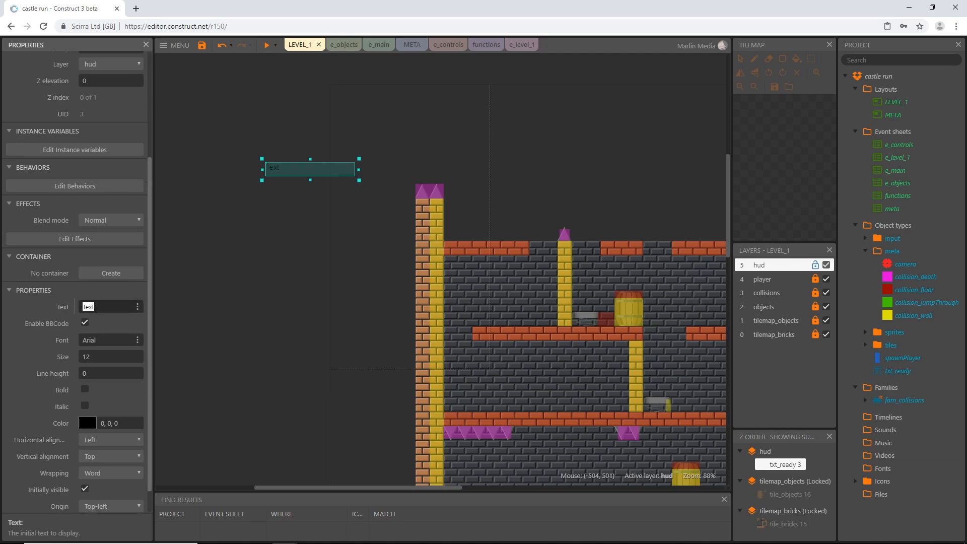
pyautogui.write('READY')
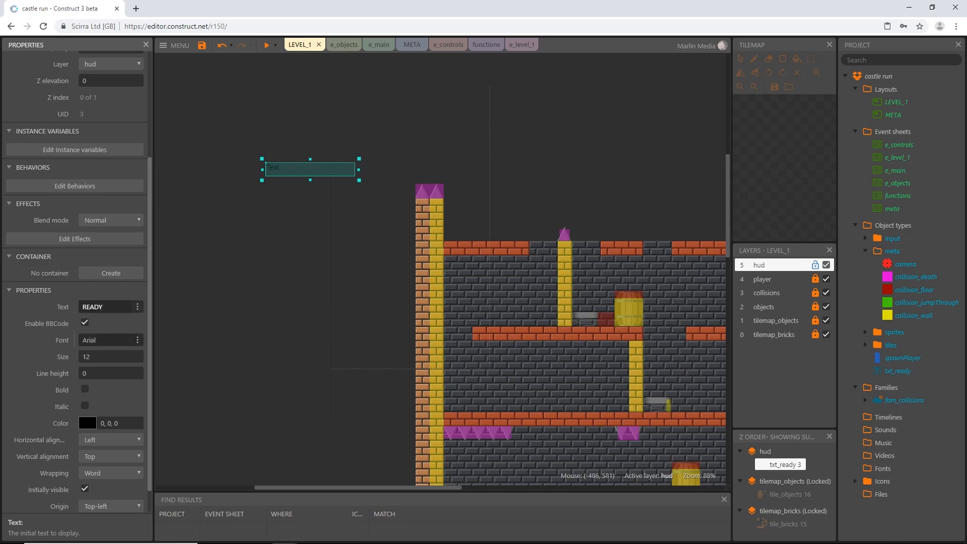
# Set the text's font to Franklin Gothic.
pyautogui.click(137, 339)
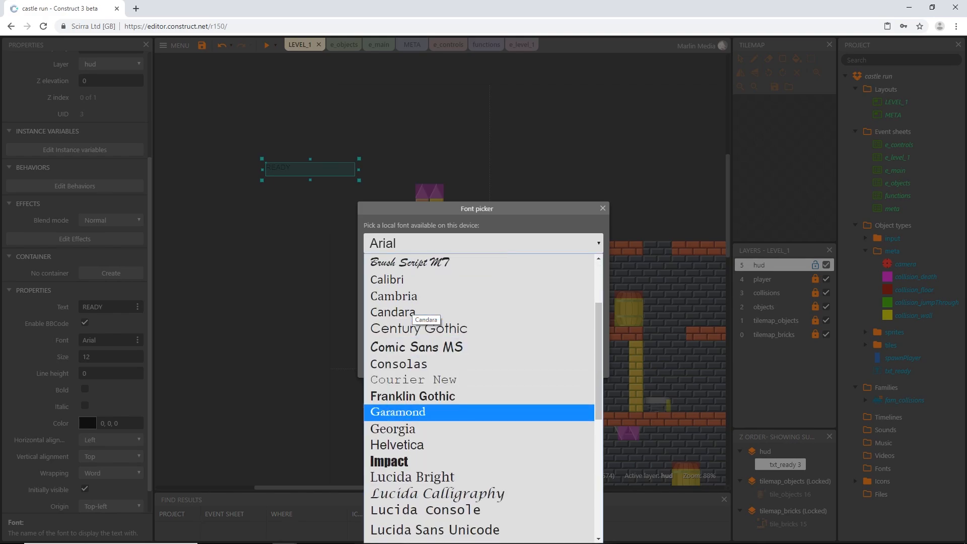
pyautogui.click(412, 394)
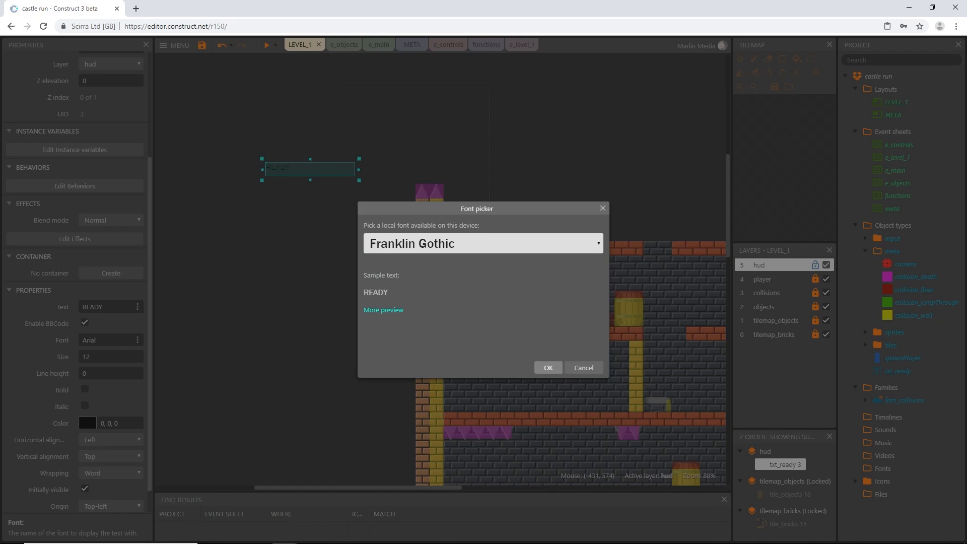
pyautogui.click(547, 367)
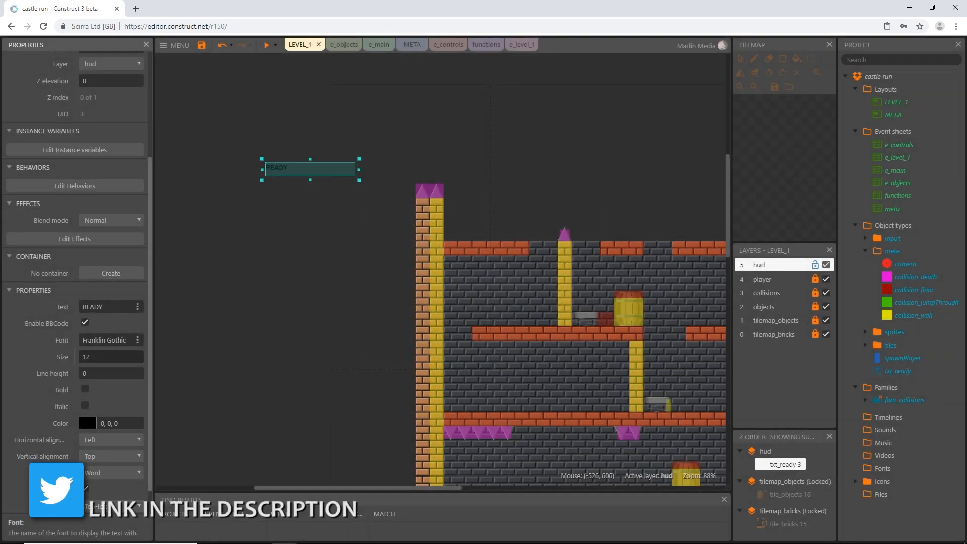
# Make the READY text size 54, bold, italic and white.
pyautogui.click(110, 357)
pyautogui.write('54')
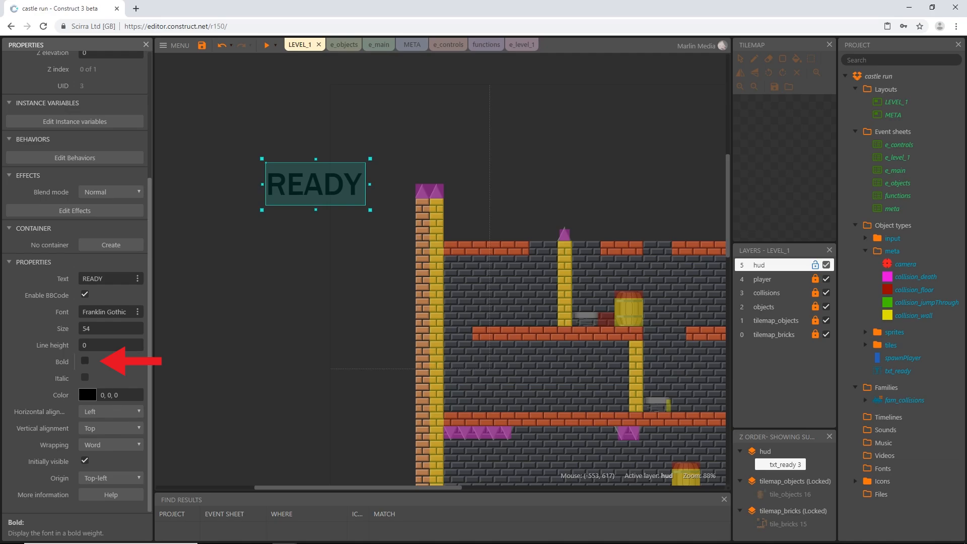
pyautogui.click(84, 378)
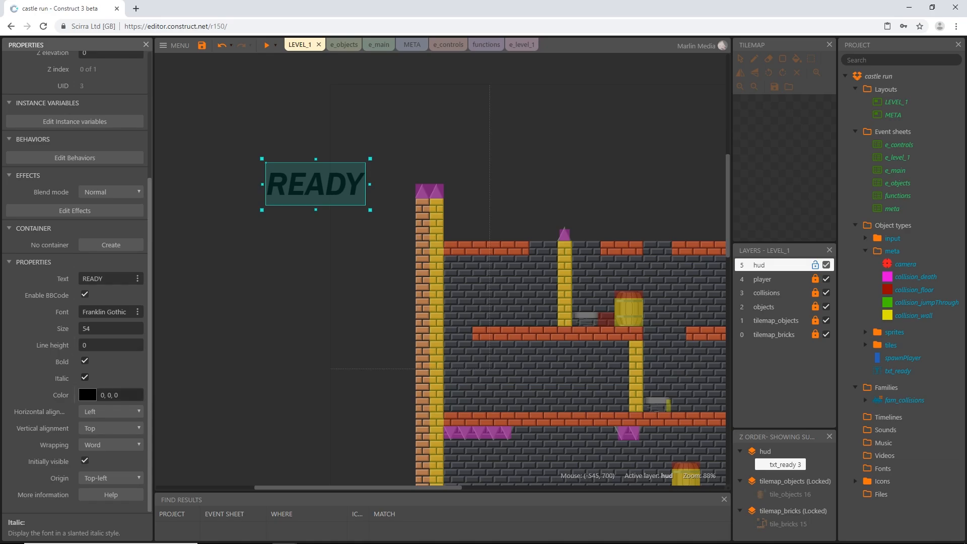
pyautogui.click(87, 395)
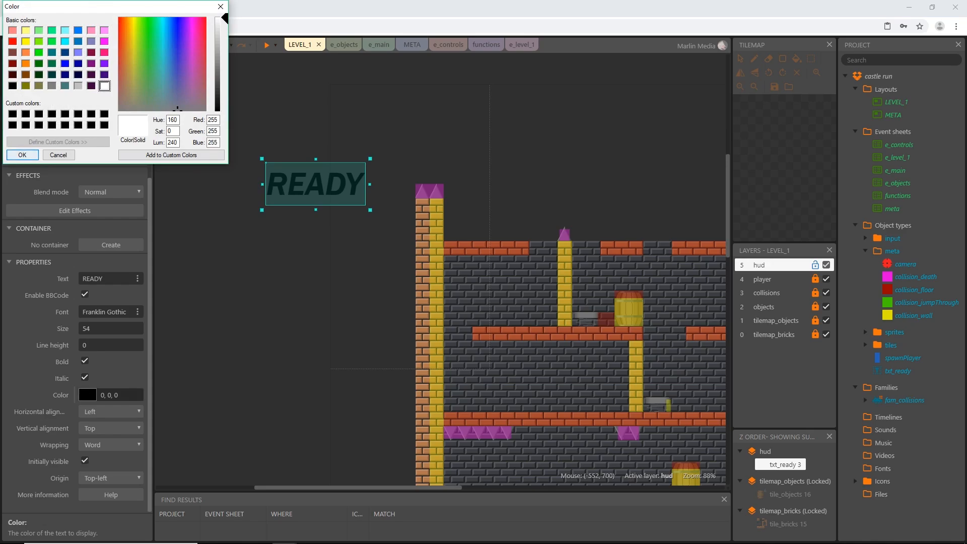
pyautogui.click(22, 155)
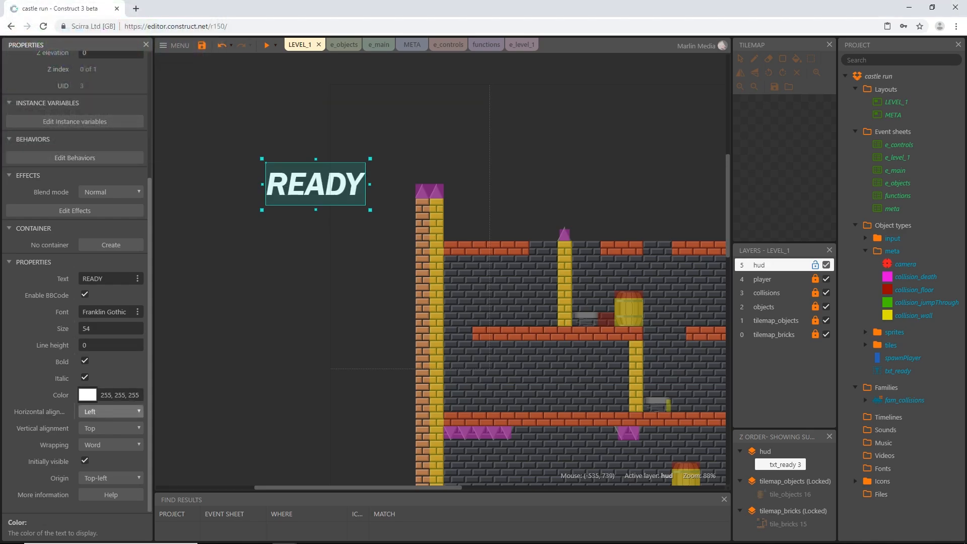
# Centre the text inside its box and change the object's origin point.
pyautogui.click(109, 411)
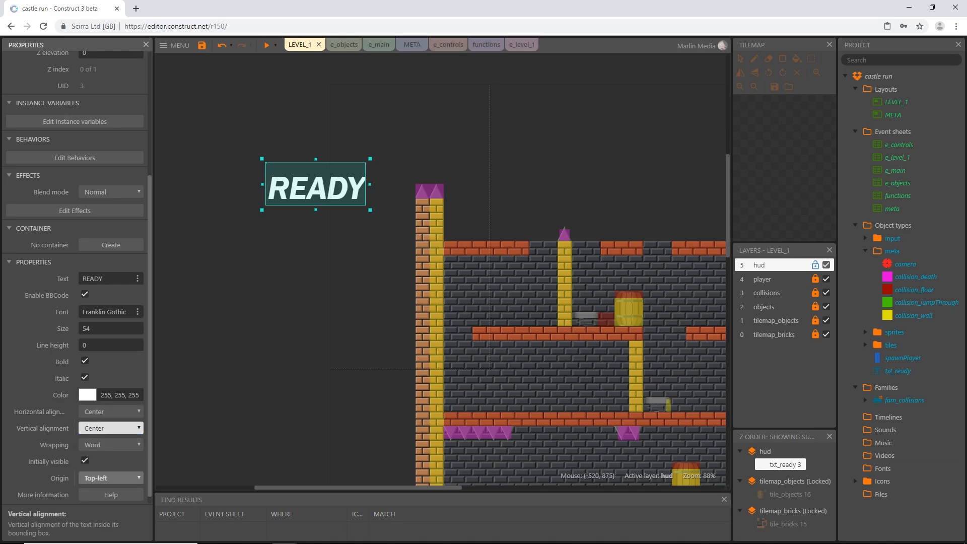
pyautogui.click(111, 477)
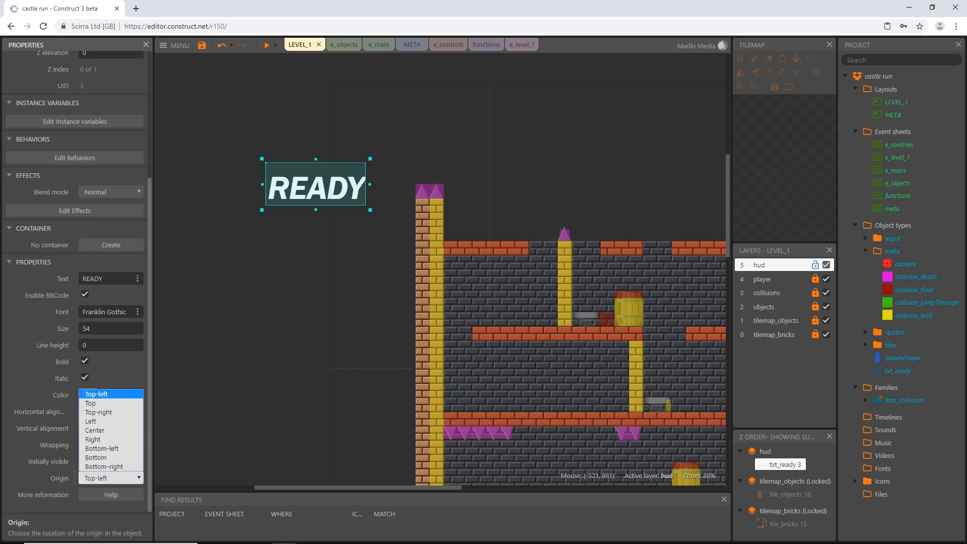
pyautogui.click(94, 430)
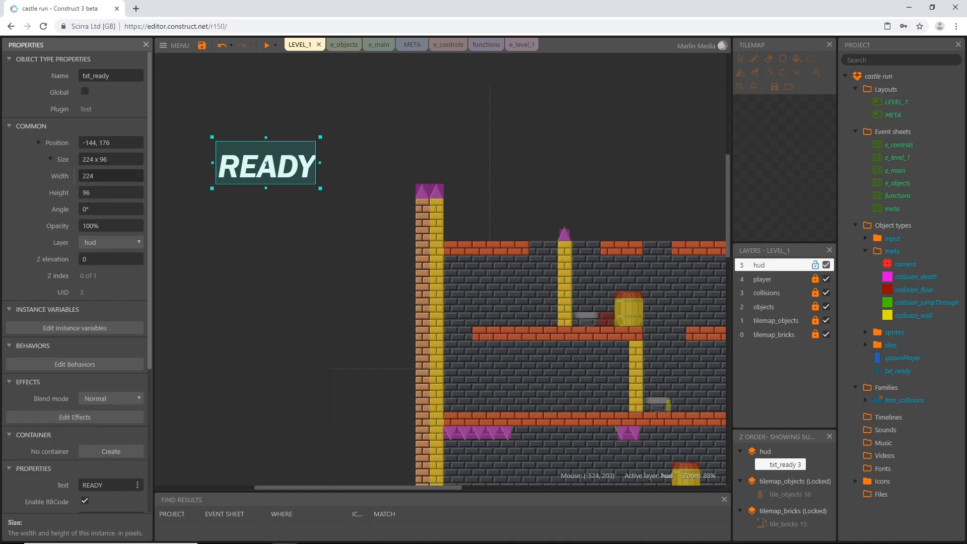
# Set the text box width to 254 and height to 105.
pyautogui.click(110, 175)
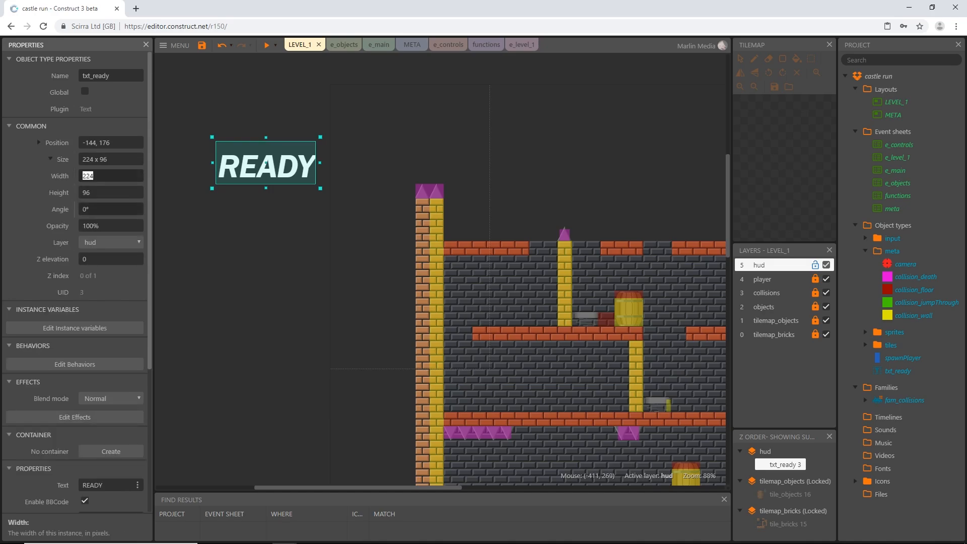
pyautogui.write('254')
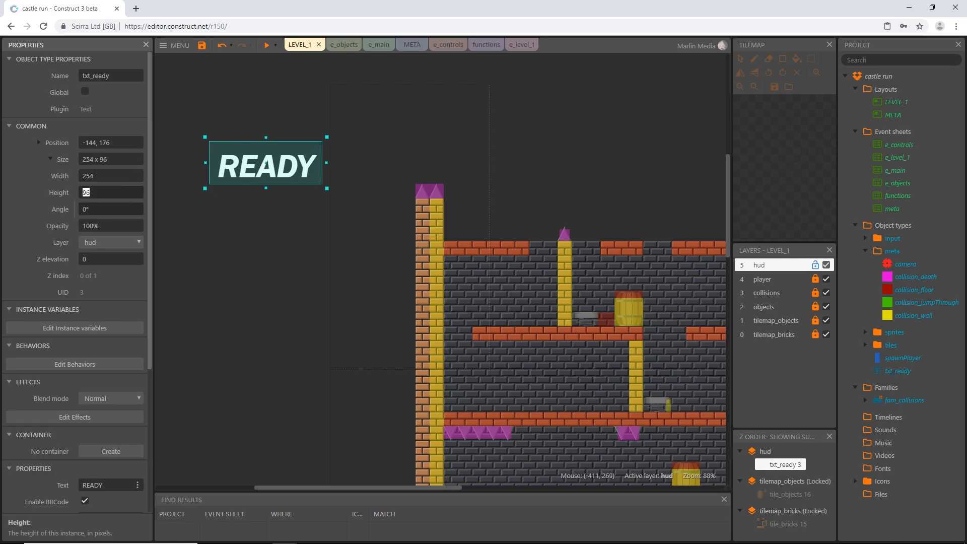
pyautogui.write('105')
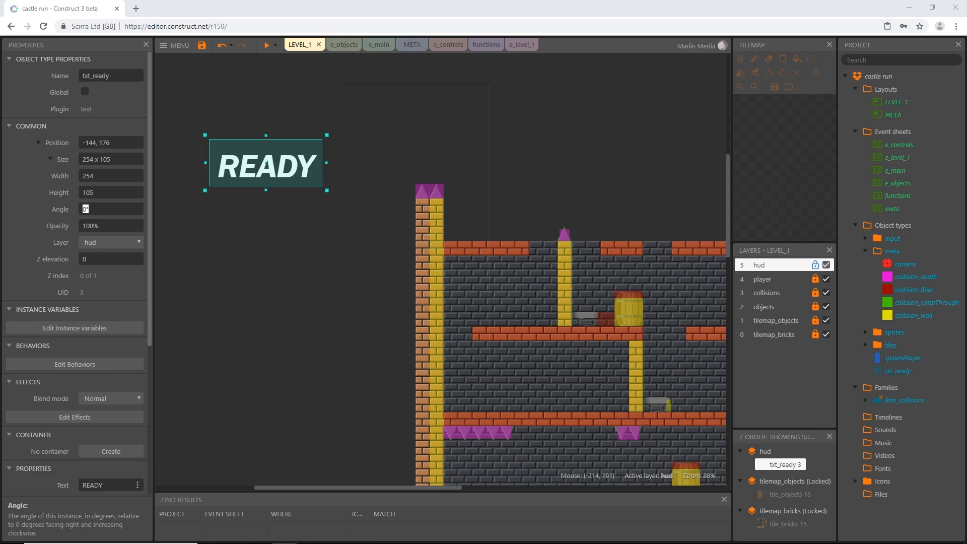
# Rename the duplicate READY text object to txt_run.
pyautogui.rightClick(264, 163)
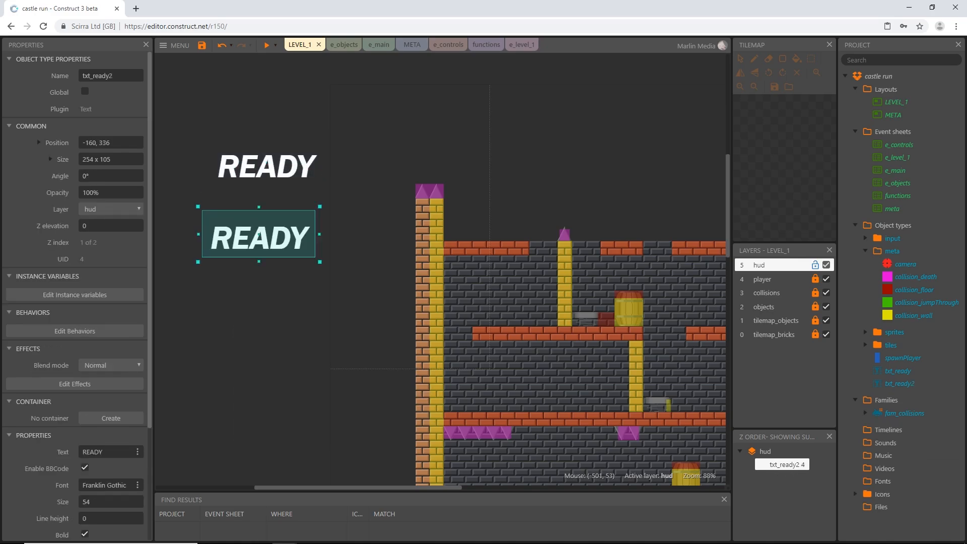
pyautogui.doubleClick(110, 76)
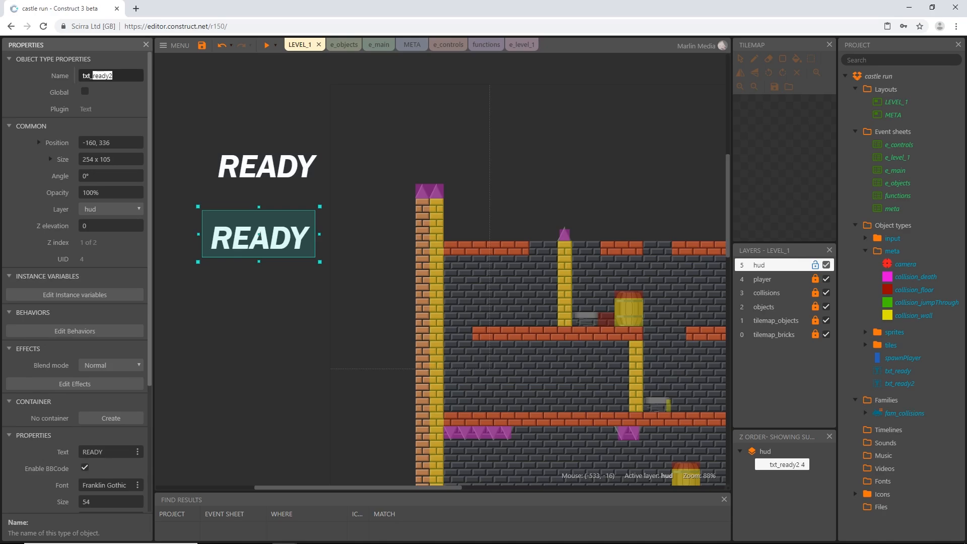
pyautogui.write('txt_run')
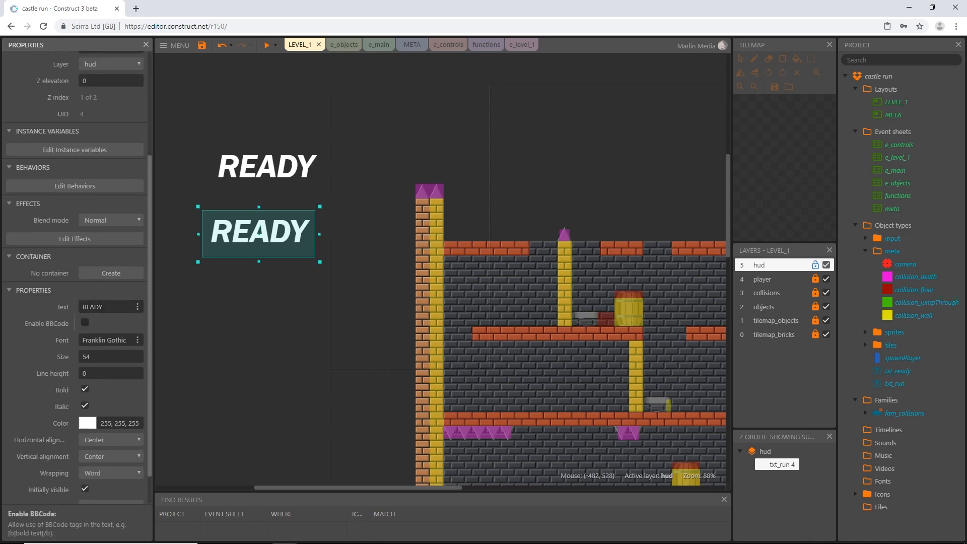
# Make txt_run display RUN, then reselect the READY text.
pyautogui.click(111, 307)
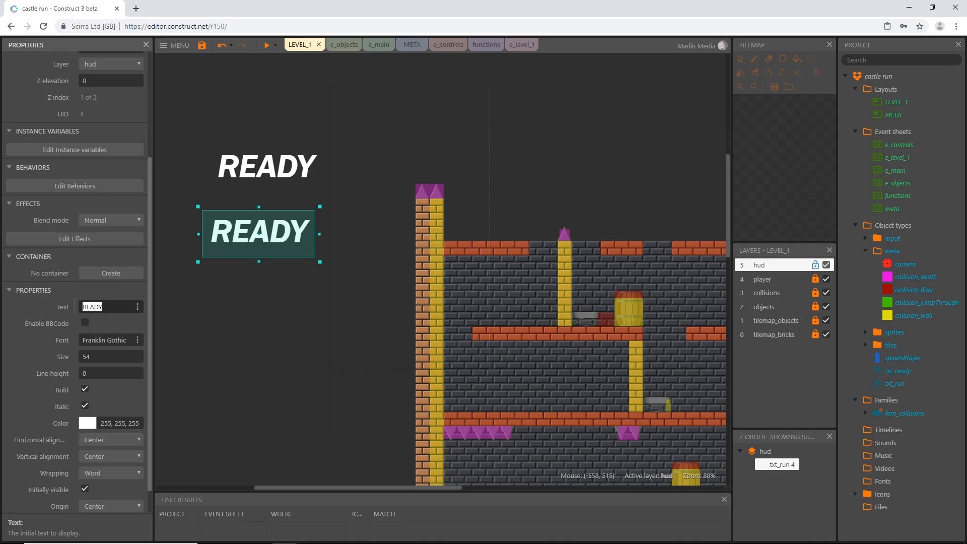
pyautogui.write('RUN')
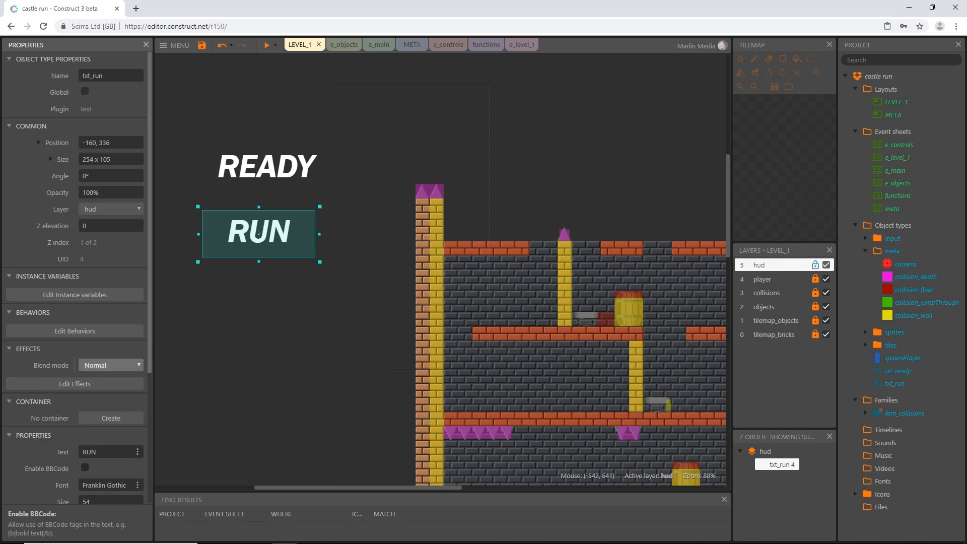
pyautogui.click(266, 165)
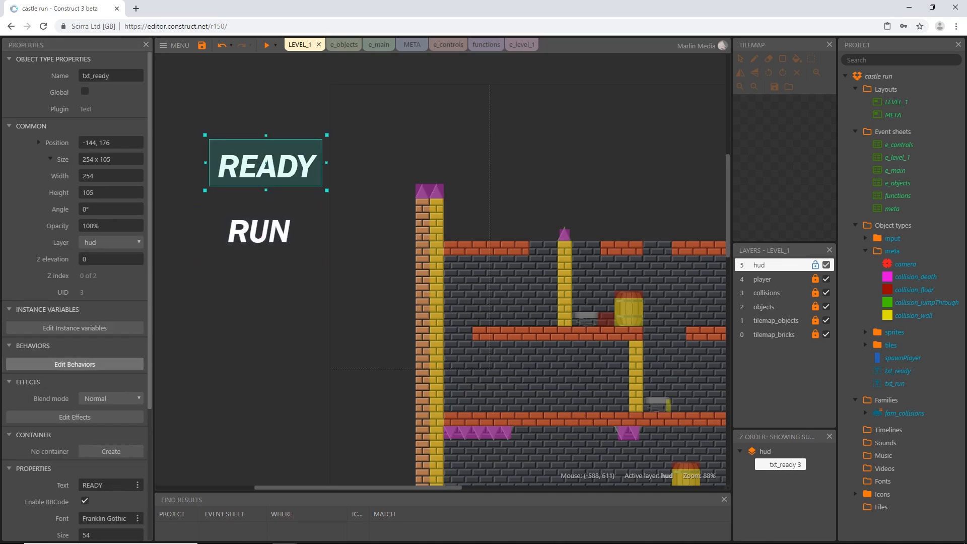
# Add the Flash behaviour to the txt_ready object.
pyautogui.click(73, 363)
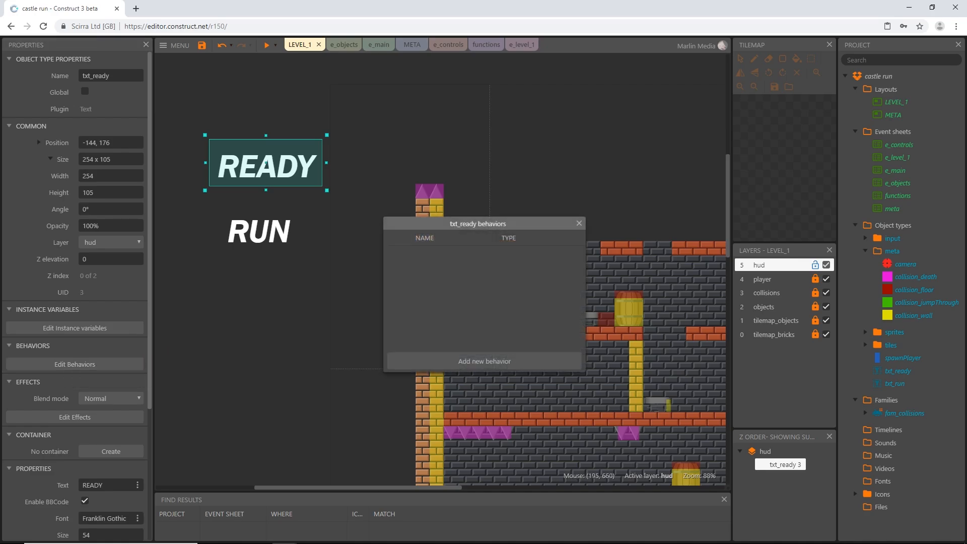
pyautogui.click(484, 361)
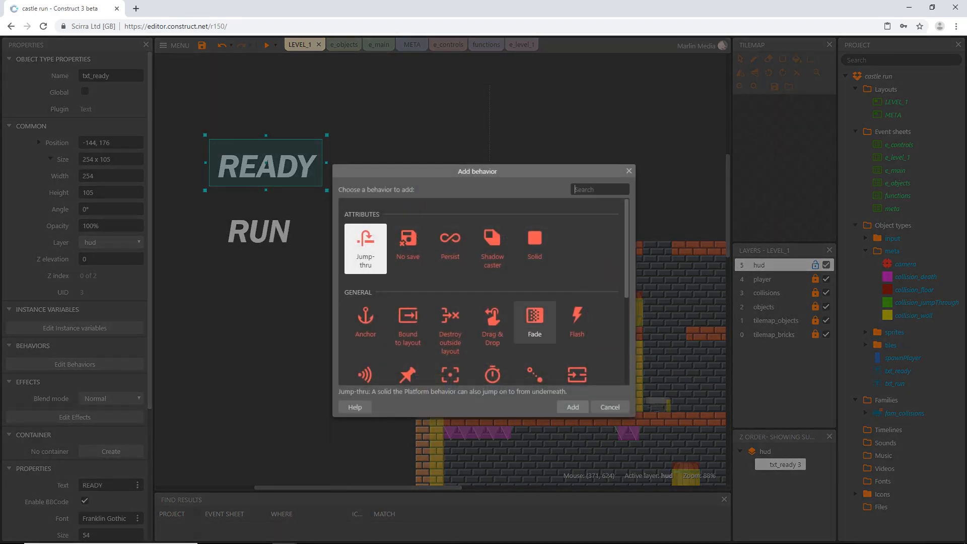
pyautogui.click(575, 322)
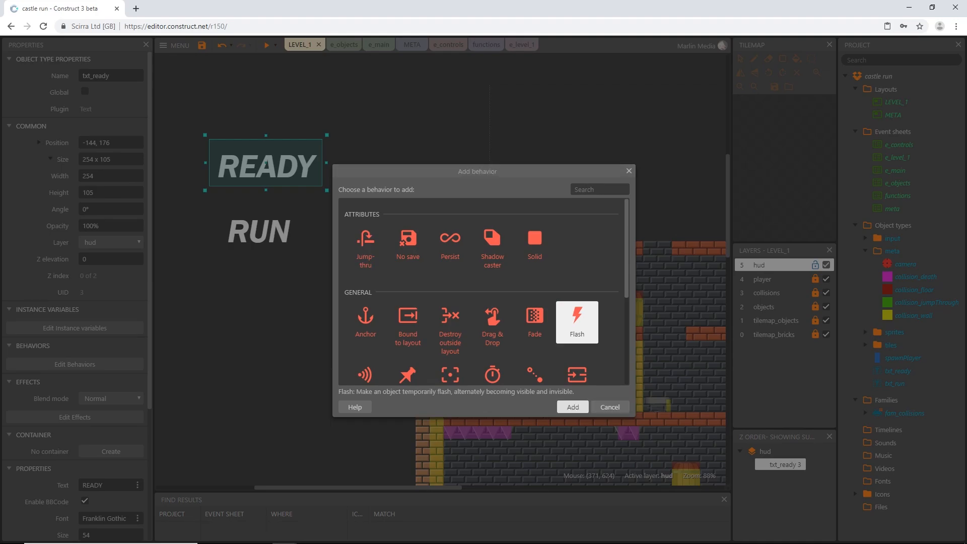
pyautogui.click(571, 406)
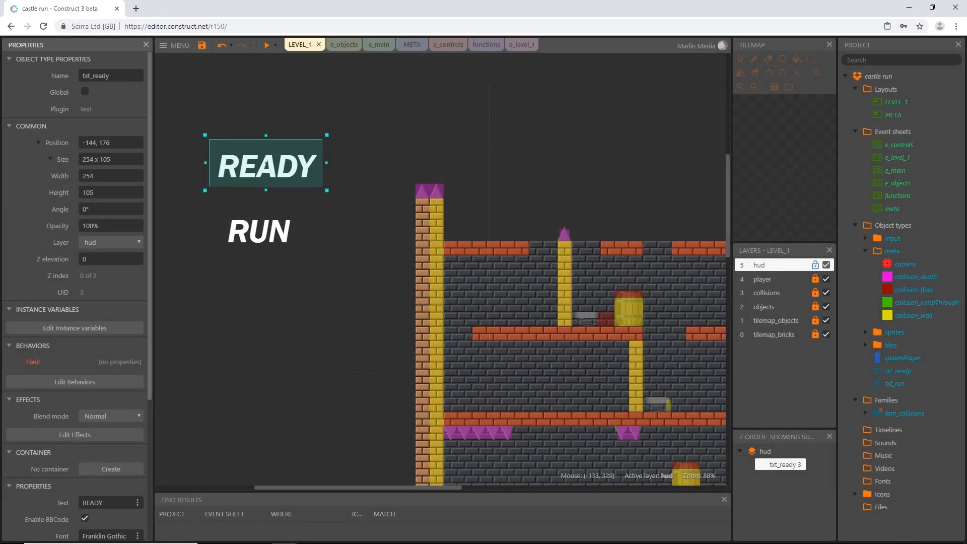
# Add the Fade behaviour to the txt_run object.
pyautogui.click(259, 233)
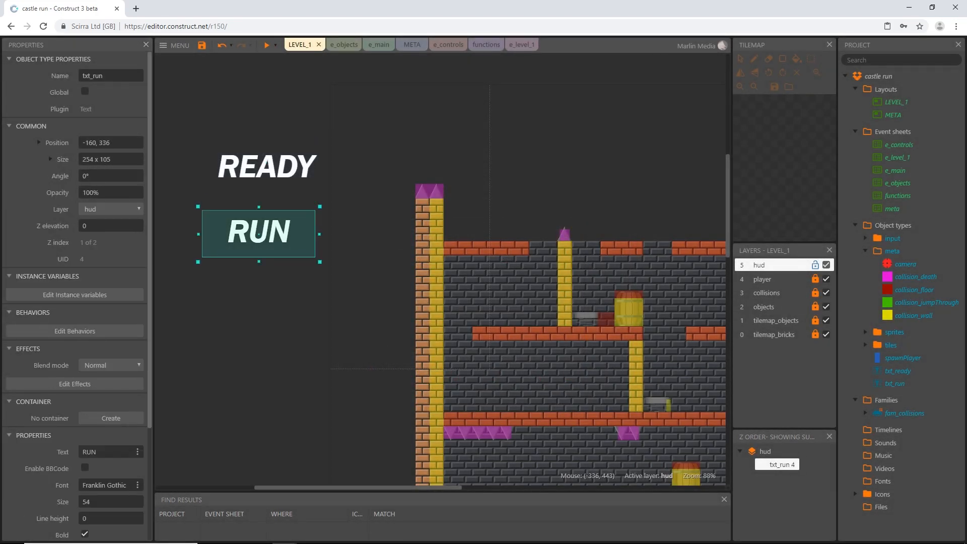
pyautogui.click(73, 330)
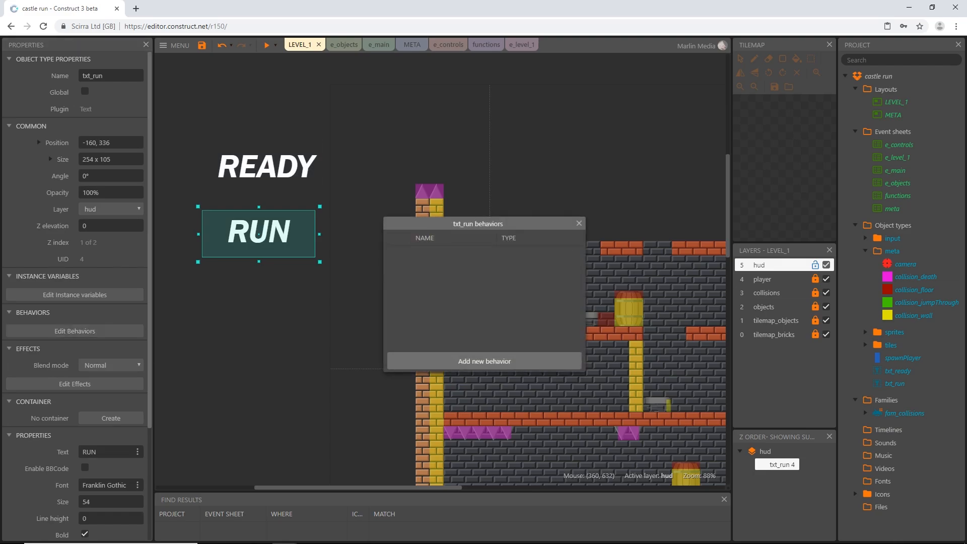
pyautogui.click(483, 361)
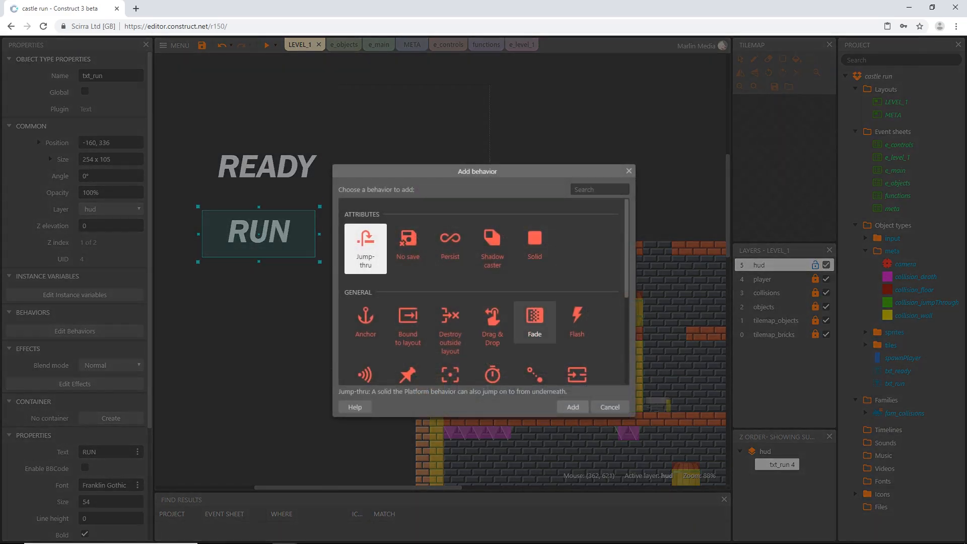
pyautogui.click(571, 406)
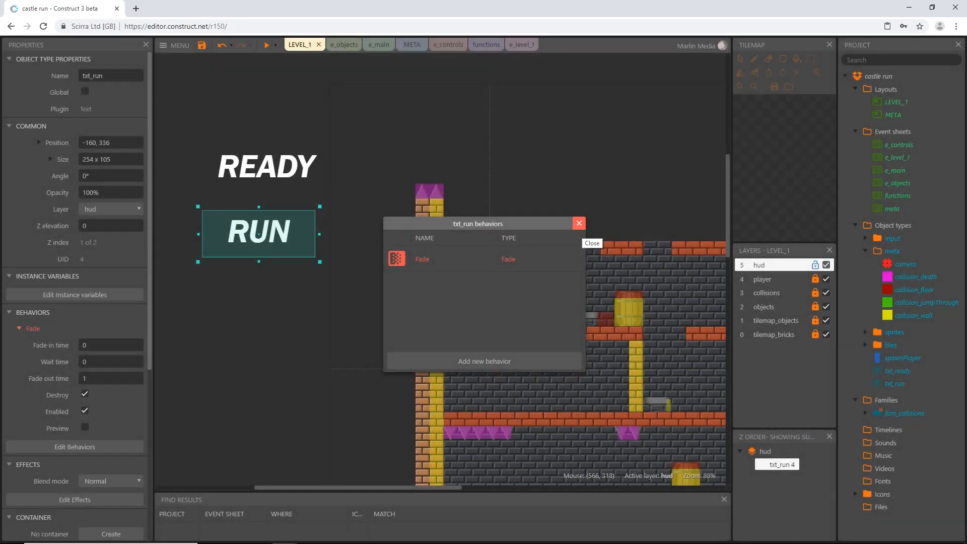
pyautogui.click(579, 224)
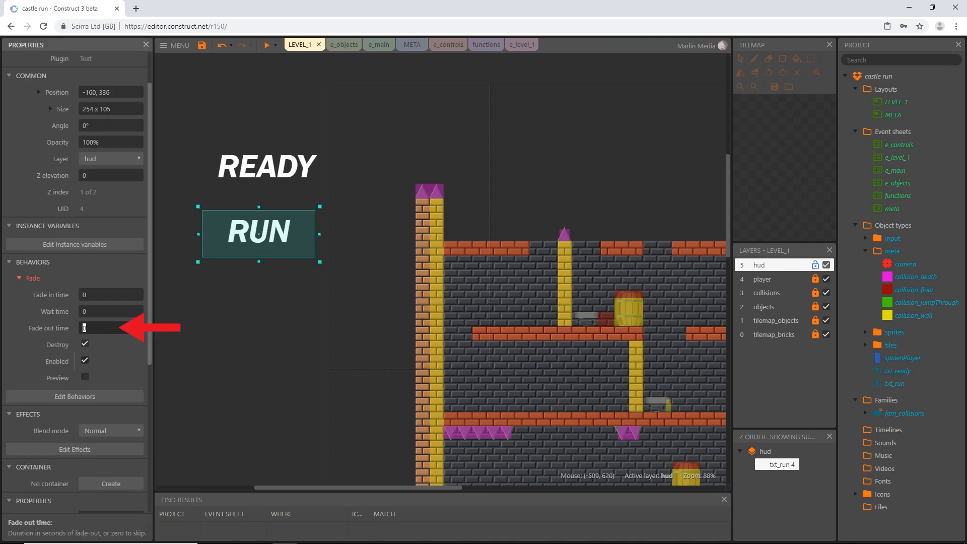
# Set txt_run's fade-out time to 0.8 seconds.
pyautogui.write('0.8')
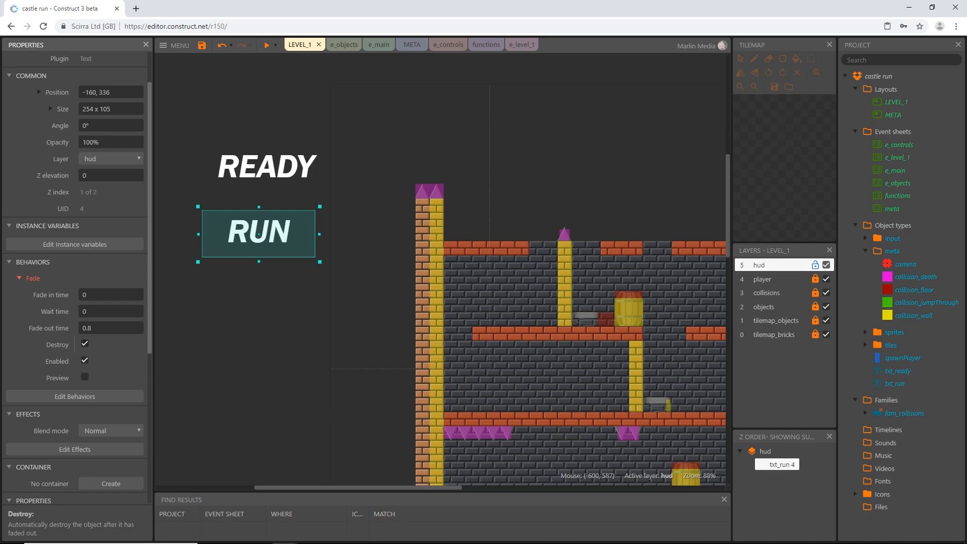
pyautogui.click(266, 165)
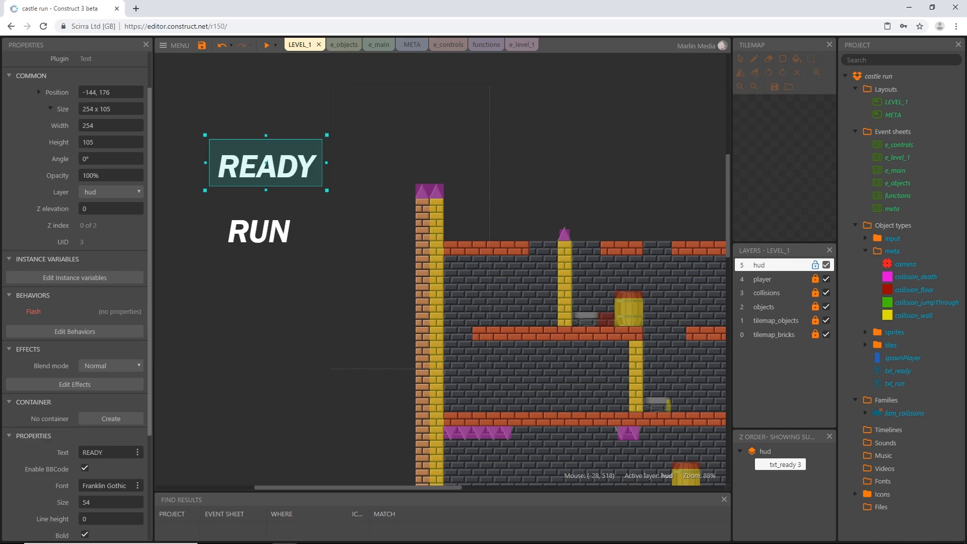
pyautogui.hscroll(3)
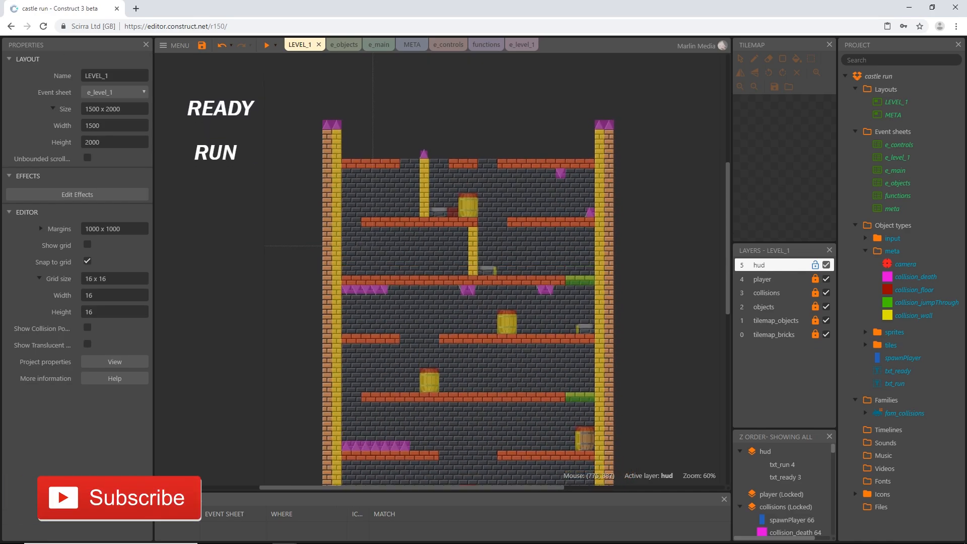
pyautogui.scroll(-3)
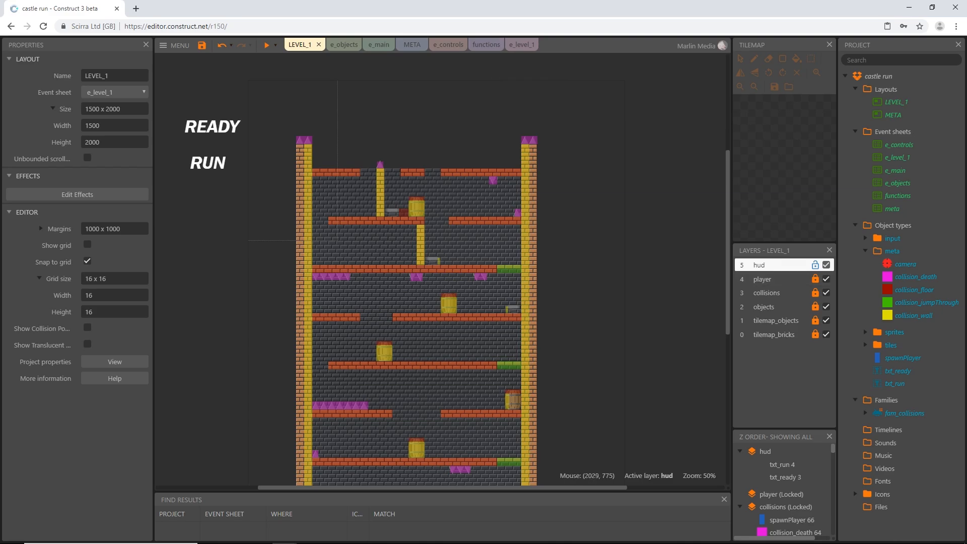
# Set the hud layer's parallax to 0% in both directions.
pyautogui.doubleClick(760, 265)
pyautogui.write('0')
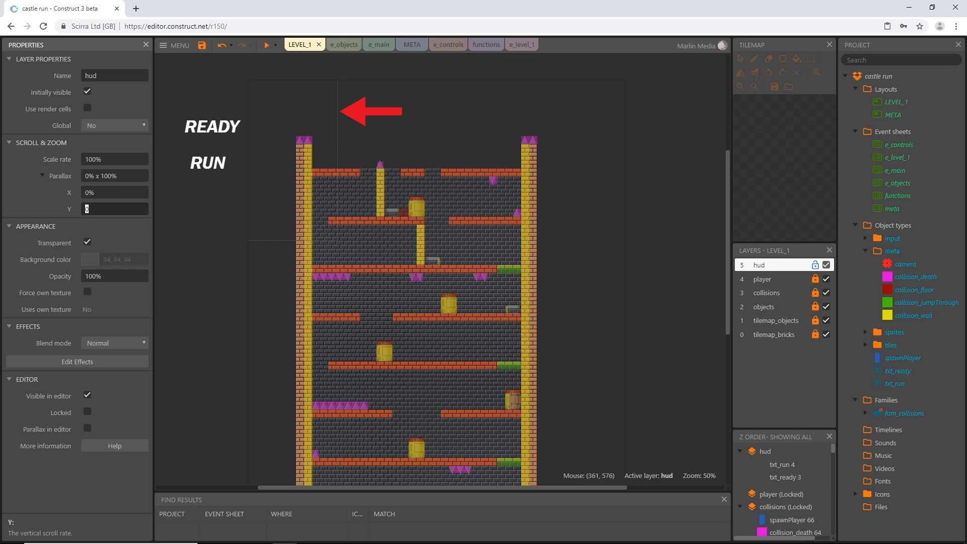
pyautogui.moveTo(94, 119)
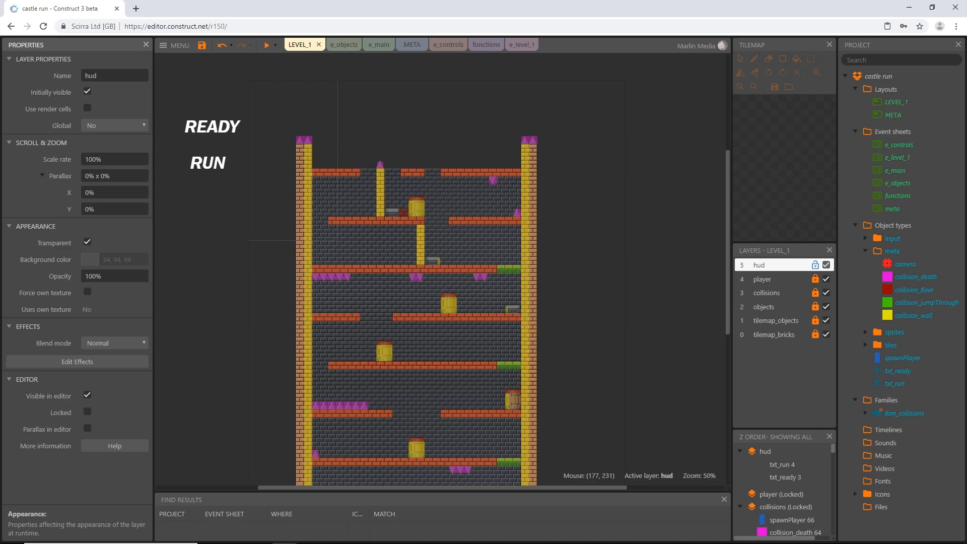
# Drag the READY and RUN texts into the top of the level area.
pyautogui.click(210, 126)
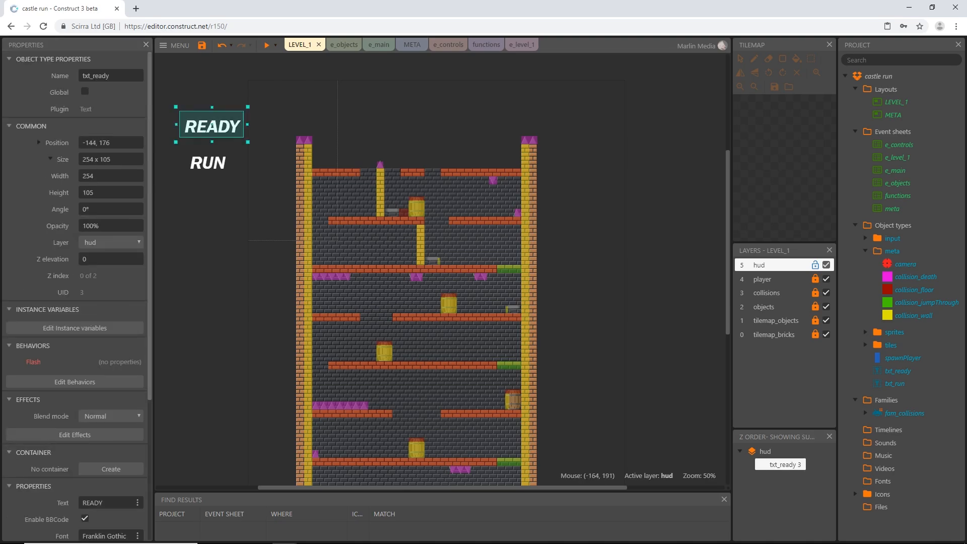
pyautogui.moveTo(211, 124); pyautogui.dragTo(296, 113)
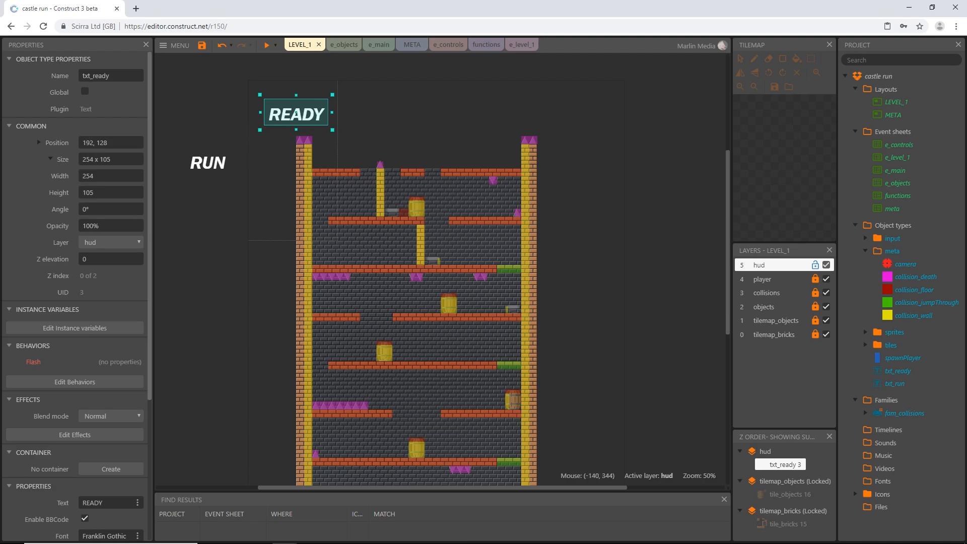
pyautogui.click(292, 168)
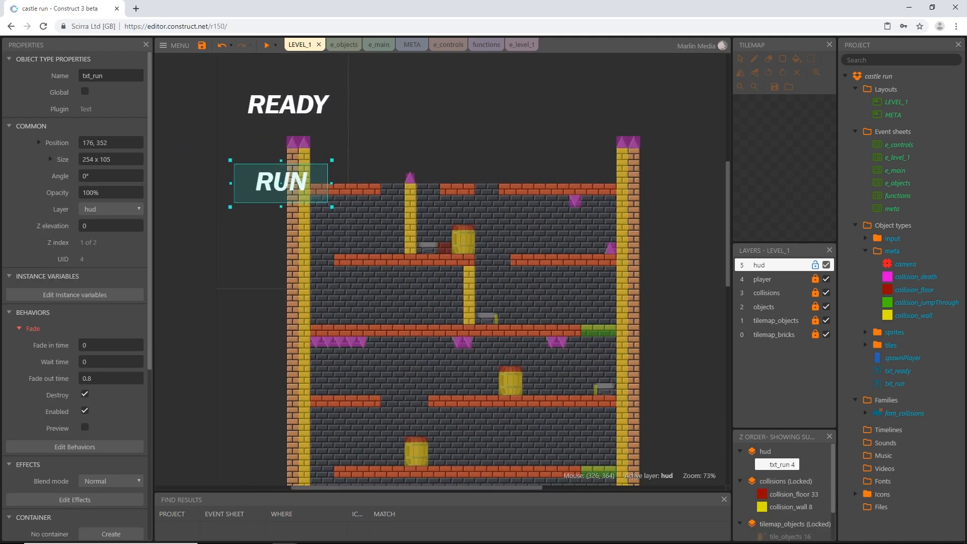
pyautogui.moveTo(403, 479)
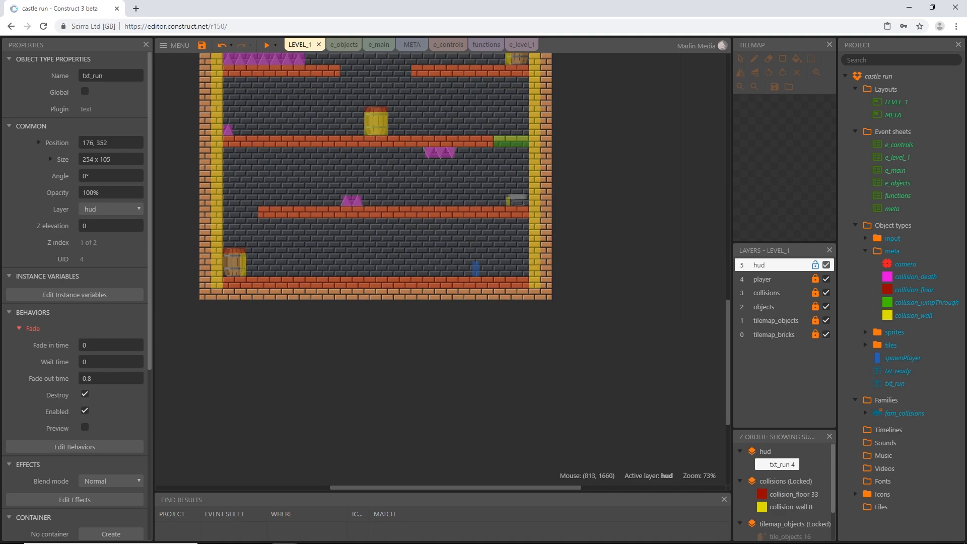
pyautogui.click(266, 45)
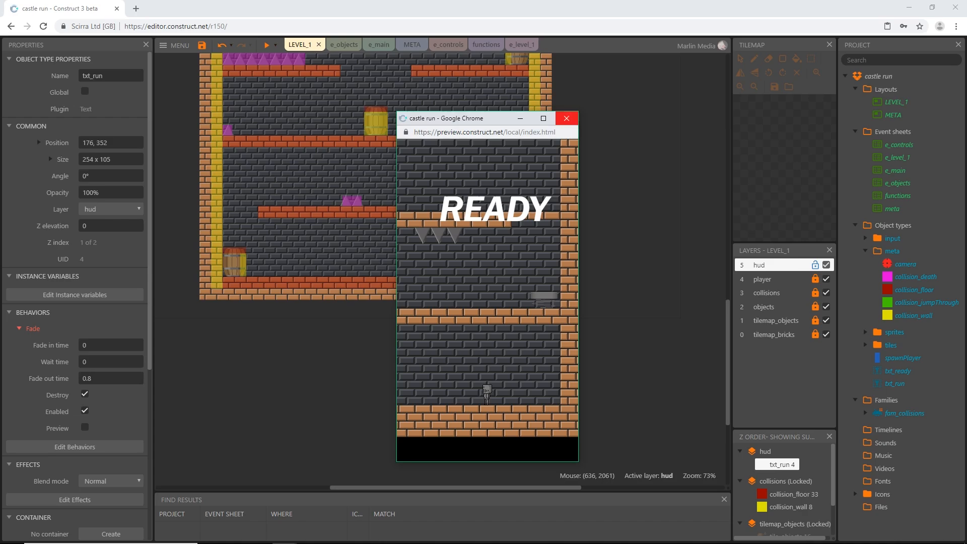
pyautogui.moveTo(565, 118)
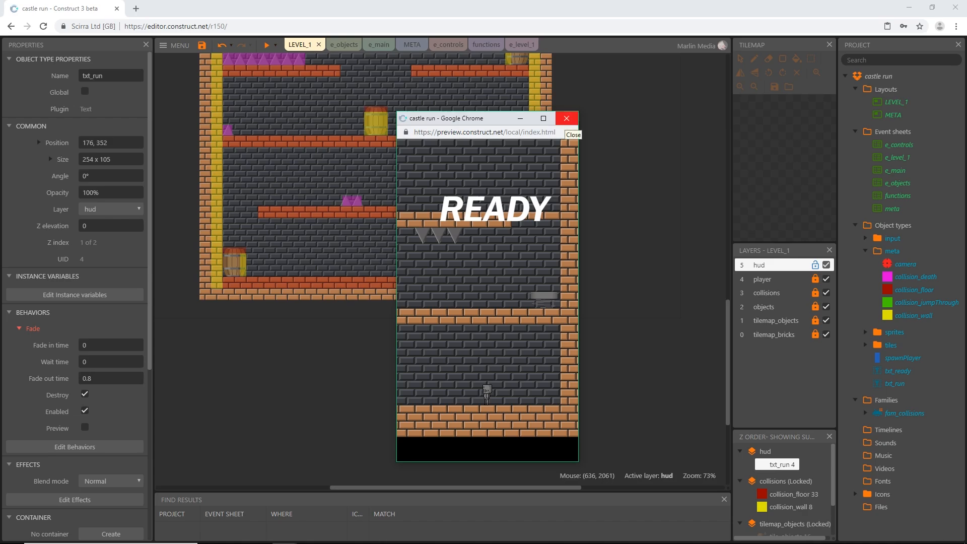
pyautogui.click(572, 134)
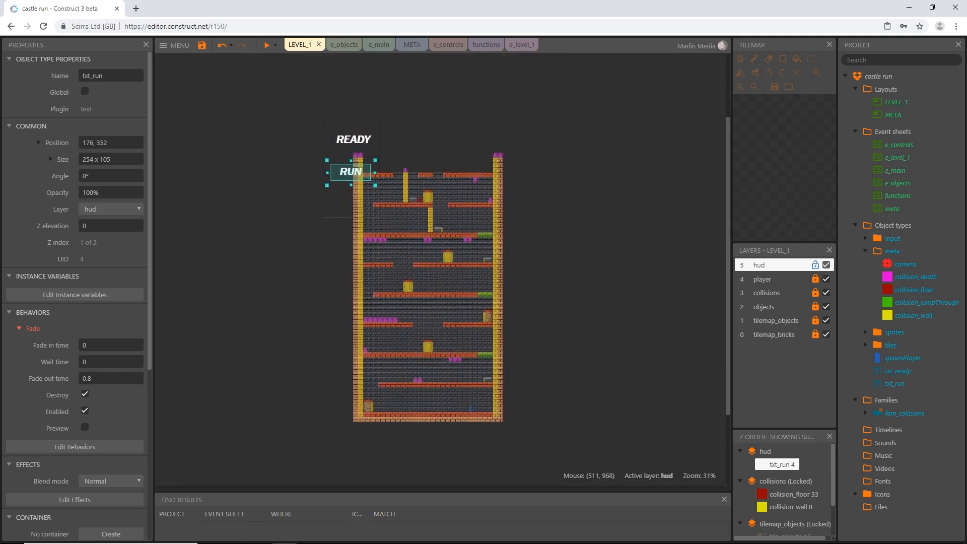
# Remove the READY and RUN instances from LEVEL_1 and dismiss the deleted-instances notice.
pyautogui.moveTo(350, 171); pyautogui.dragTo(299, 187)
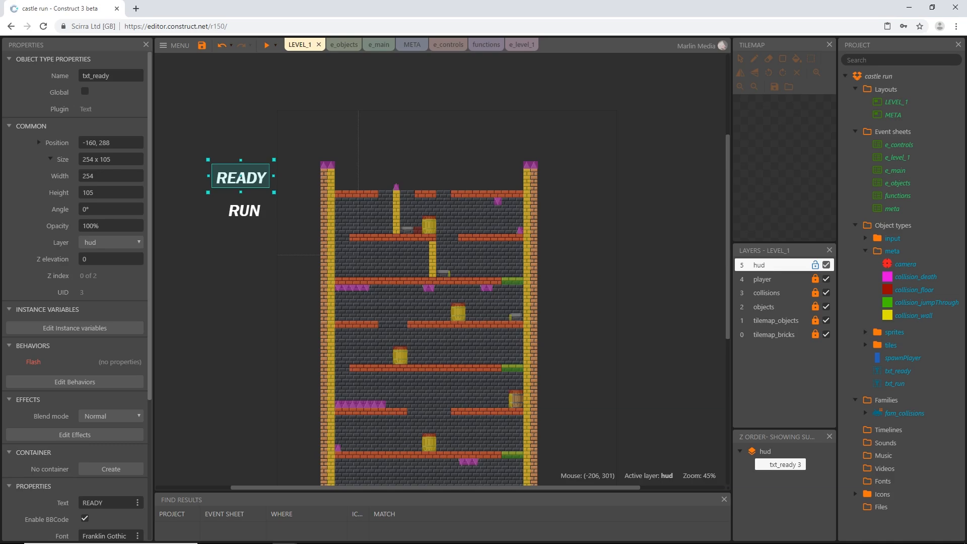
pyautogui.scroll(-3)
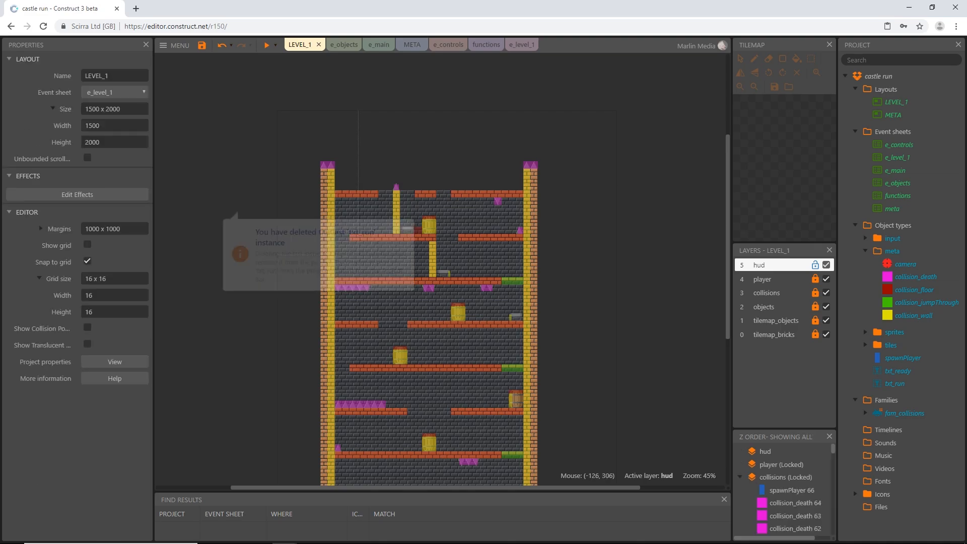
pyautogui.click(400, 44)
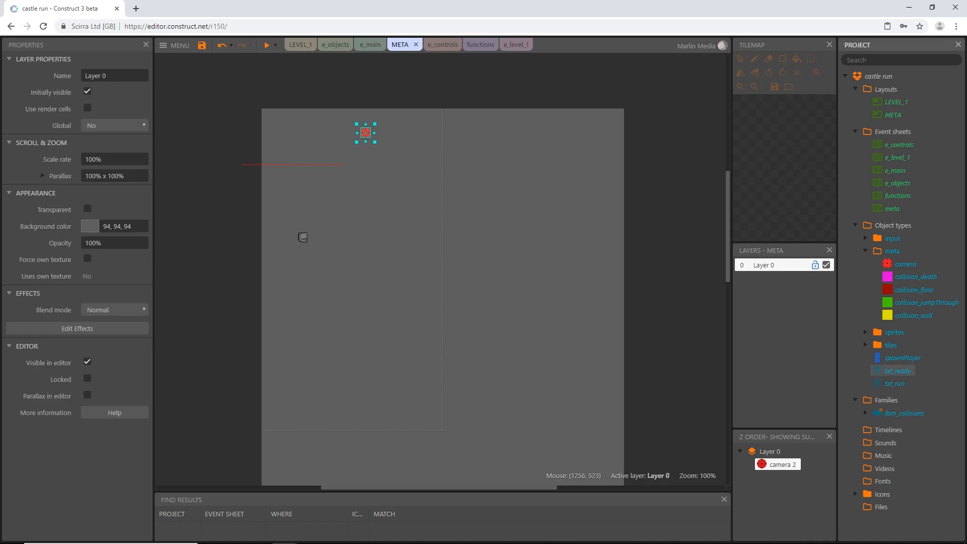
# Drop txt_ready and txt_run onto the META layout, READY above RUN near the top.
pyautogui.click(899, 369)
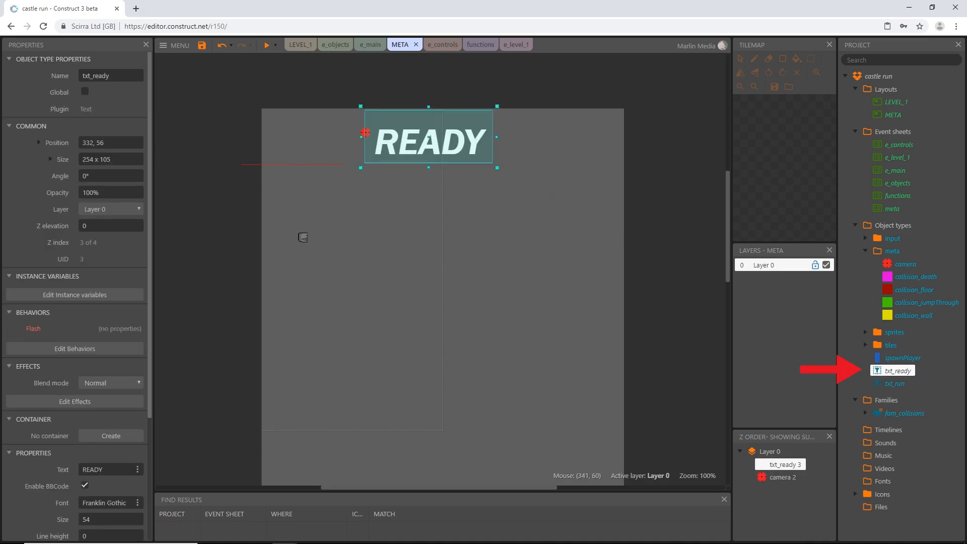
pyautogui.click(896, 383)
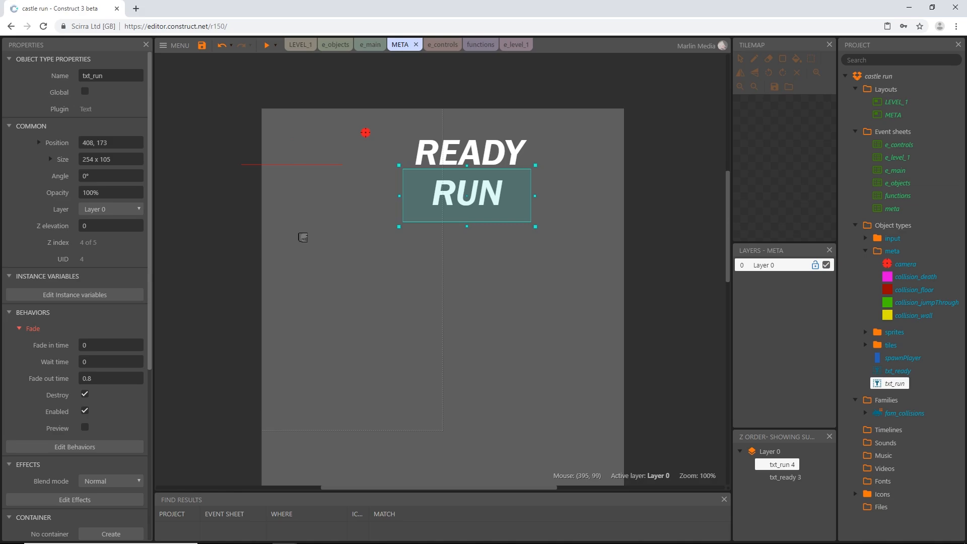
pyautogui.moveTo(755, 195)
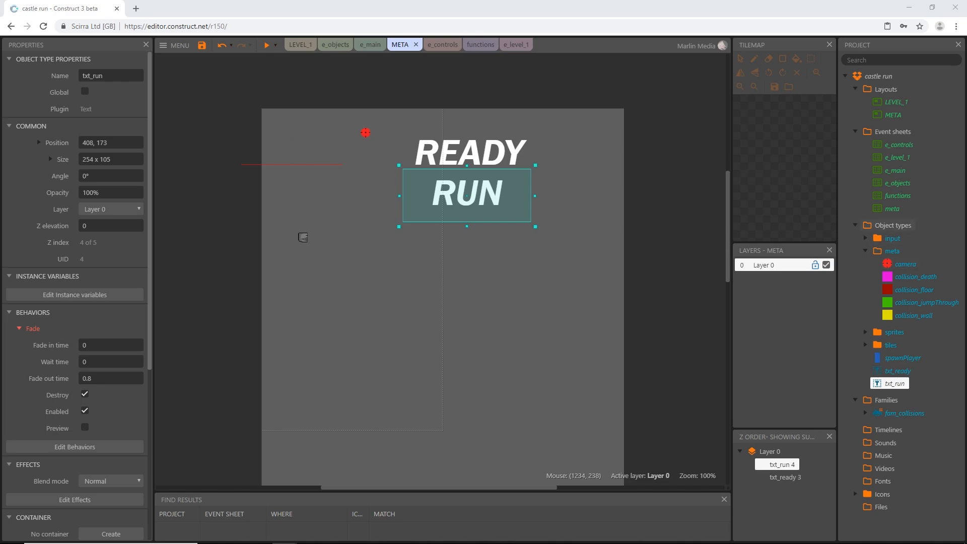
# Create a 'text' subfolder under Object types holding txt_ready and txt_run, then collapse the folders.
pyautogui.rightClick(892, 225)
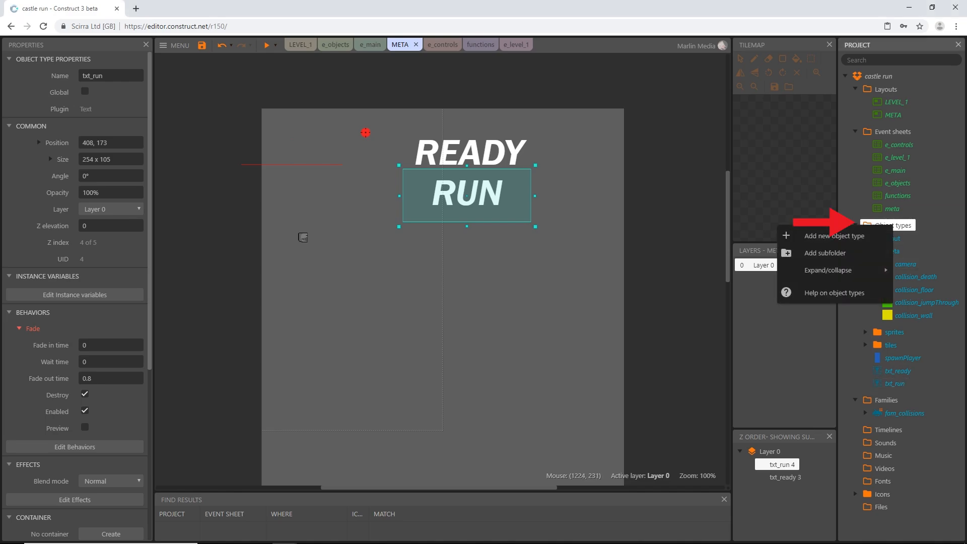
pyautogui.click(824, 253)
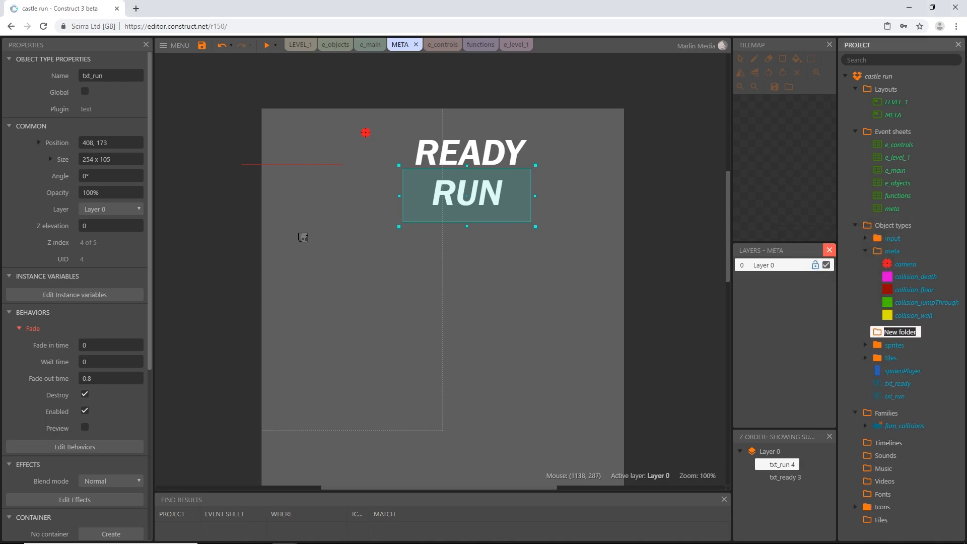
pyautogui.write('text')
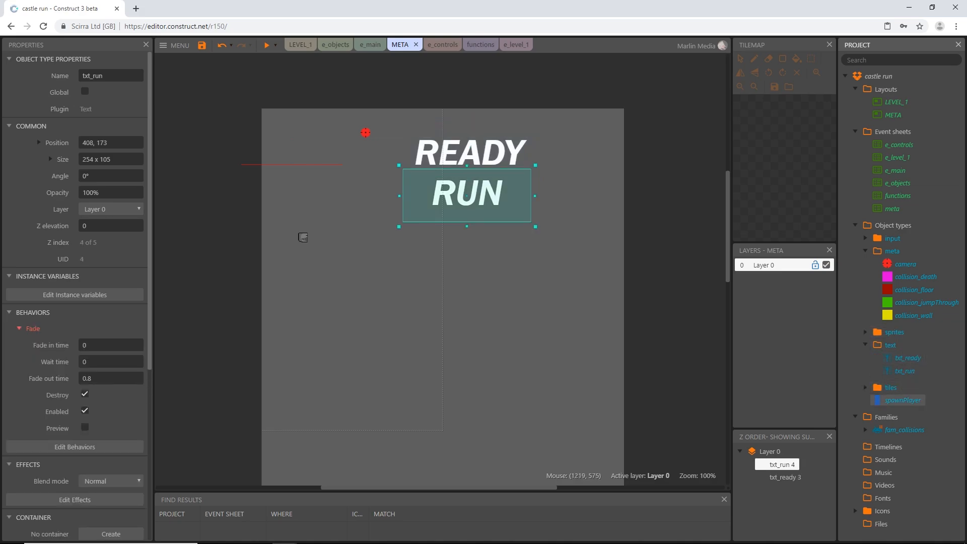
pyautogui.moveTo(789, 359)
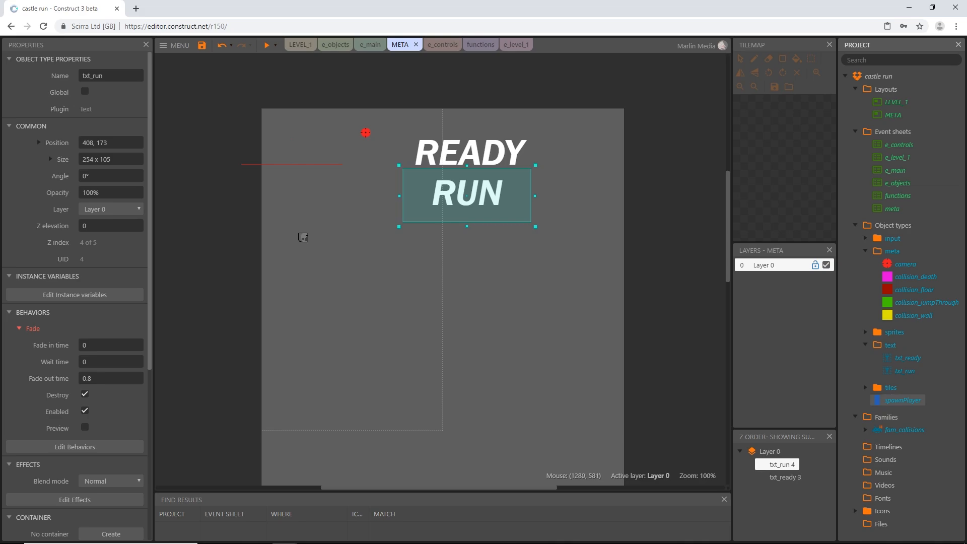
pyautogui.click(901, 400)
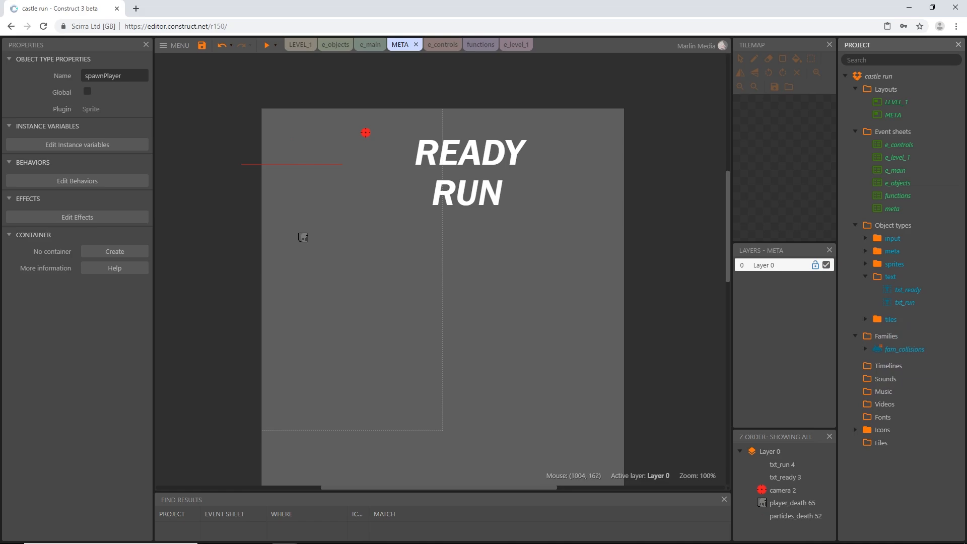
pyautogui.click(479, 44)
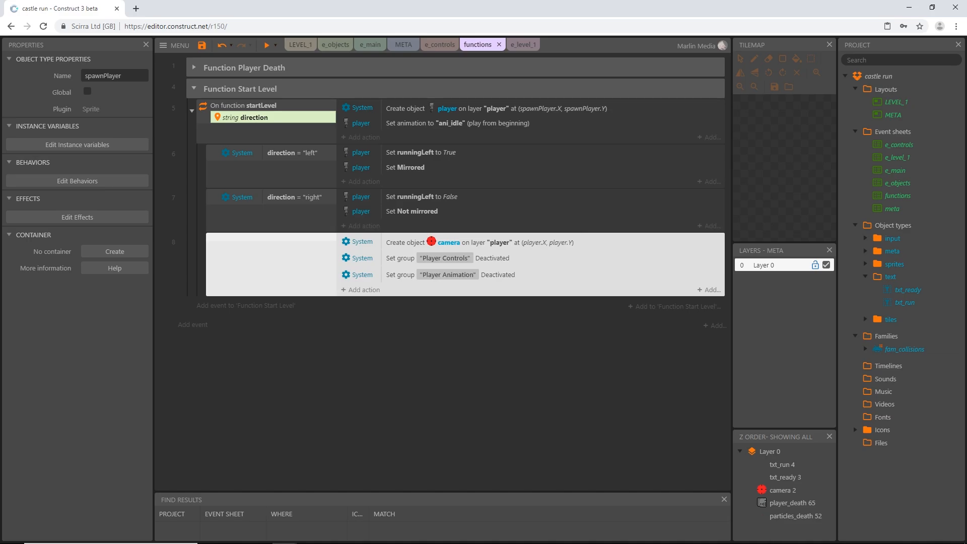
# Add a System Create object action to startLevel: txt_ready on layer "hud" at X 0, Y 0.
pyautogui.click(360, 290)
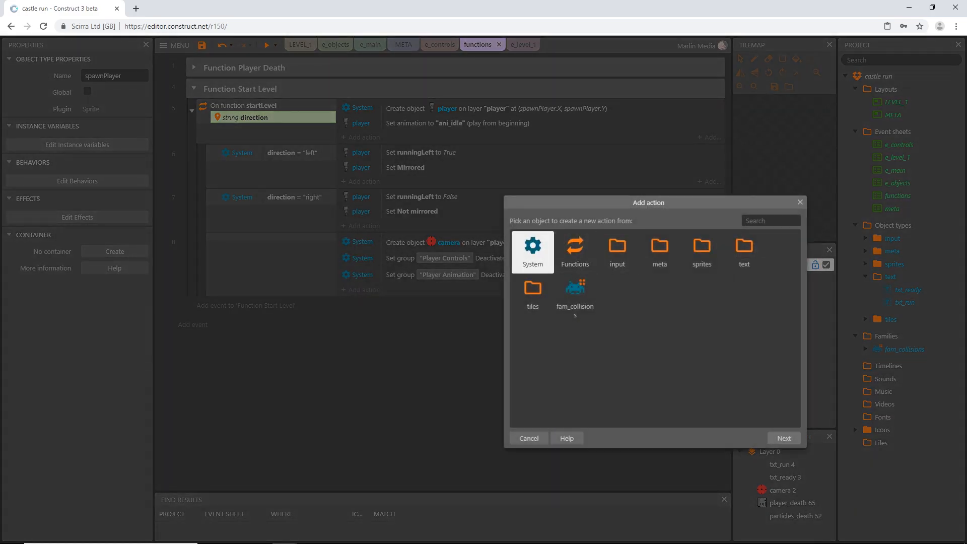
pyautogui.click(532, 251)
pyautogui.write('creat')
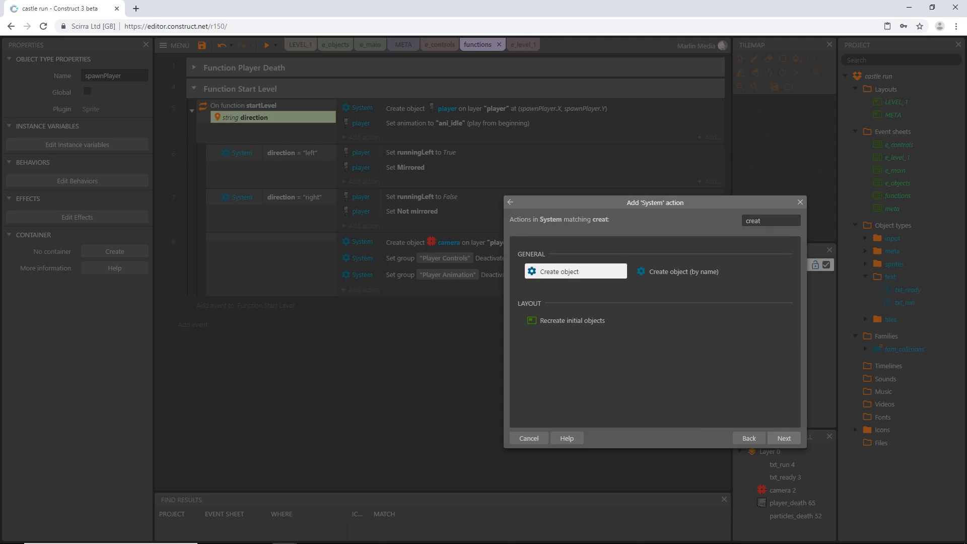
pyautogui.click(553, 271)
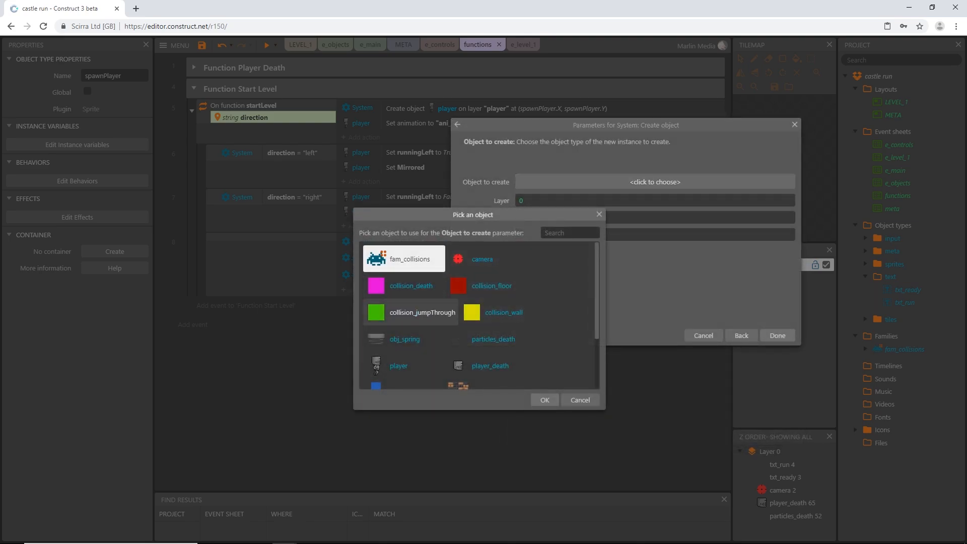
pyautogui.scroll(-3)
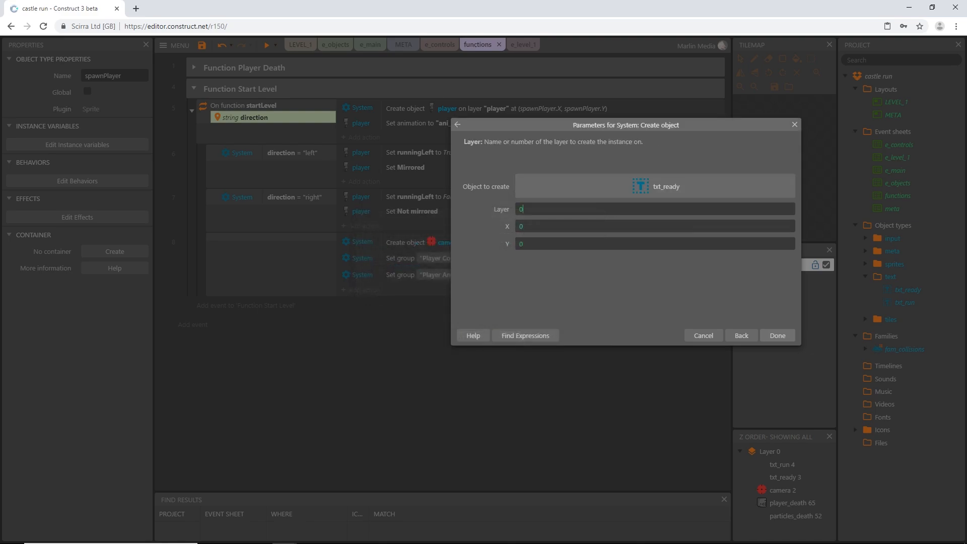
pyautogui.click(653, 208)
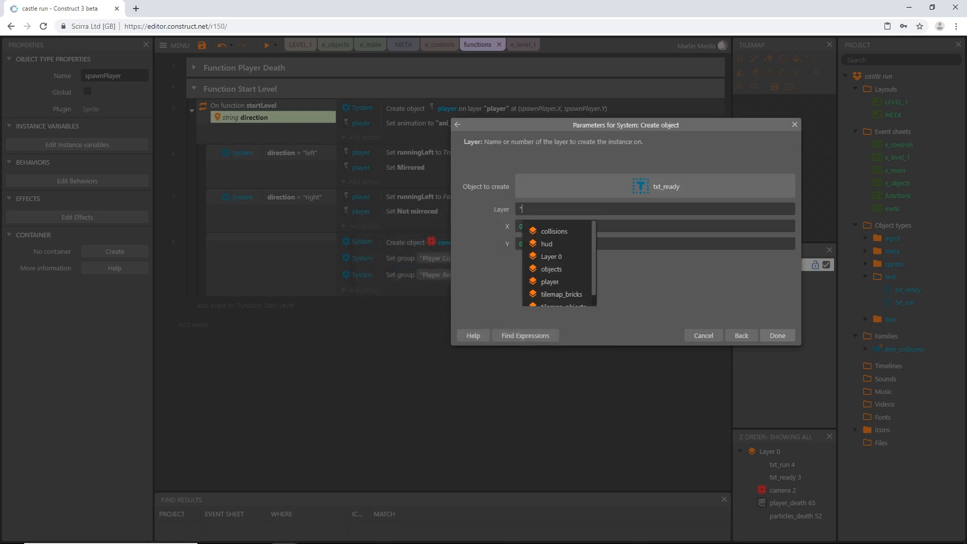
pyautogui.click(546, 244)
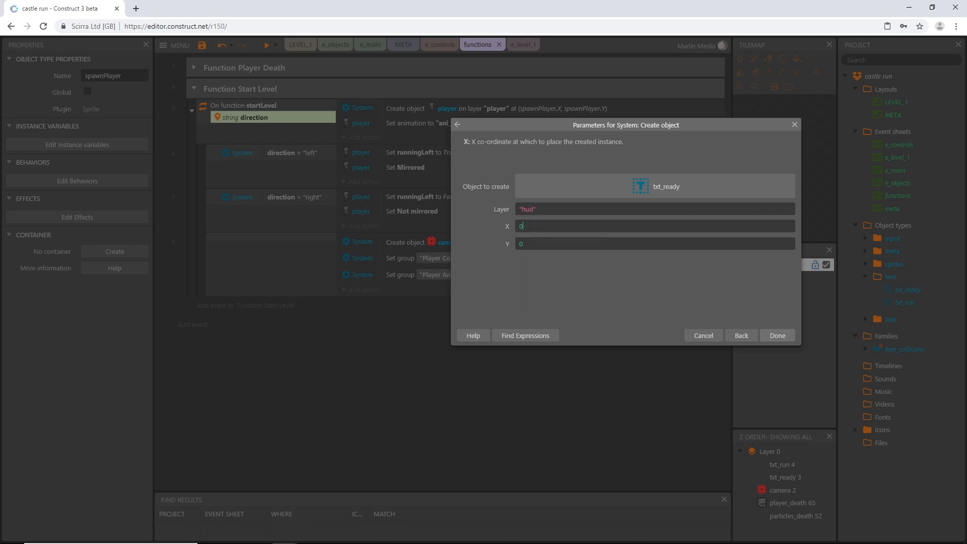
pyautogui.click(777, 335)
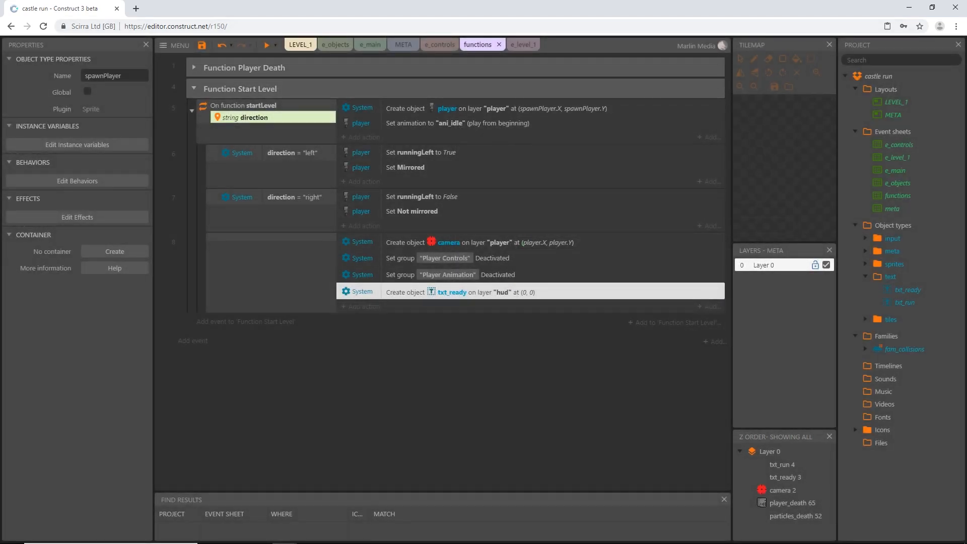
pyautogui.click(301, 43)
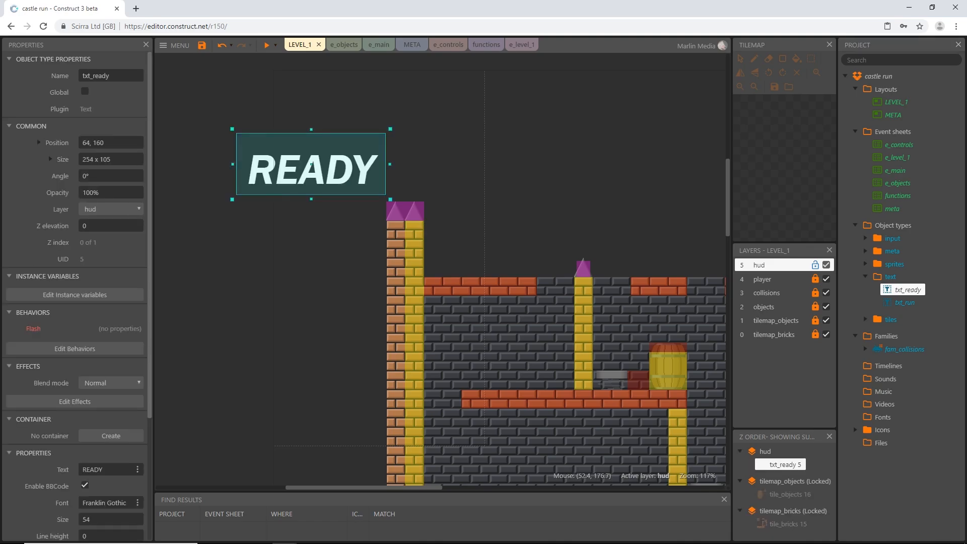
# Drag the READY text around LEVEL_1's hud layer, settling it over the left brick tower at 176, 304.
pyautogui.moveTo(310, 164); pyautogui.dragTo(377, 212)
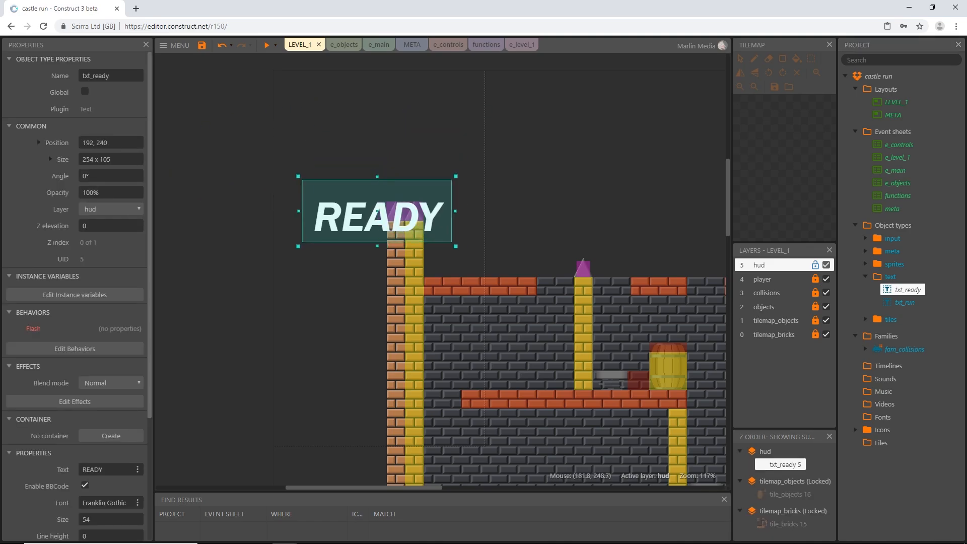
pyautogui.moveTo(376, 222); pyautogui.dragTo(367, 202)
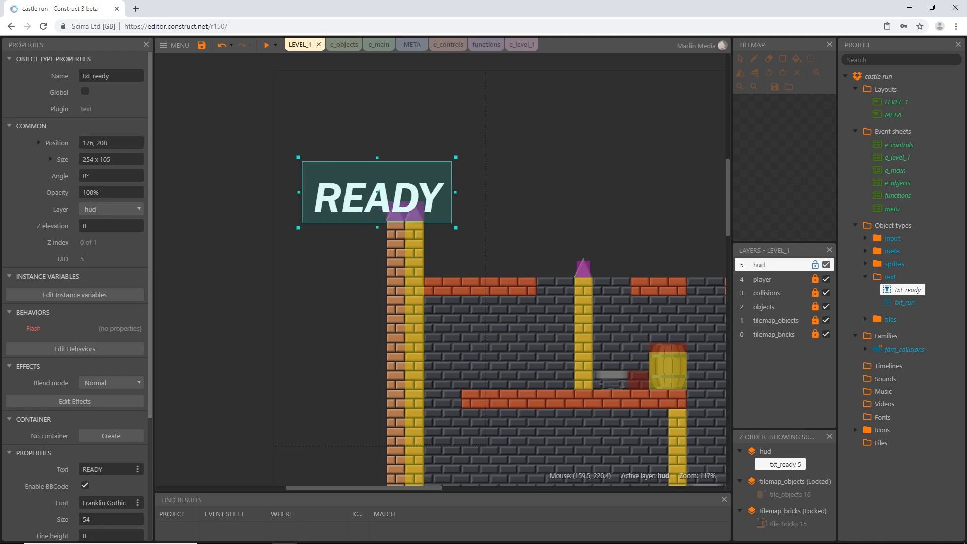
pyautogui.moveTo(376, 192); pyautogui.dragTo(376, 251)
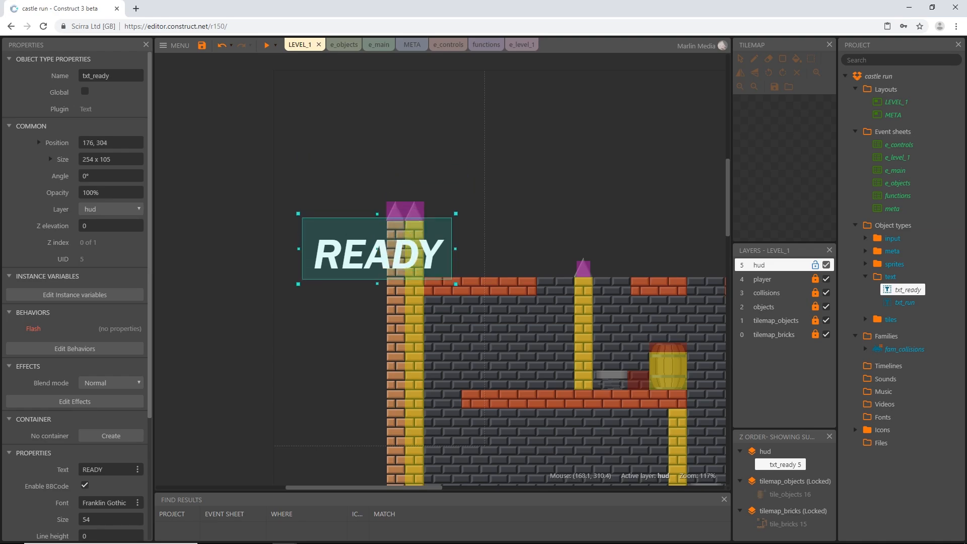
pyautogui.moveTo(376, 247); pyautogui.dragTo(376, 230)
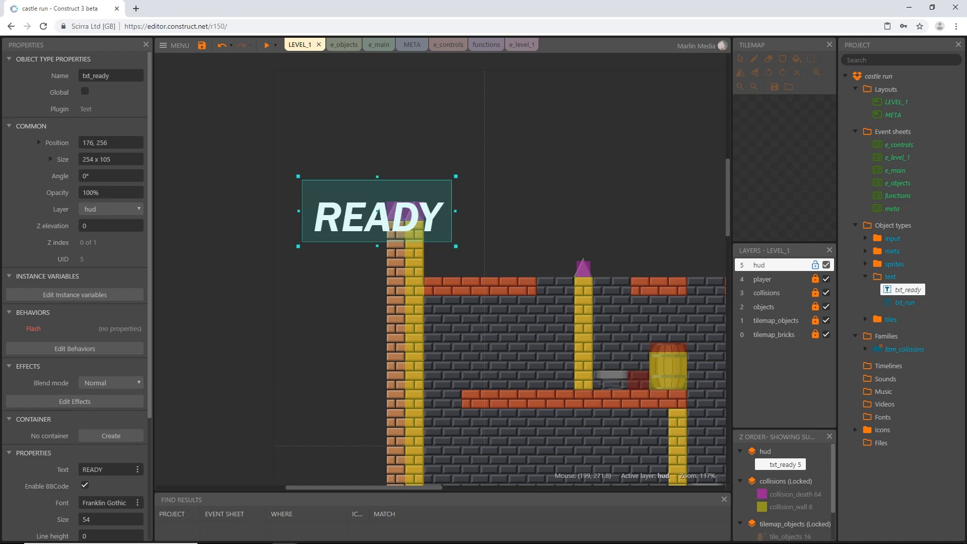
pyautogui.moveTo(376, 212); pyautogui.dragTo(356, 301)
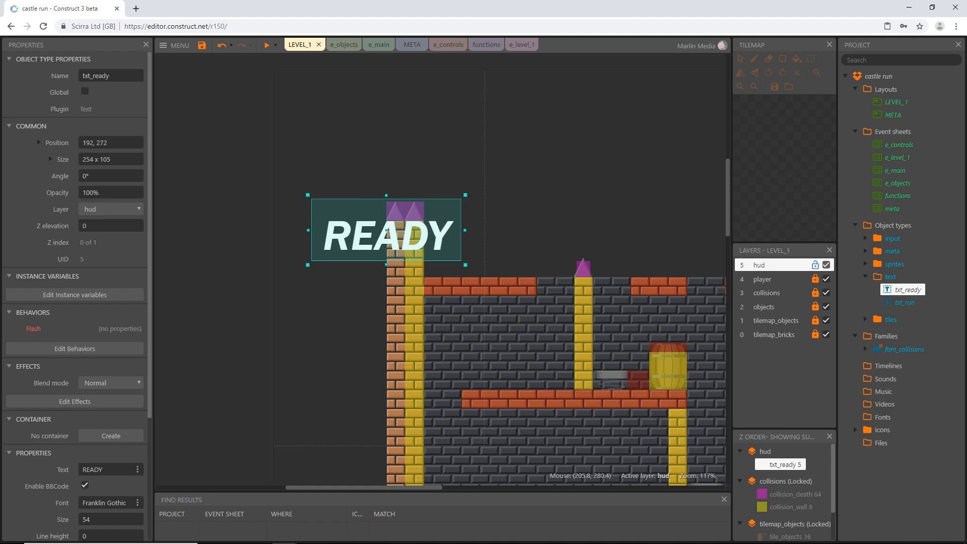
pyautogui.moveTo(387, 229); pyautogui.dragTo(329, 210)
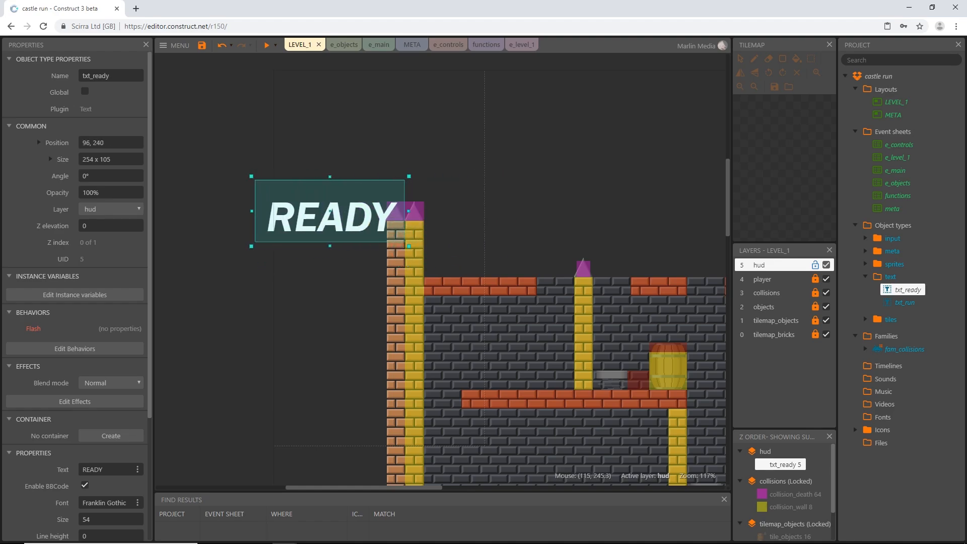
pyautogui.moveTo(328, 211); pyautogui.dragTo(388, 221)
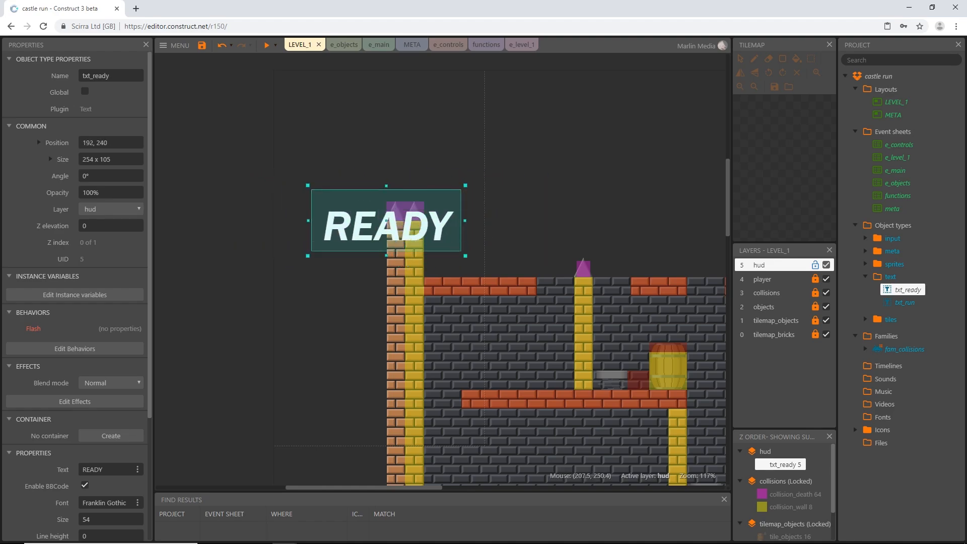
pyautogui.moveTo(386, 222); pyautogui.dragTo(385, 319)
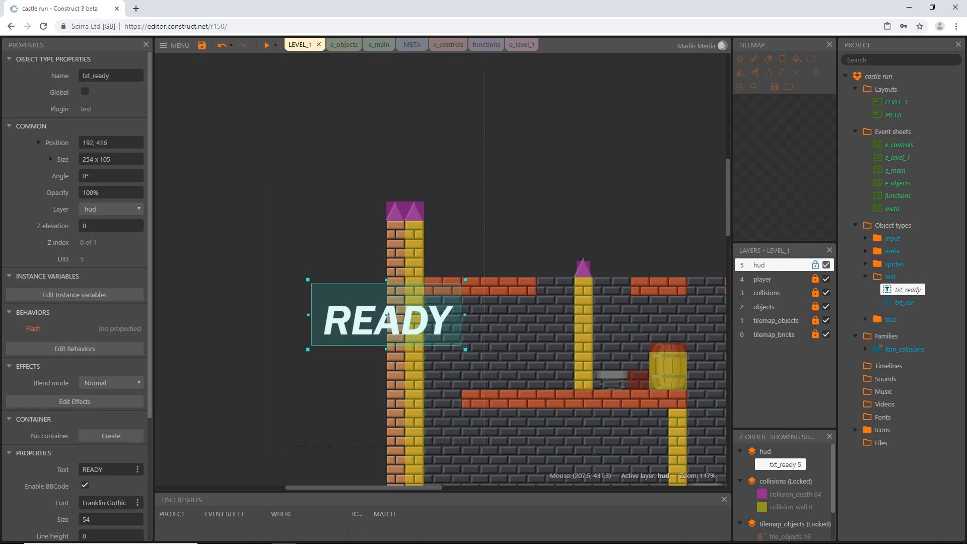
pyautogui.moveTo(386, 319); pyautogui.dragTo(376, 251)
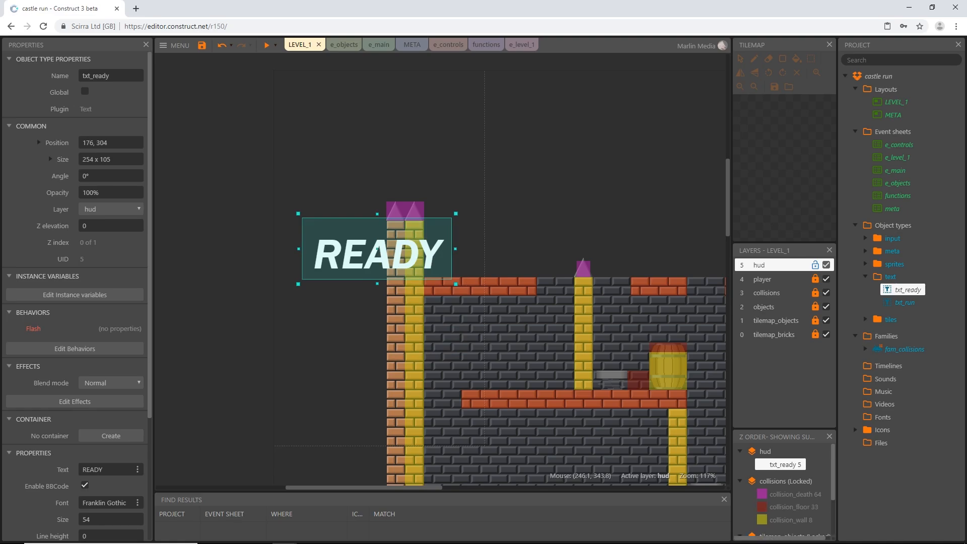
pyautogui.click(477, 44)
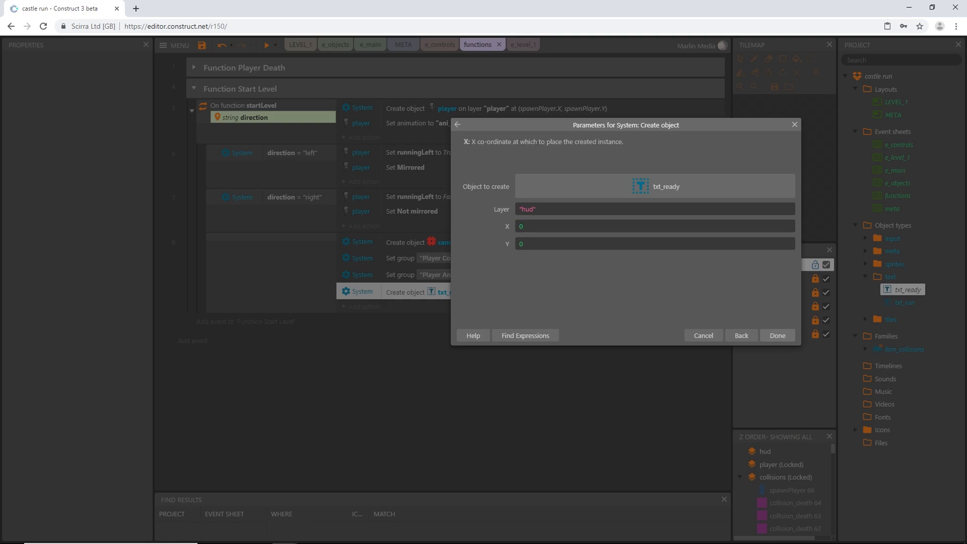
# Remove the READY instance from LEVEL_1 and reopen the txt_ready create action's parameters.
pyautogui.click(654, 226)
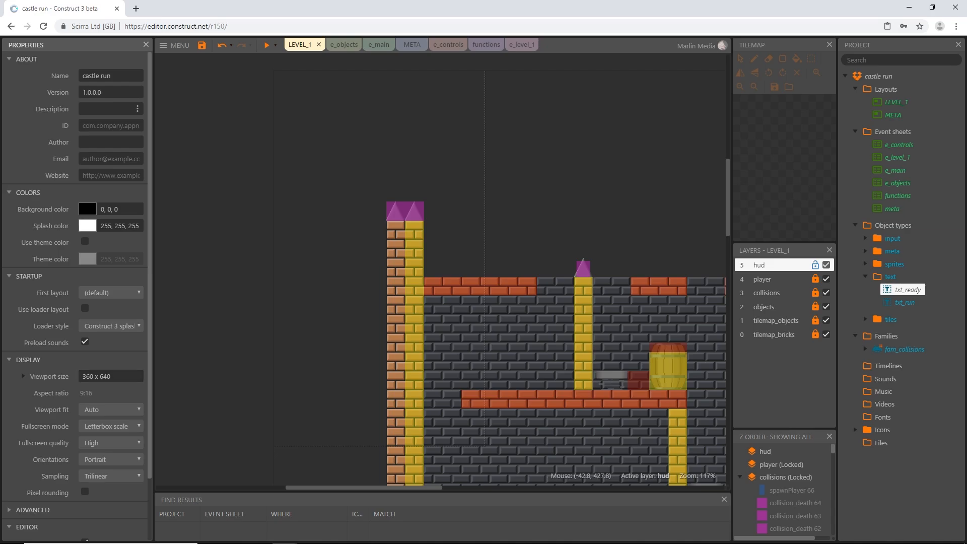
pyautogui.click(485, 44)
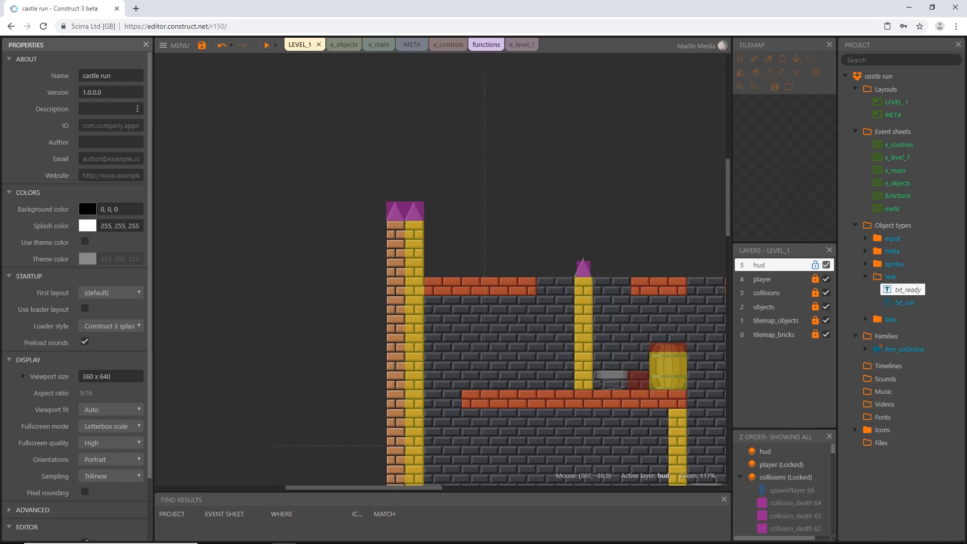
pyautogui.click(484, 44)
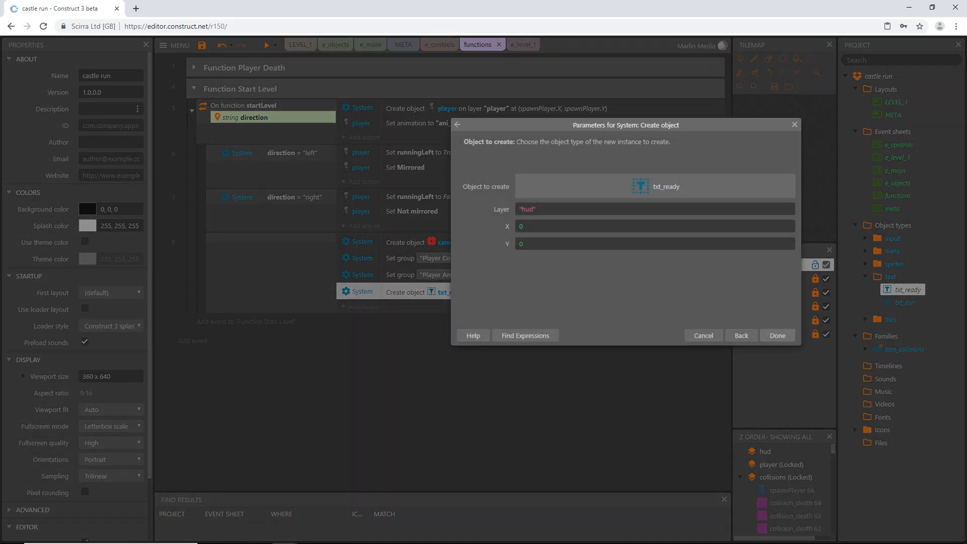
# Set the txt_ready create action's X to ViewportWidth("hud")/2 and confirm.
pyautogui.click(655, 226)
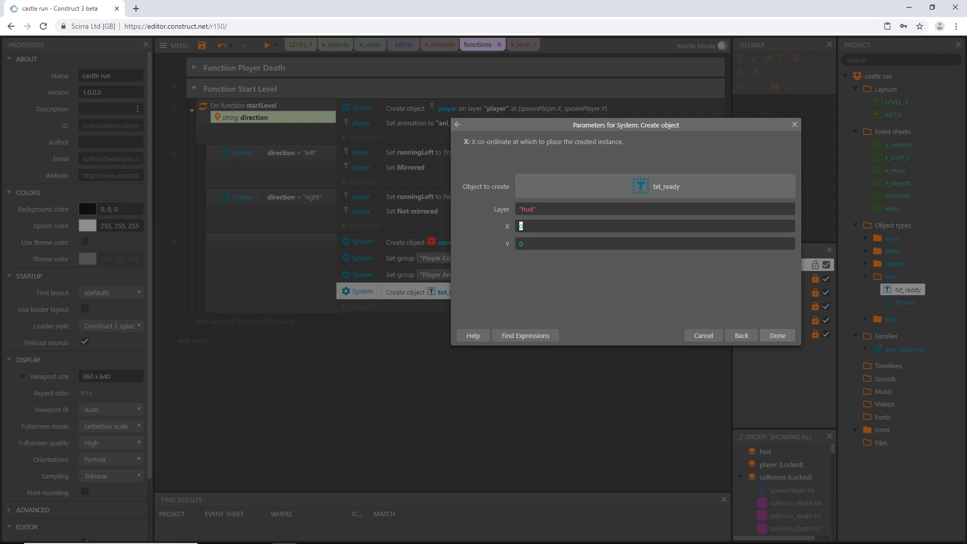
pyautogui.write('view')
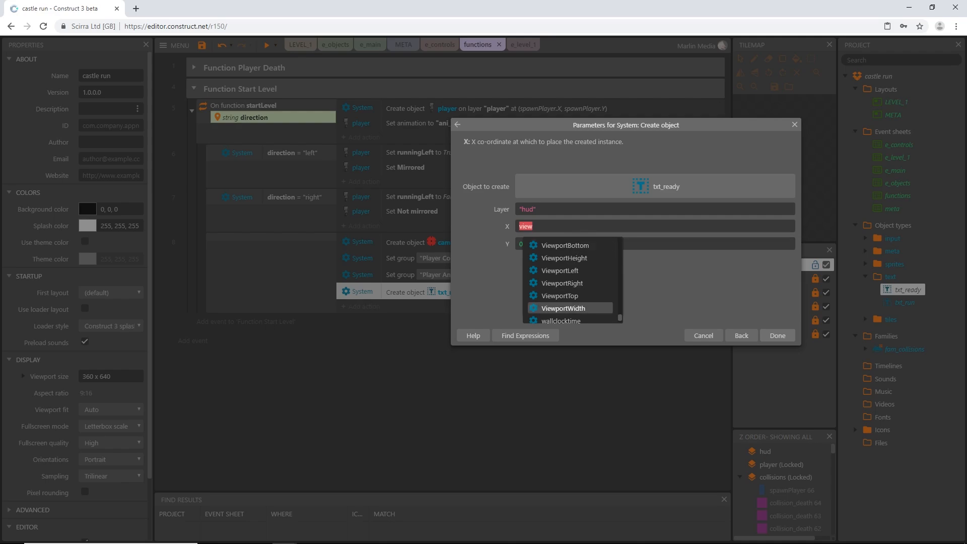
pyautogui.click(562, 309)
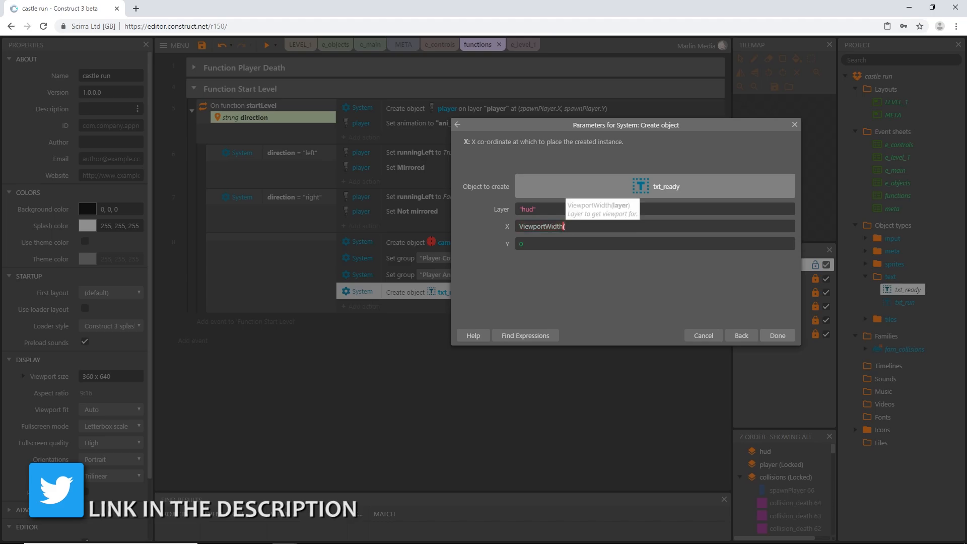
pyautogui.write('hud")')
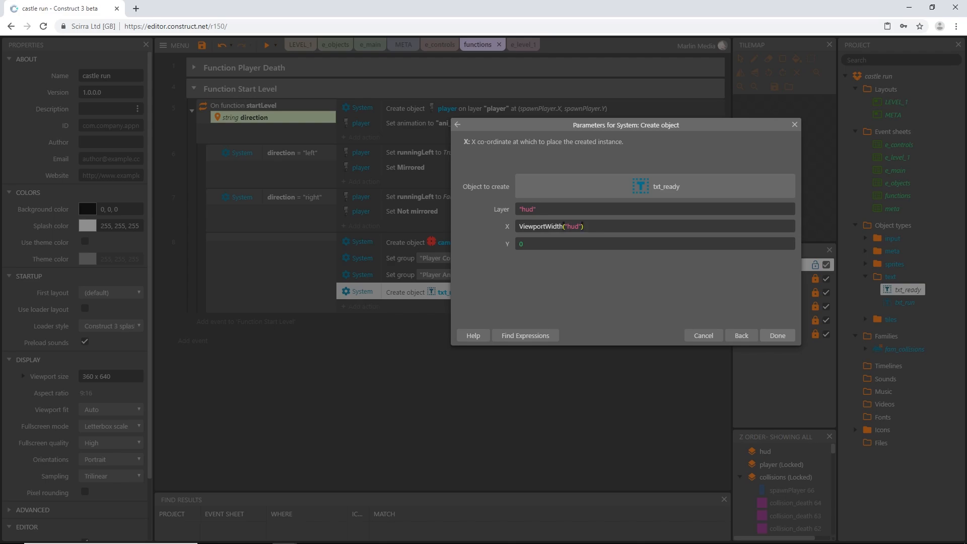
pyautogui.click(777, 335)
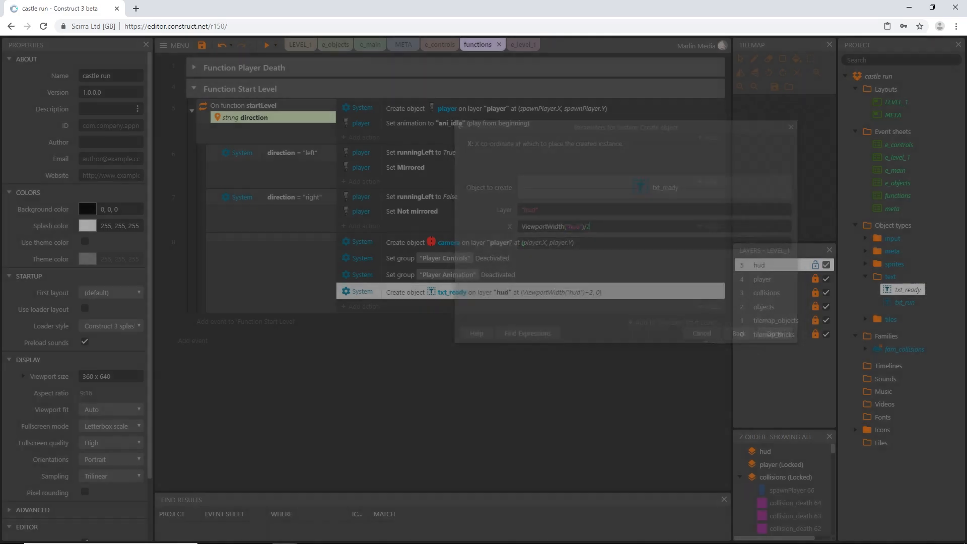
# Reopen the action and set Y to ViewportHeight("hud")/2.
pyautogui.click(700, 334)
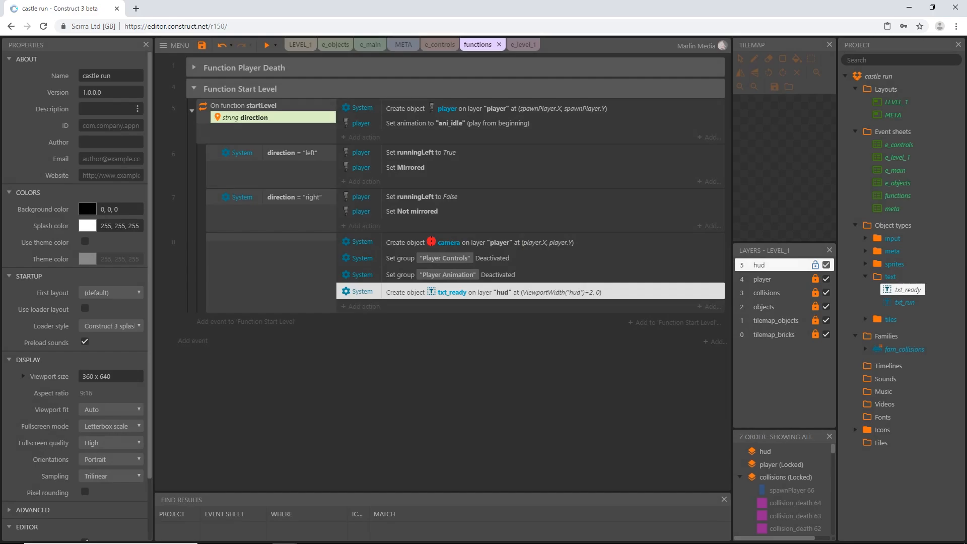
pyautogui.doubleClick(450, 291)
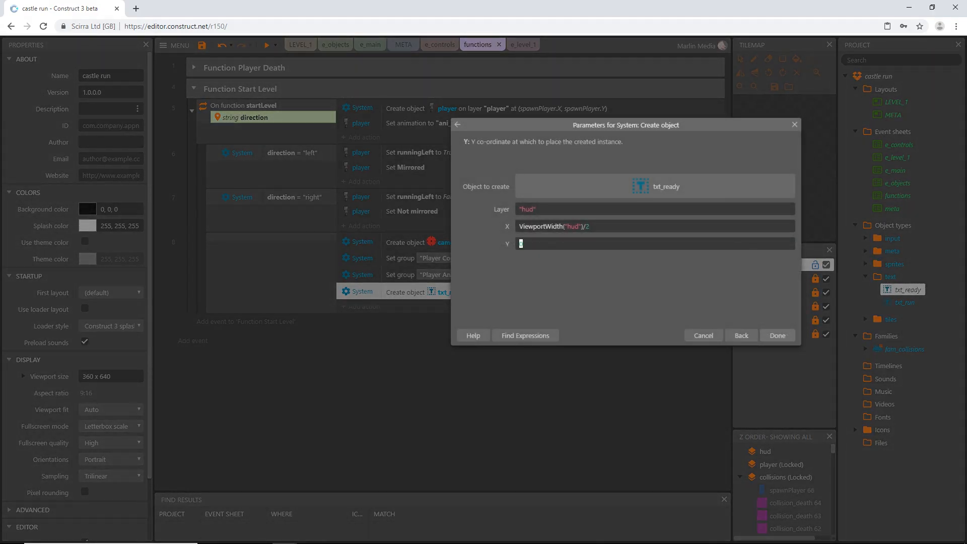
pyautogui.write('view')
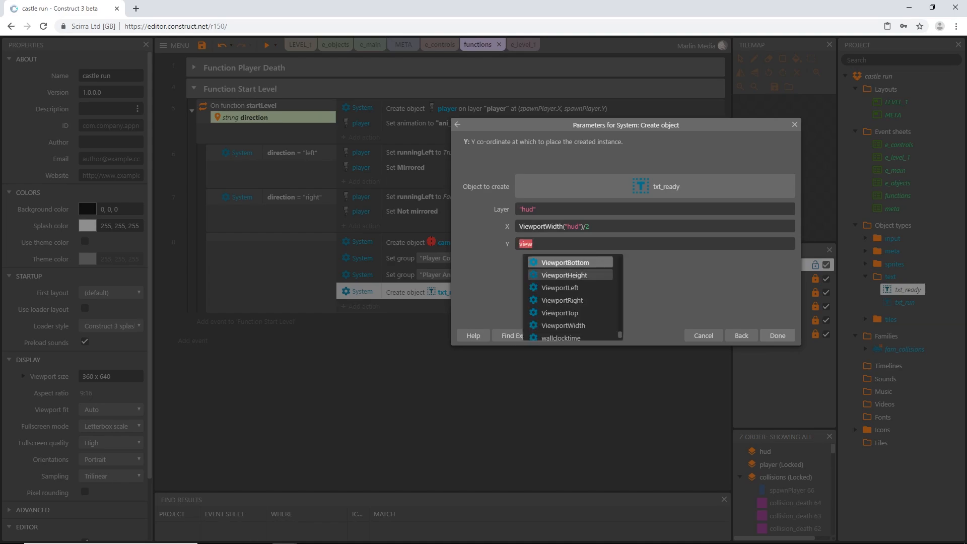
pyautogui.click(564, 275)
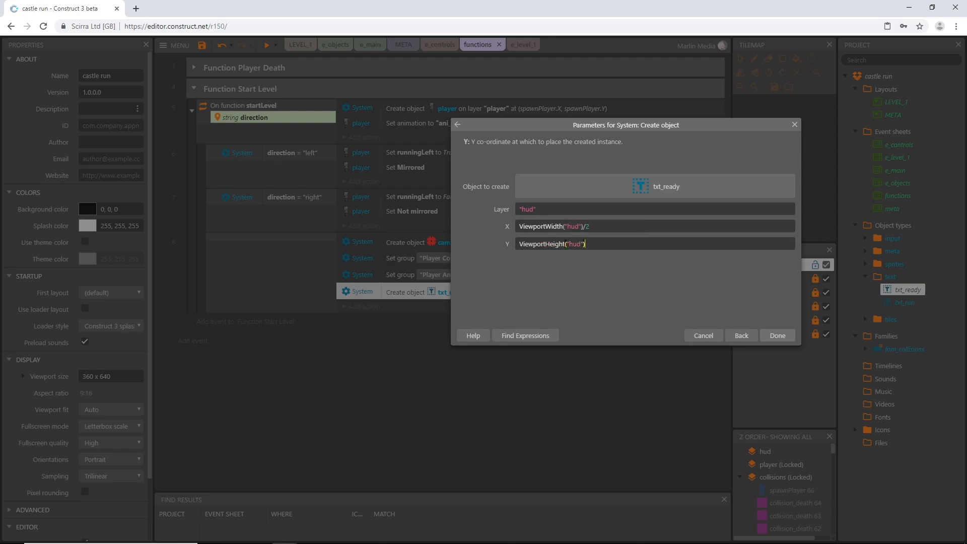
pyautogui.write('/2')
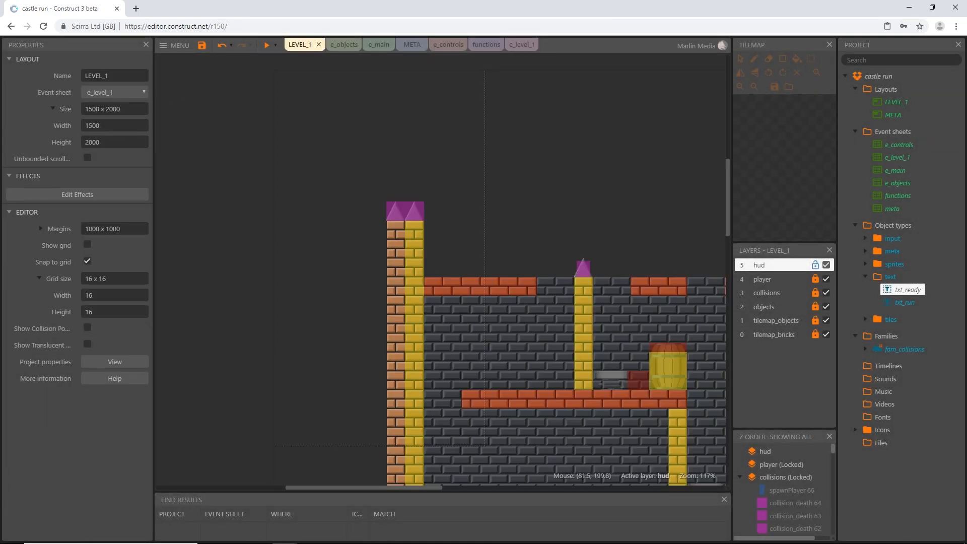
# Copy the Create txt_ready action and start replacing the copy's object.
pyautogui.scroll(-3)
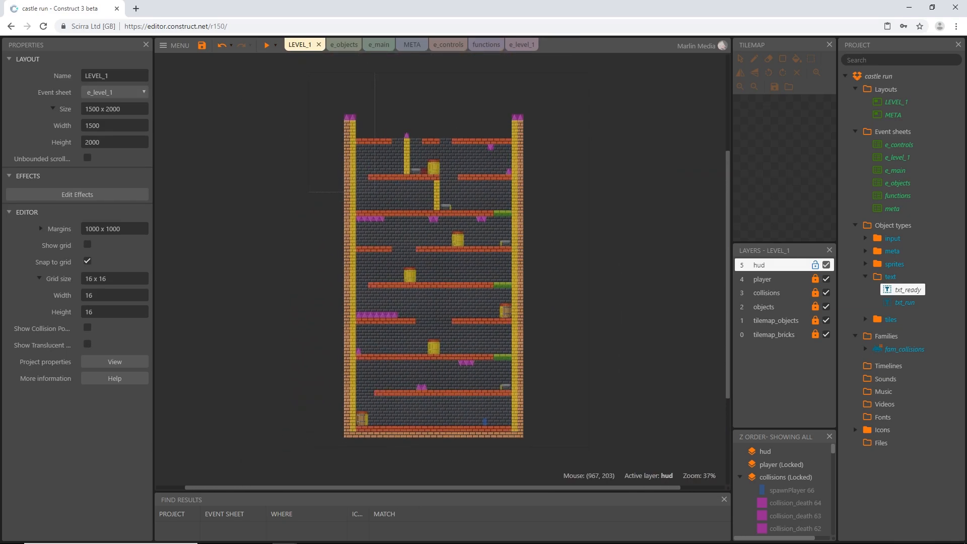
pyautogui.click(481, 45)
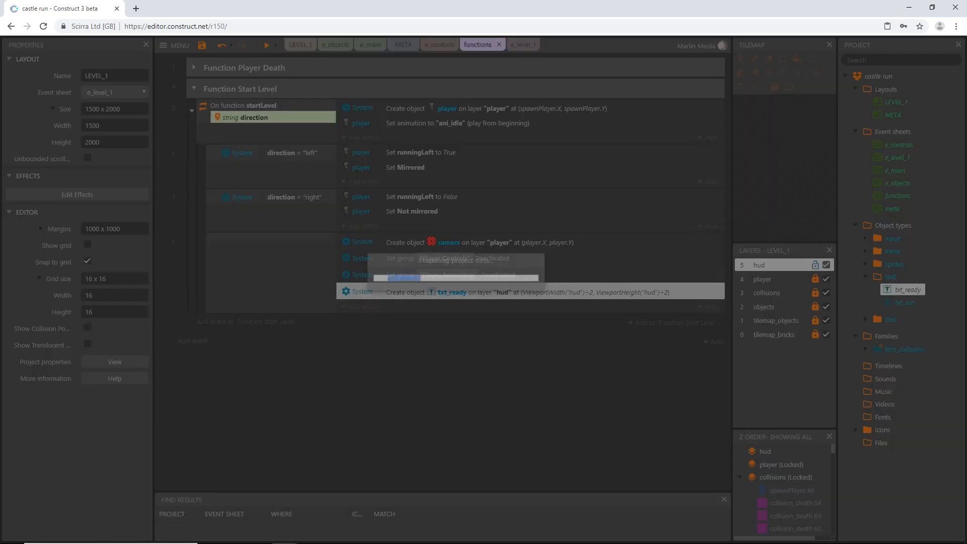
pyautogui.click(266, 44)
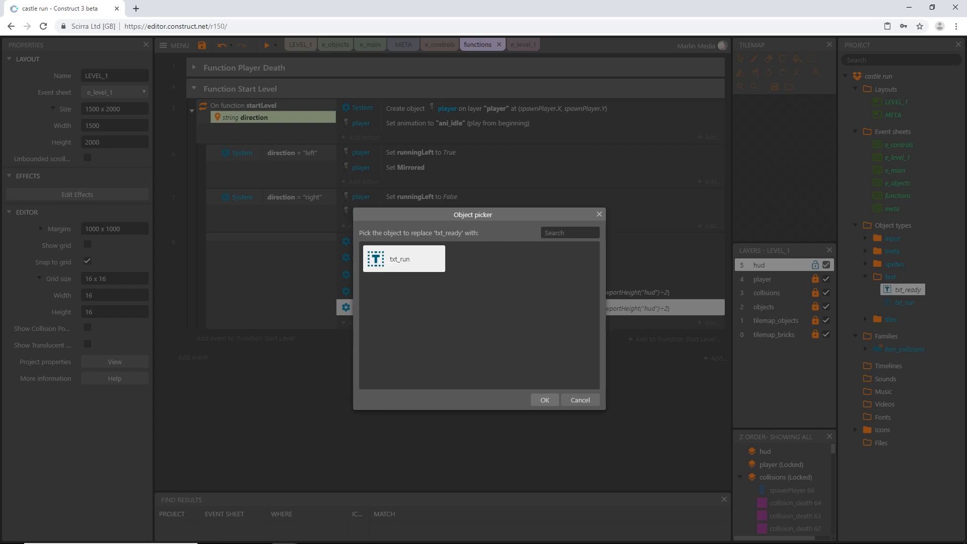
# Pick txt_run as the replacement so startLevel also creates it at the hud viewport centre.
pyautogui.click(543, 400)
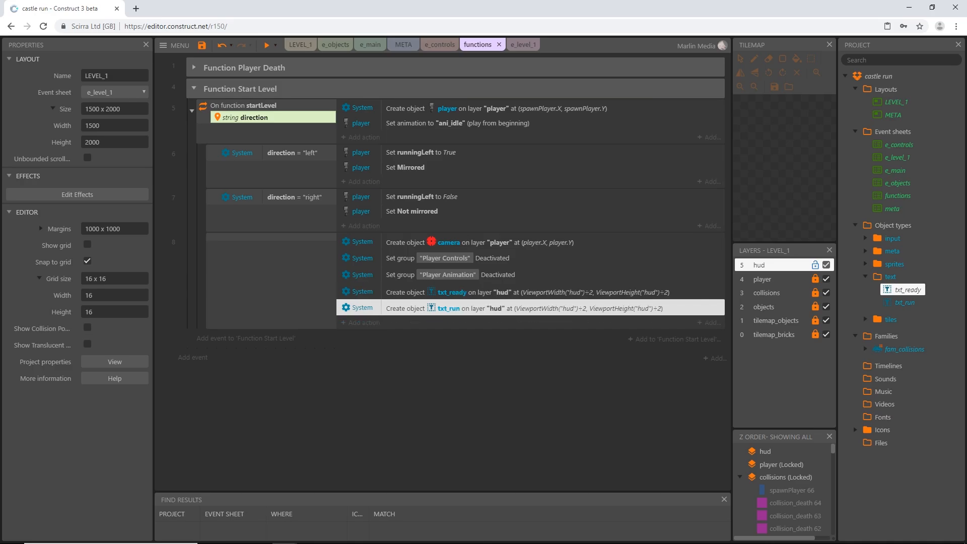
# Preview castle run to confirm READY appears centred, then close the preview.
pyautogui.click(265, 44)
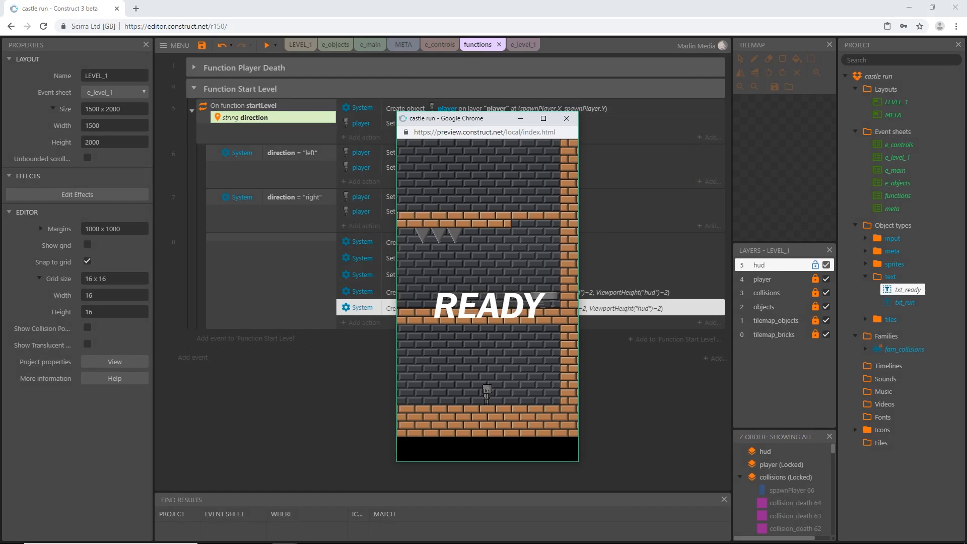
pyautogui.click(565, 118)
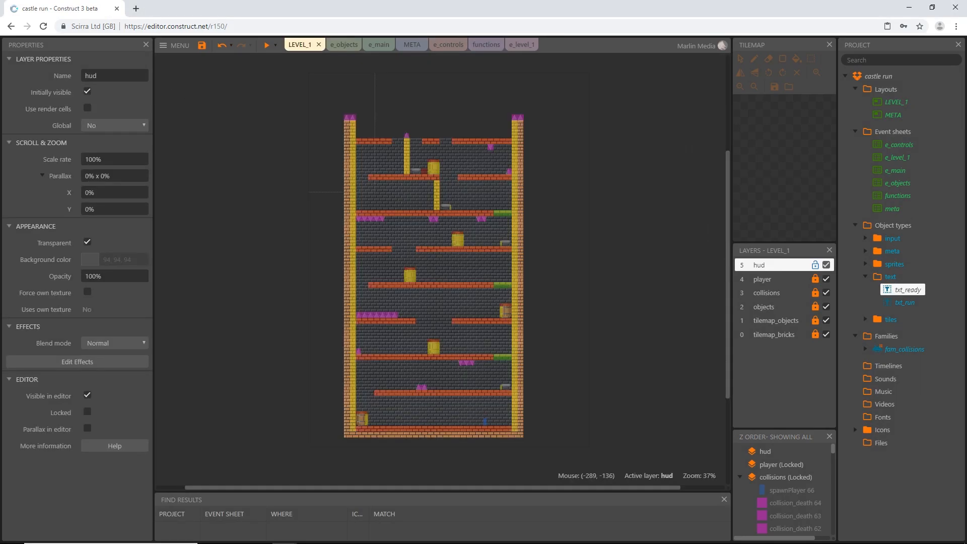
pyautogui.click(266, 44)
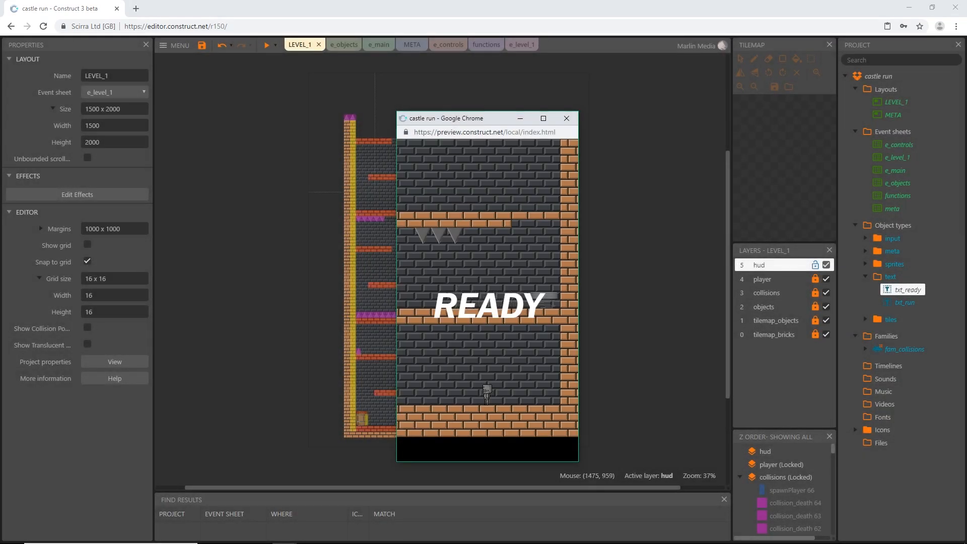
pyautogui.click(565, 118)
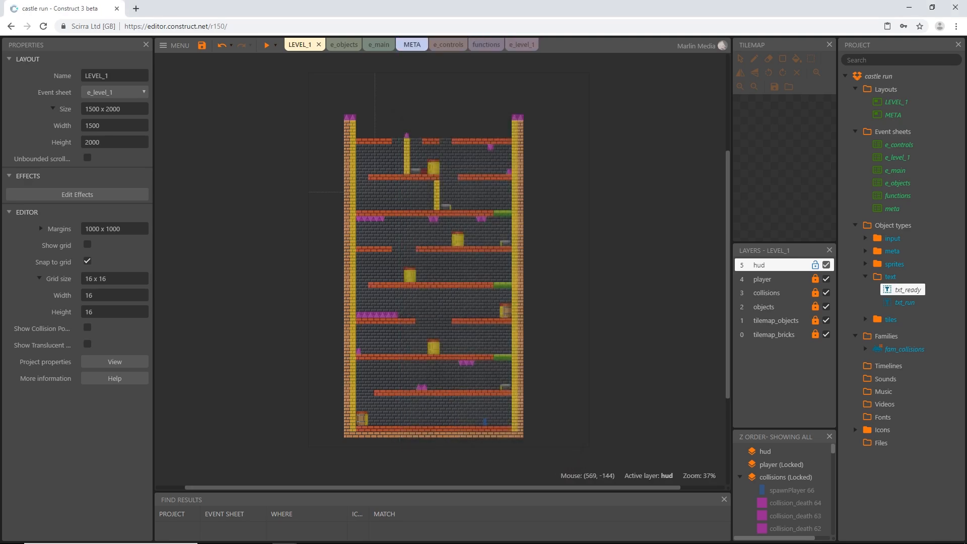
# On the META layout, check txt_run's fade and disable BBCode on txt_ready.
pyautogui.click(400, 44)
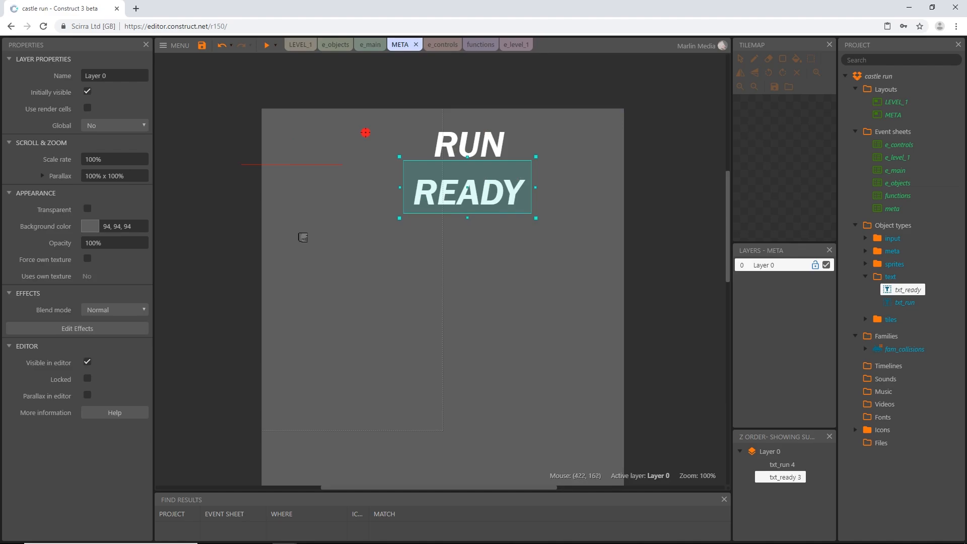
pyautogui.click(469, 146)
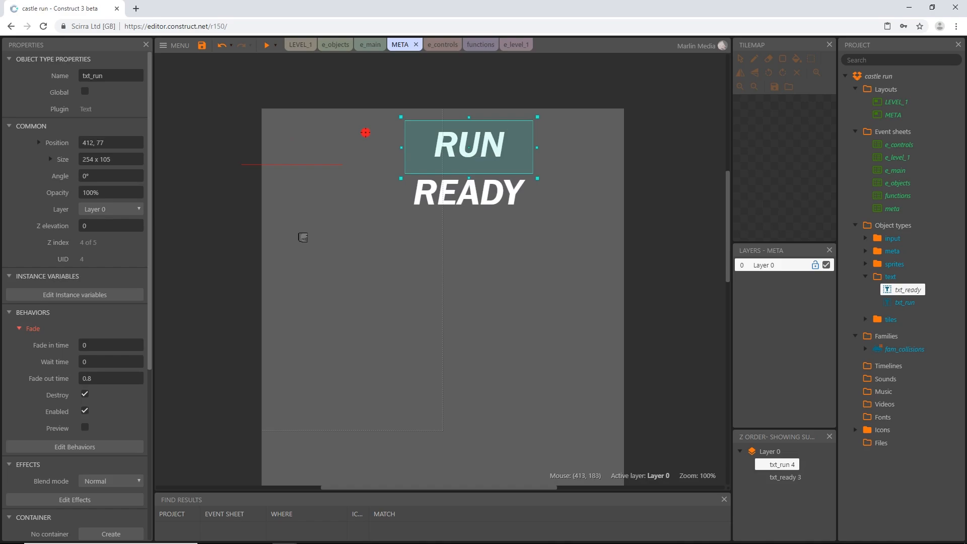
pyautogui.click(468, 190)
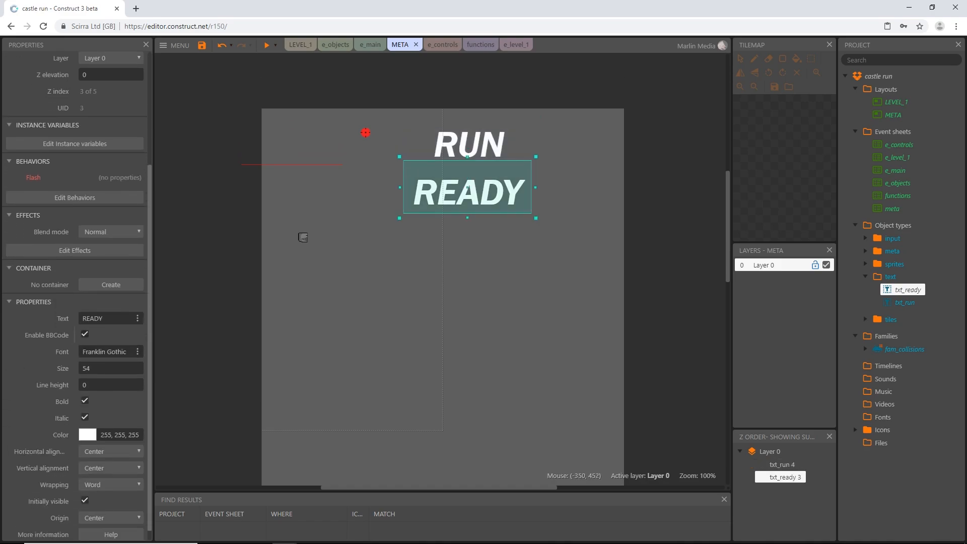
pyautogui.click(84, 335)
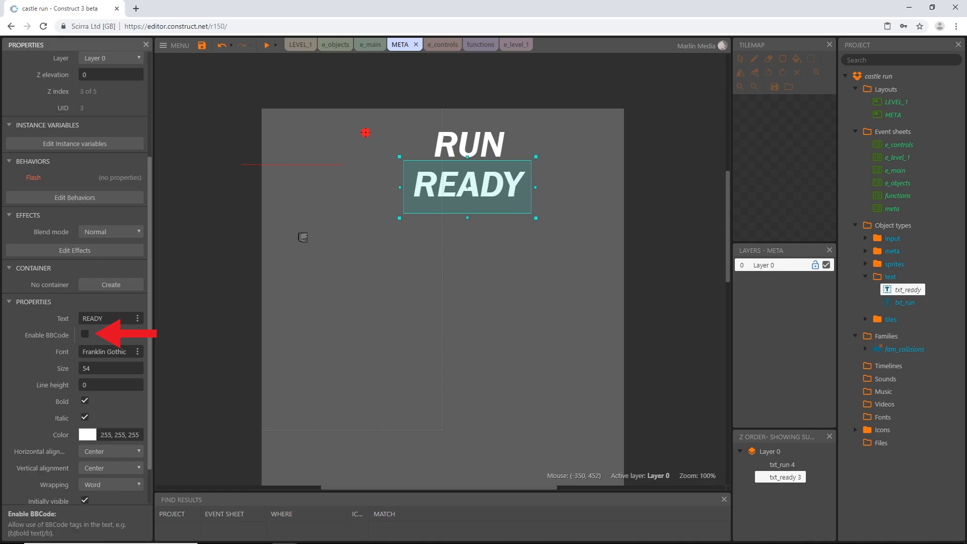
pyautogui.click(469, 146)
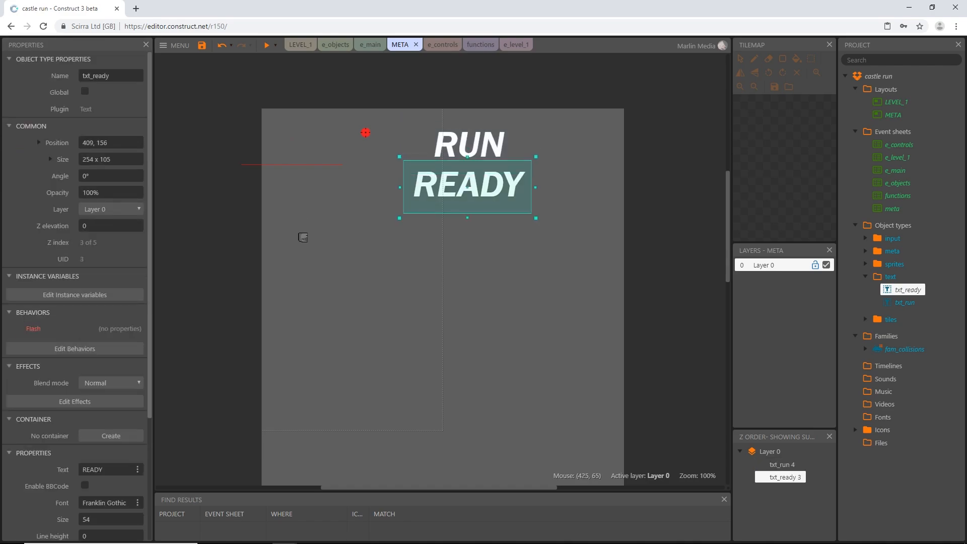
pyautogui.moveTo(267, 44)
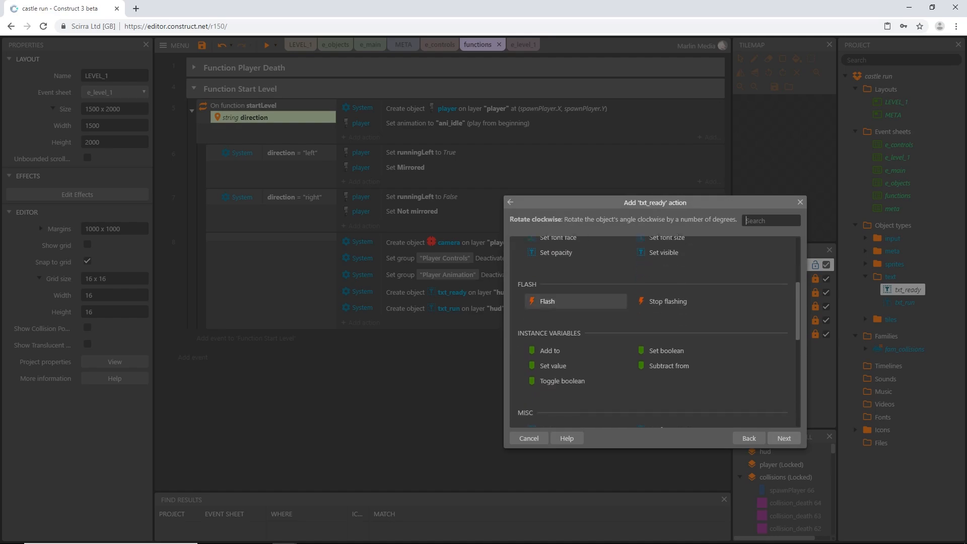
# Add a txt_ready Flash action: 0.2 on, 0.2 off, duration 2.0 seconds.
pyautogui.scroll(-3)
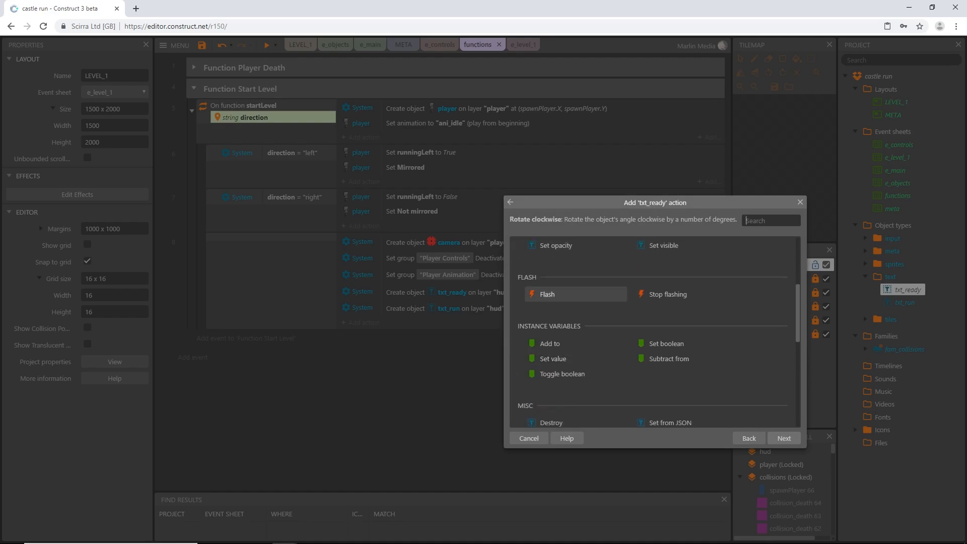
pyautogui.click(546, 293)
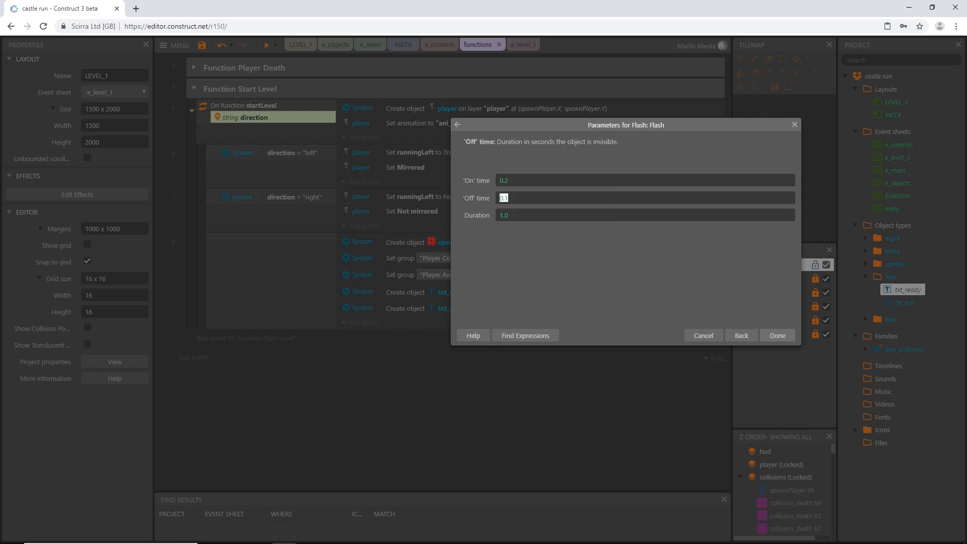
pyautogui.write('0.2')
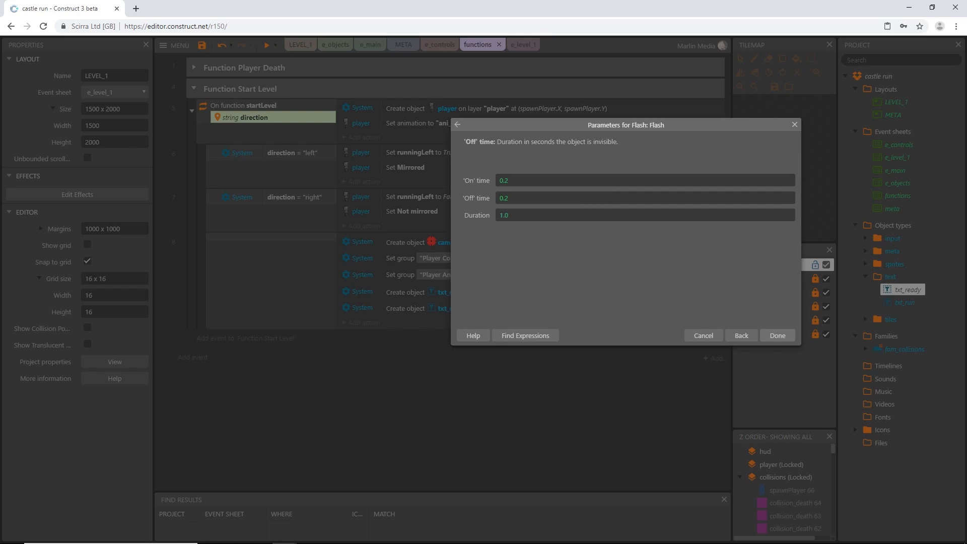
pyautogui.click(644, 215)
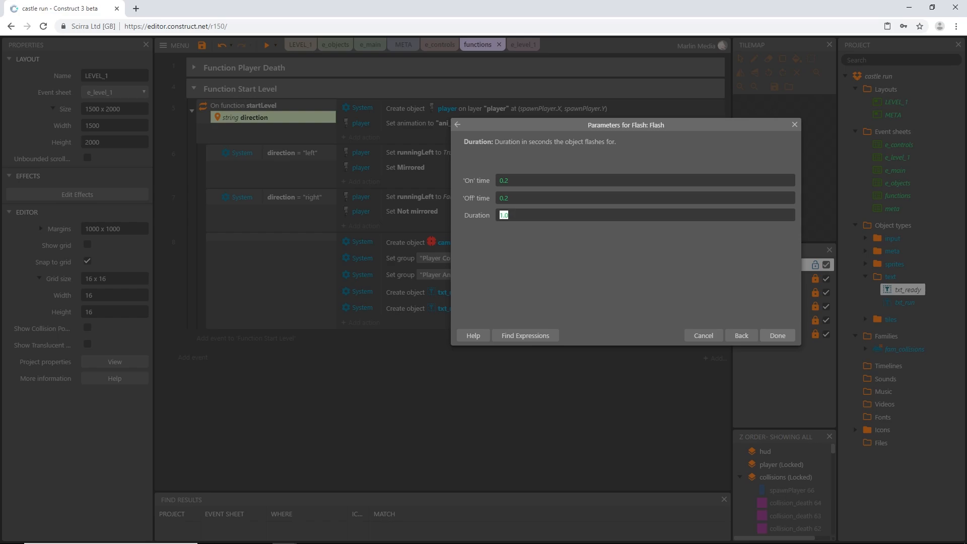
pyautogui.write('2.0')
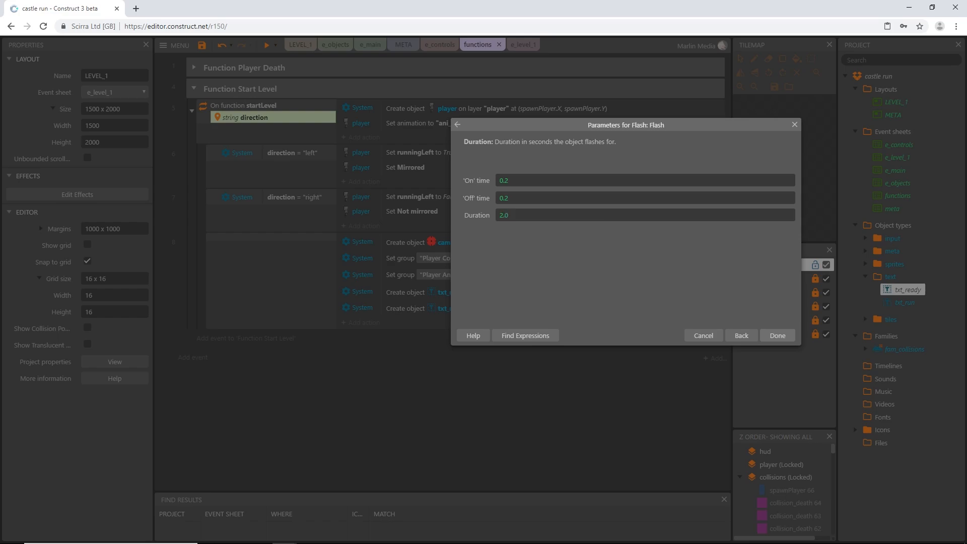
pyautogui.click(777, 335)
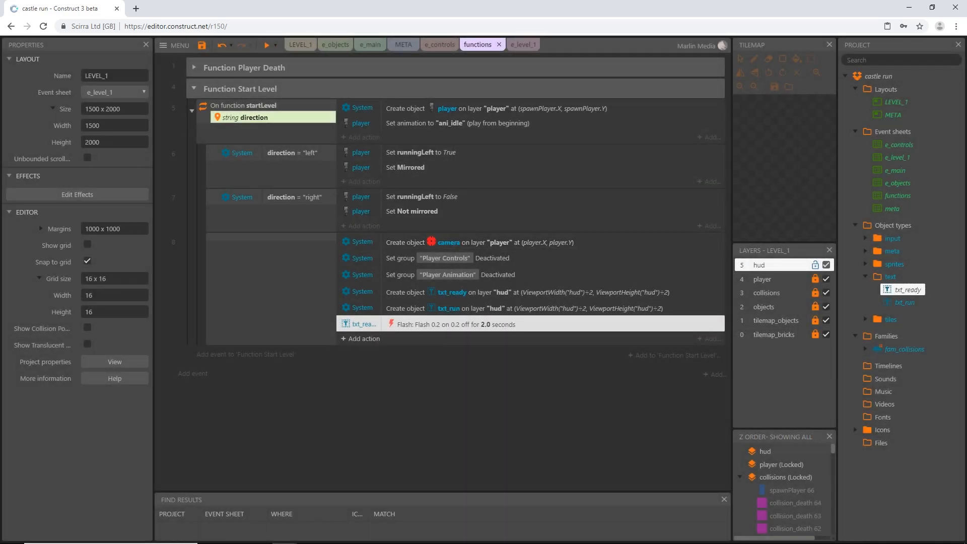
# Add a System Wait of 2.0 seconds, then a txt_ready Destroy action.
pyautogui.click(358, 338)
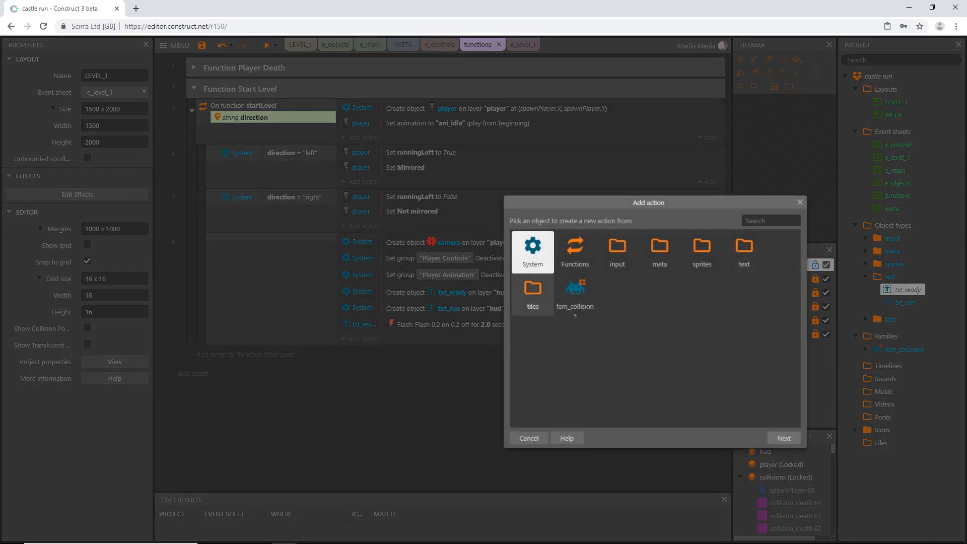
pyautogui.click(532, 250)
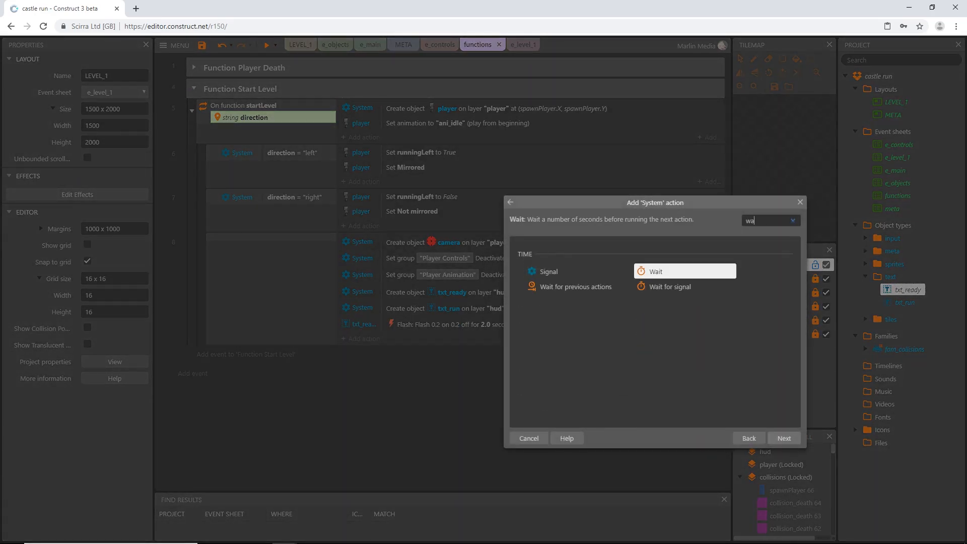
pyautogui.click(784, 438)
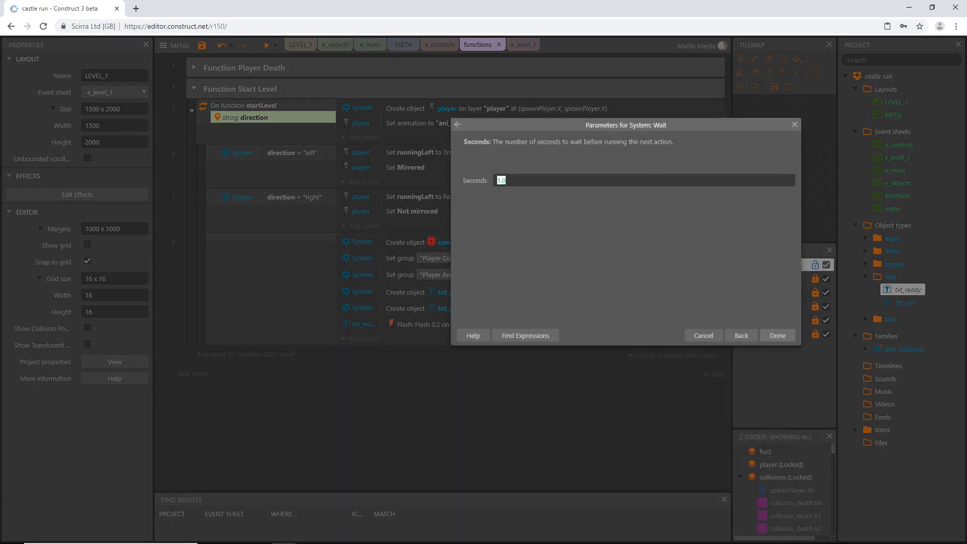
pyautogui.write('2.0')
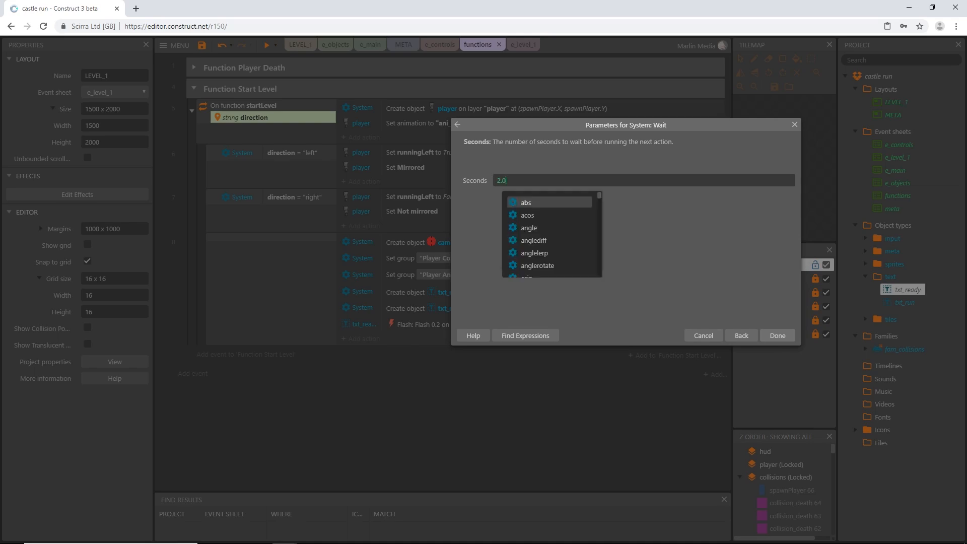
pyautogui.click(777, 334)
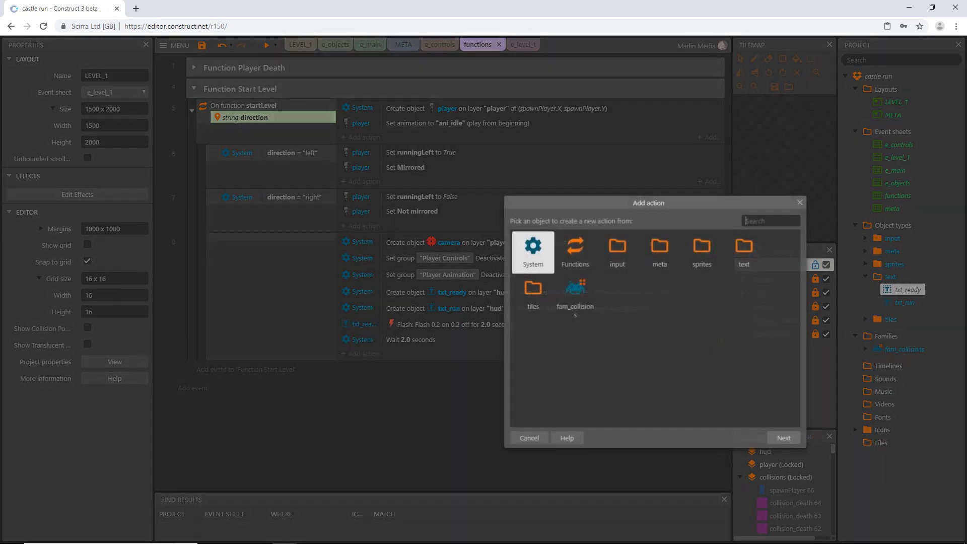
pyautogui.click(743, 251)
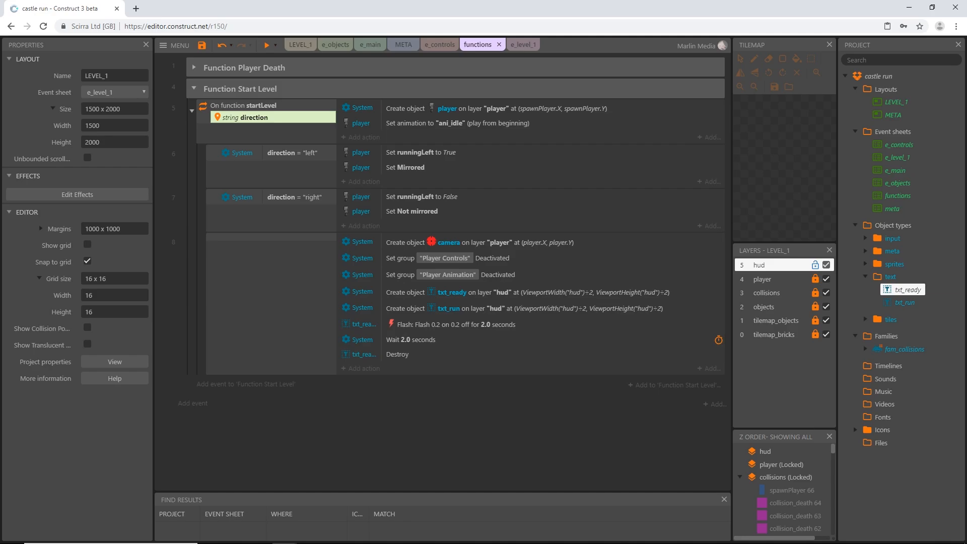
# Move Create txt_run below the Destroy and add a txt_run Start fade action.
pyautogui.click(450, 309)
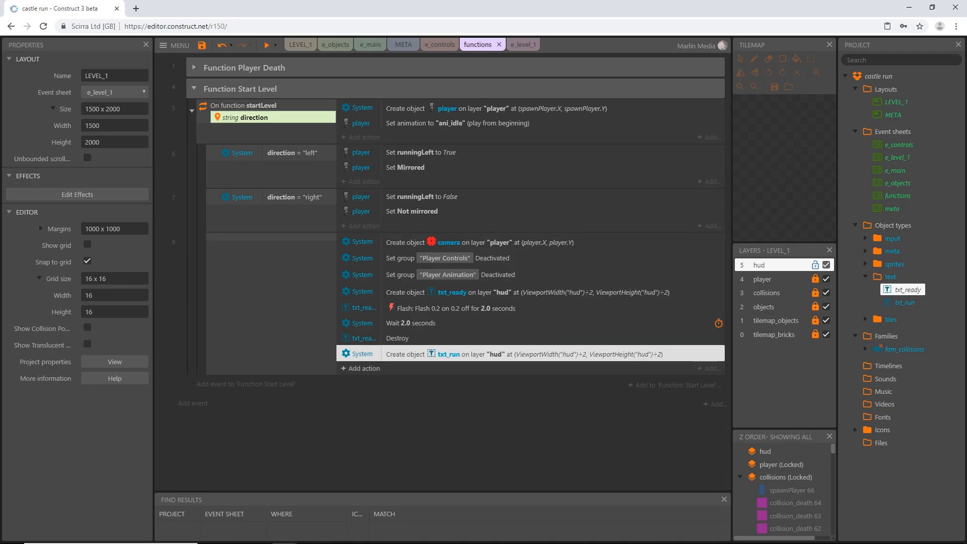
pyautogui.click(359, 369)
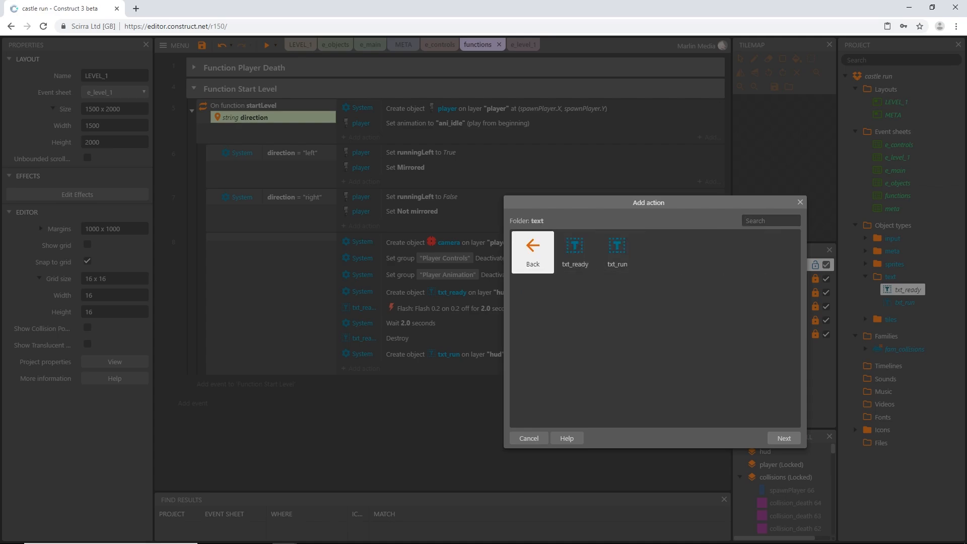
pyautogui.click(615, 245)
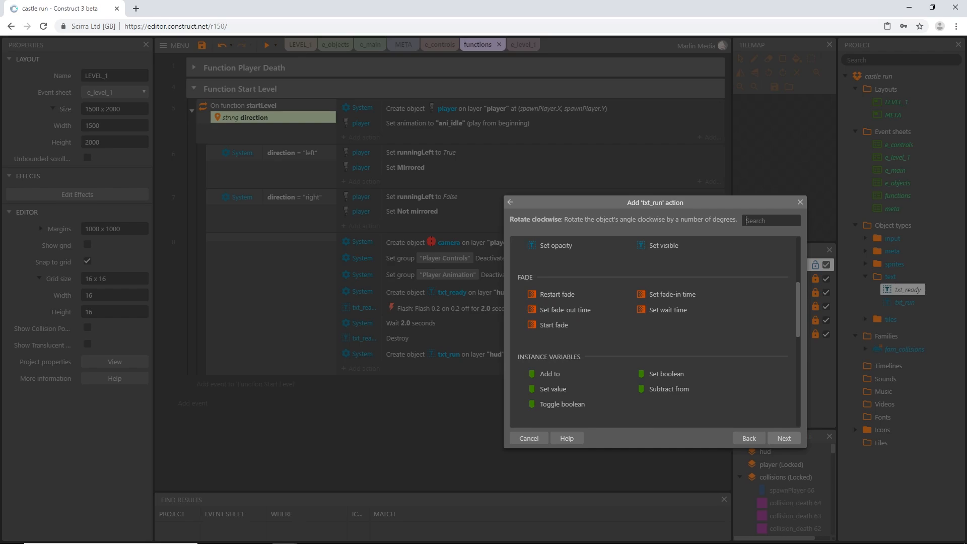
pyautogui.click(553, 324)
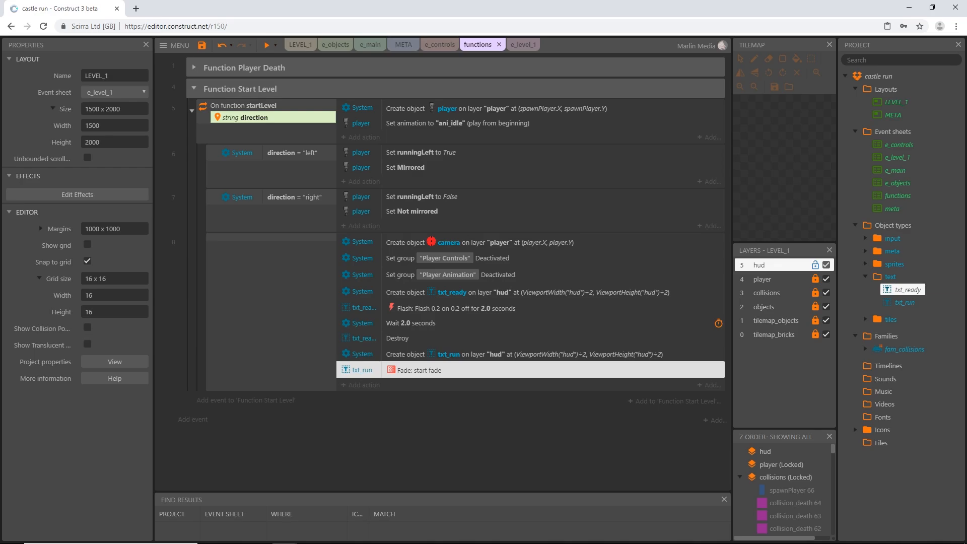
# Insert a System Wait of 0.2 seconds before the fade starts.
pyautogui.click(410, 323)
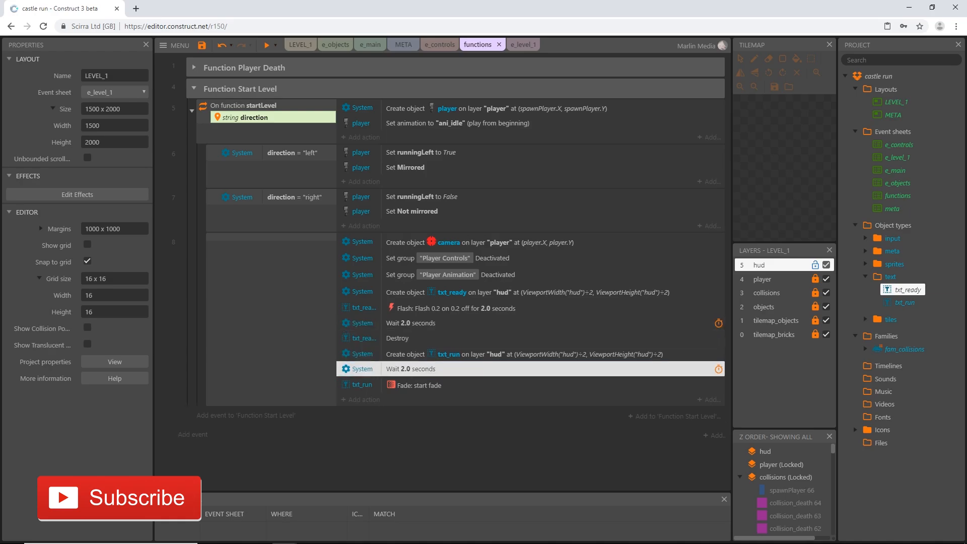
pyautogui.doubleClick(411, 368)
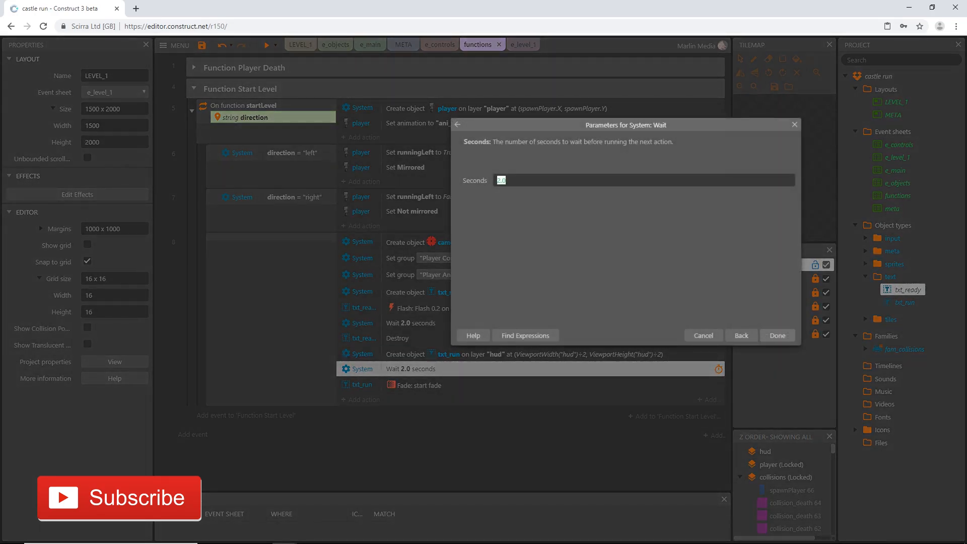
pyautogui.write('0.2')
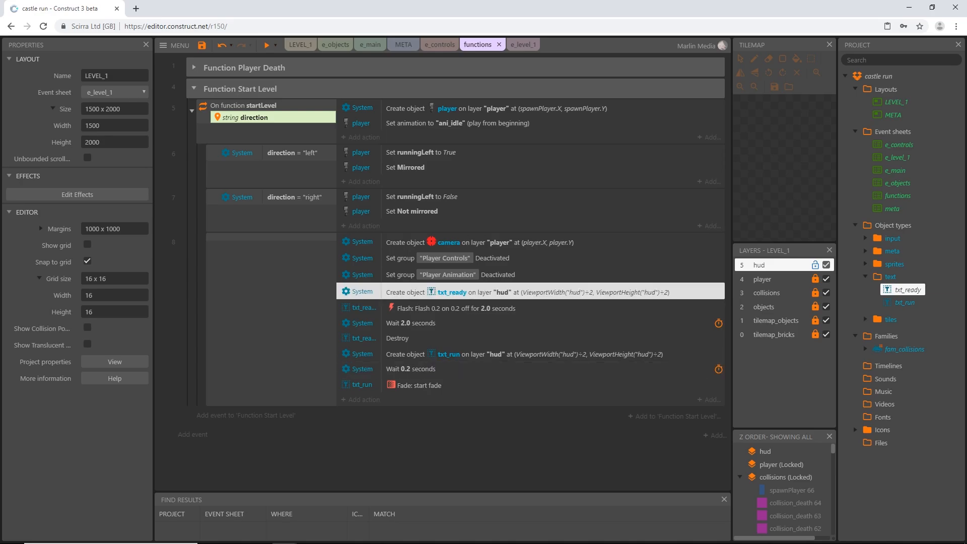
# Insert a System Wait of 0.7 seconds above Create txt_ready.
pyautogui.click(410, 322)
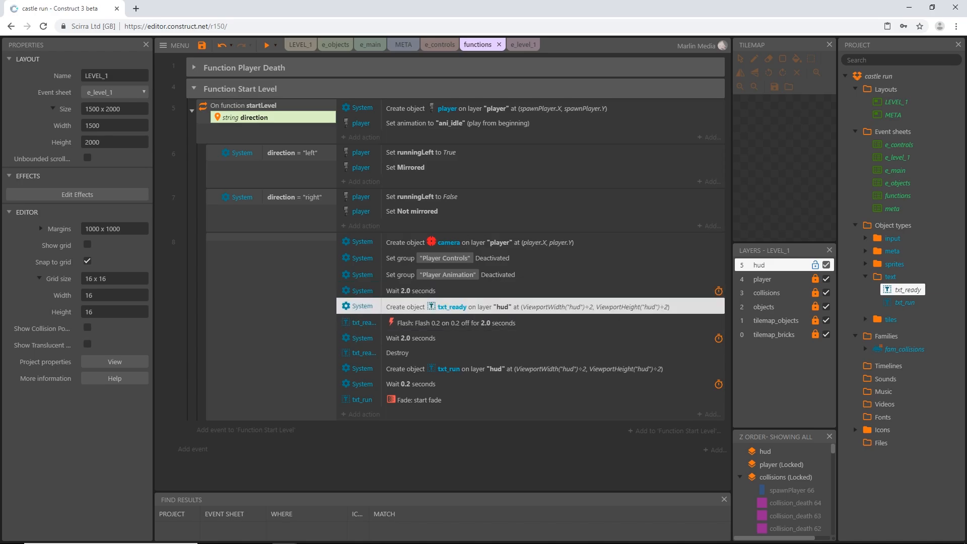
pyautogui.doubleClick(411, 290)
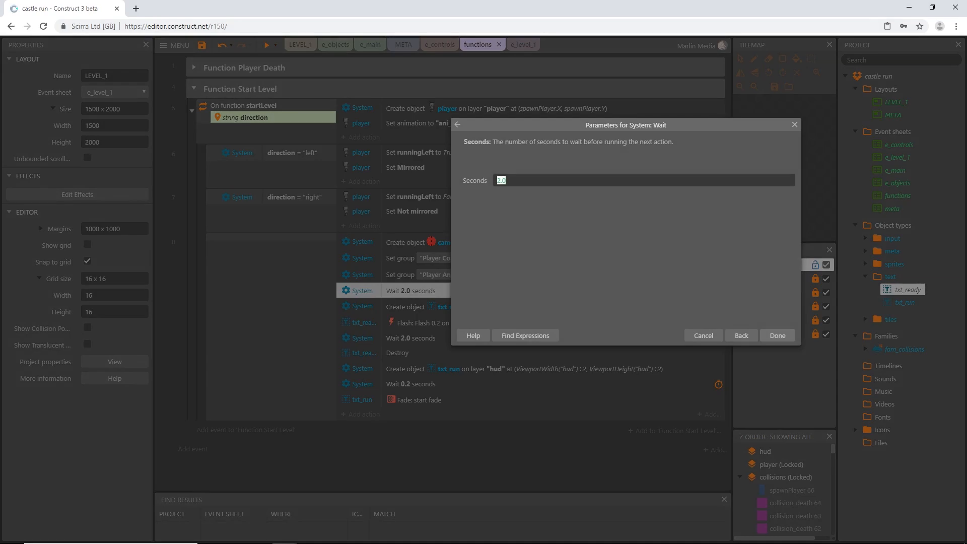
pyautogui.write('0.7')
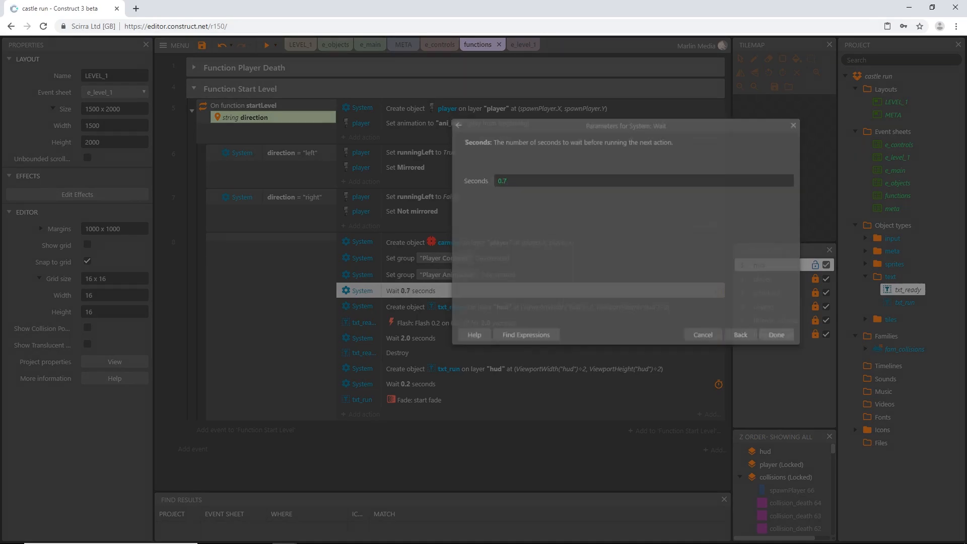
pyautogui.click(776, 335)
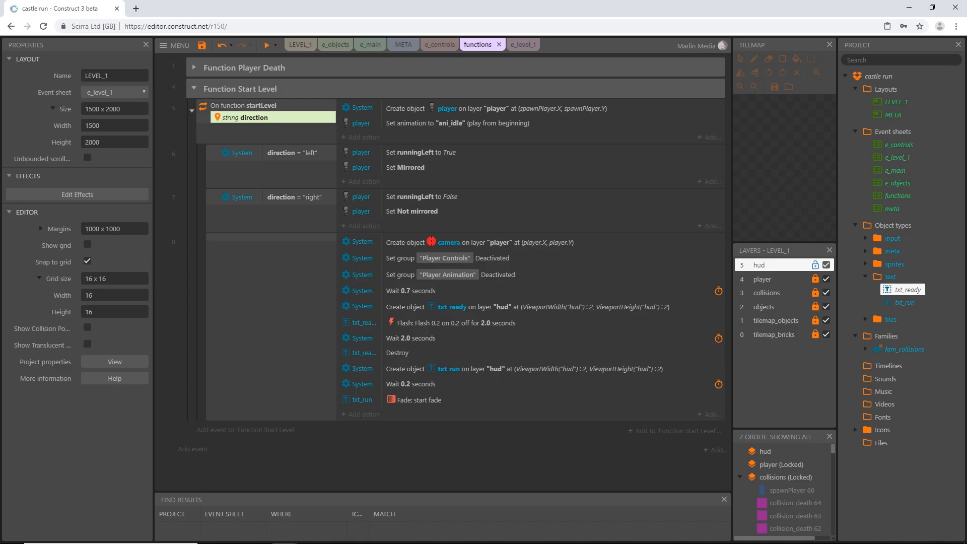
pyautogui.click(266, 44)
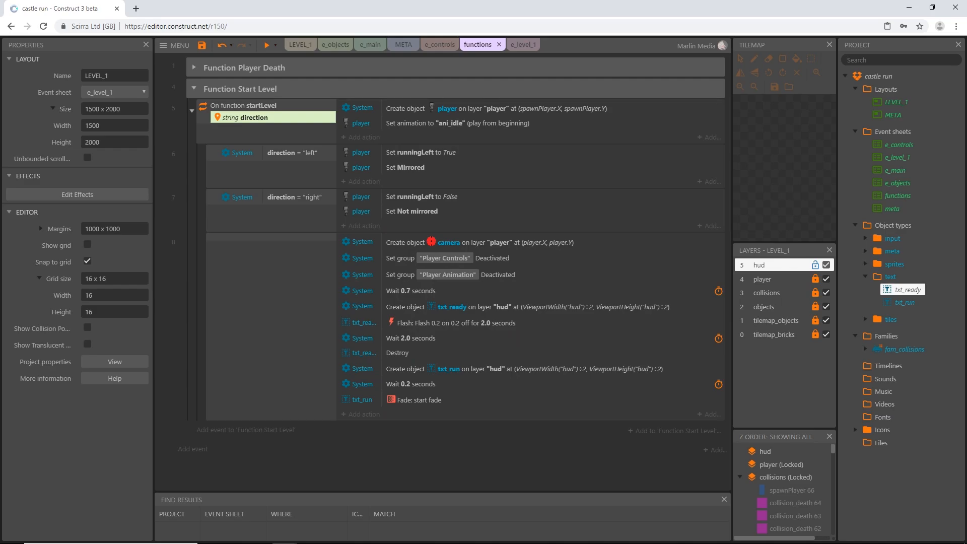
# Append a 0.2-second Wait and paste copies of the two Set group actions.
pyautogui.click(410, 384)
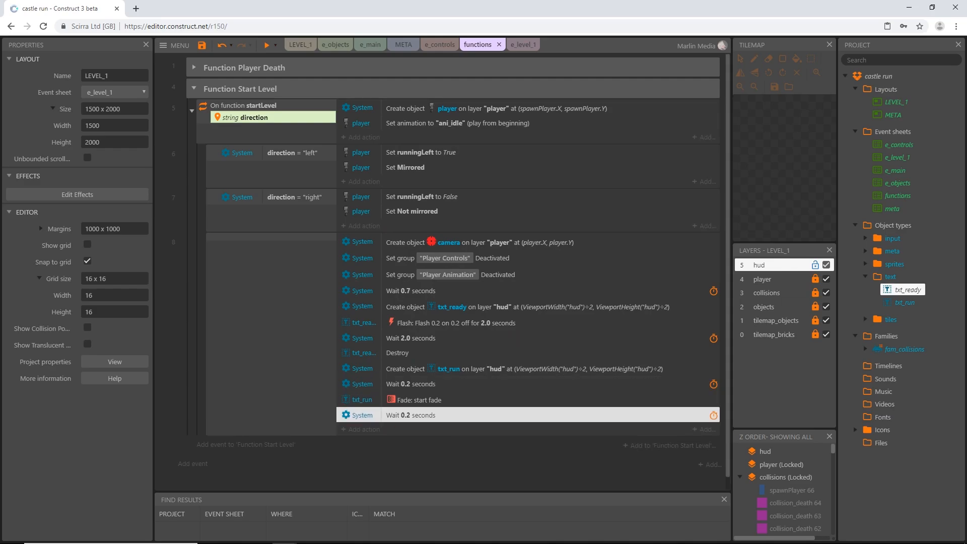
pyautogui.click(432, 398)
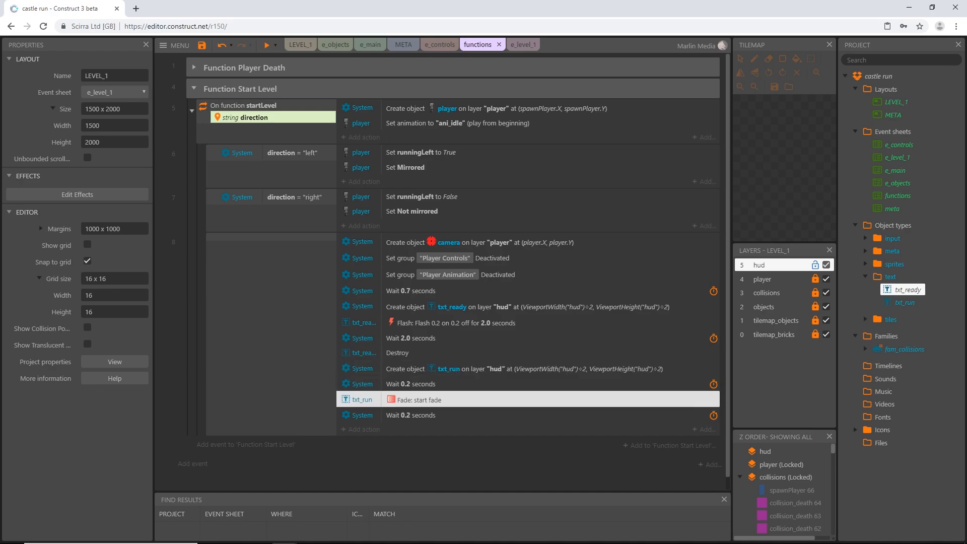
pyautogui.click(410, 415)
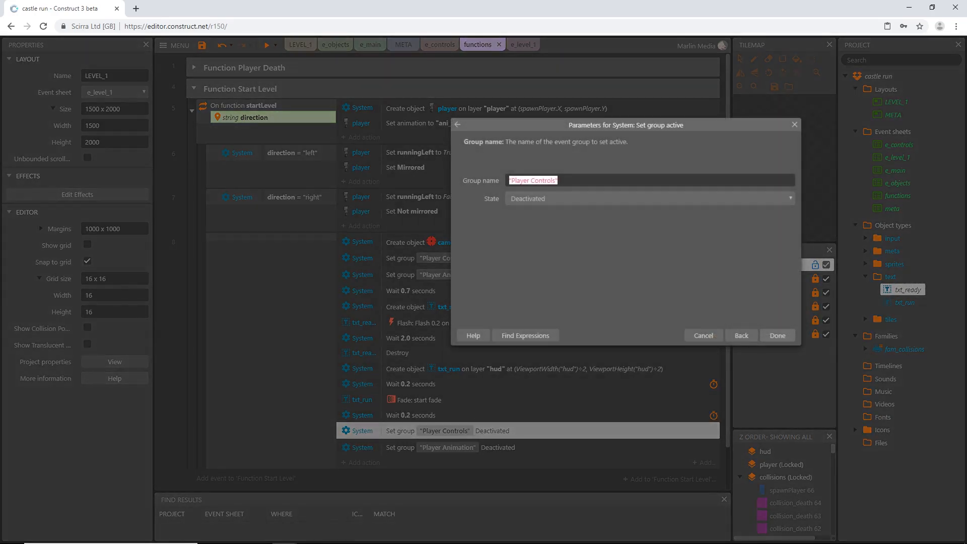
# Set Player Controls and Player Animation groups to Activated, then launch a preview.
pyautogui.click(648, 198)
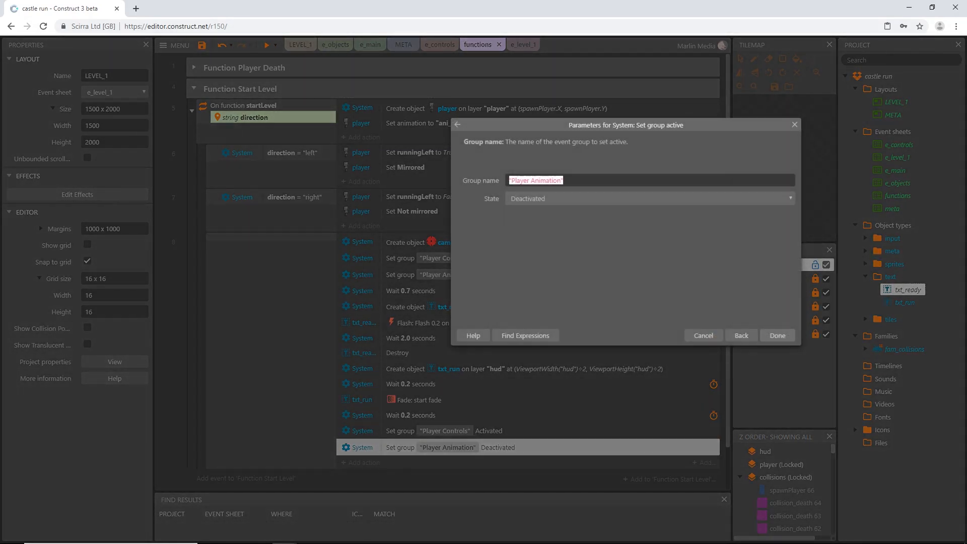
pyautogui.click(648, 198)
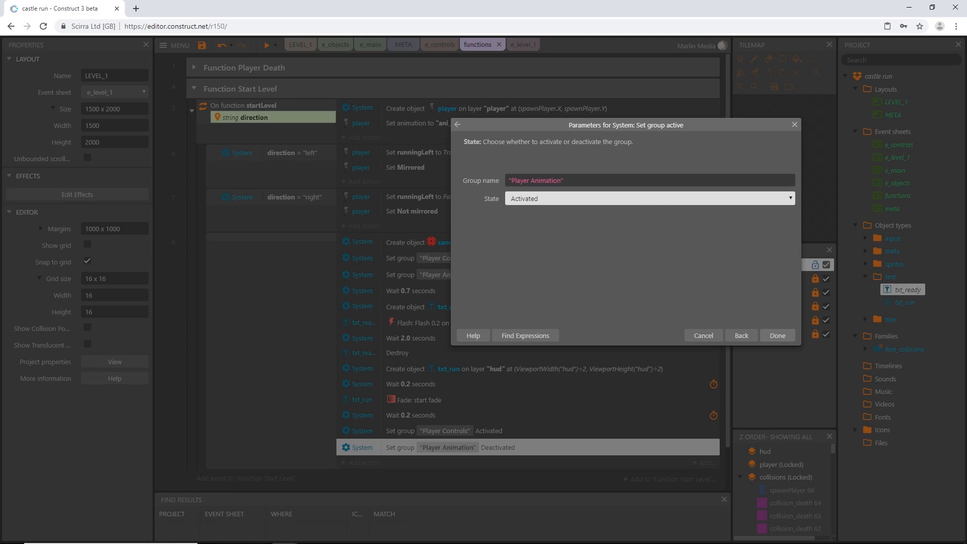
pyautogui.click(777, 334)
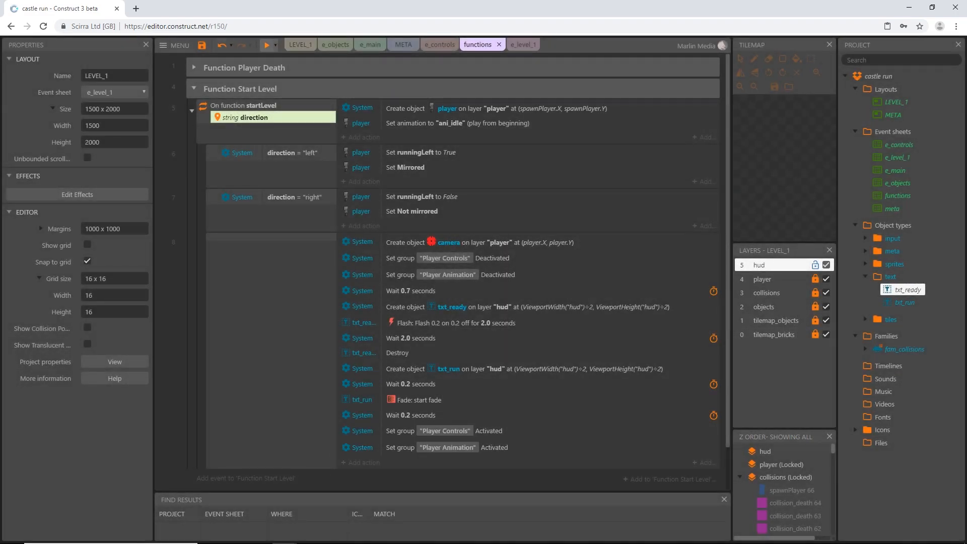
pyautogui.click(268, 46)
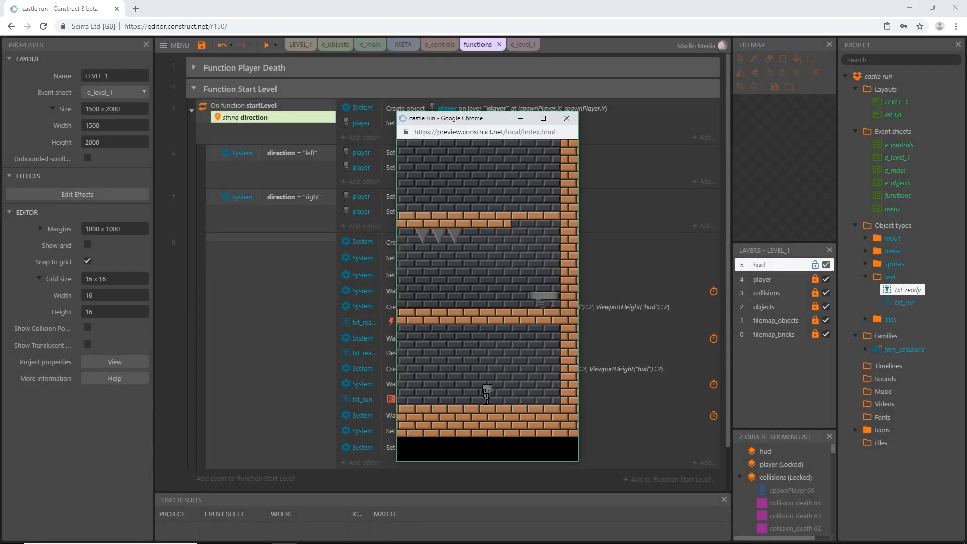